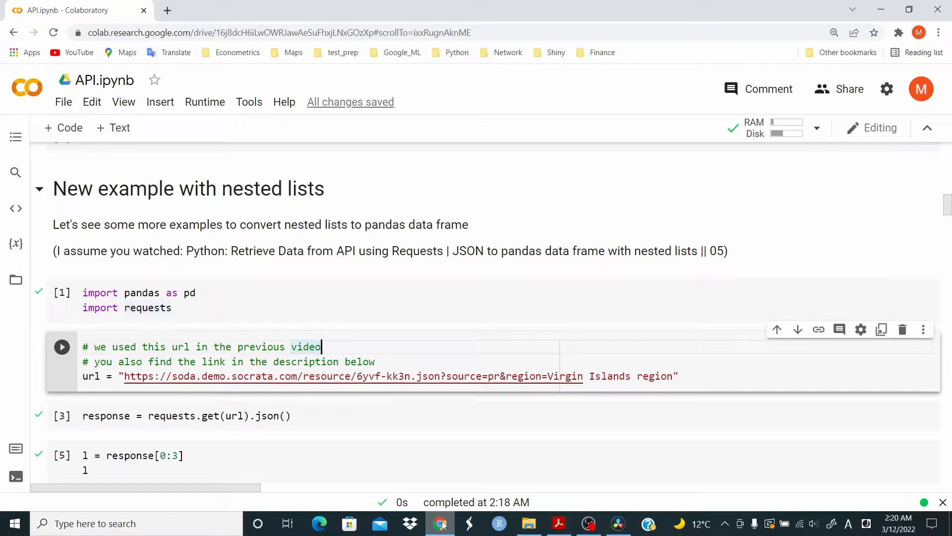
mouse_move(385, 450)
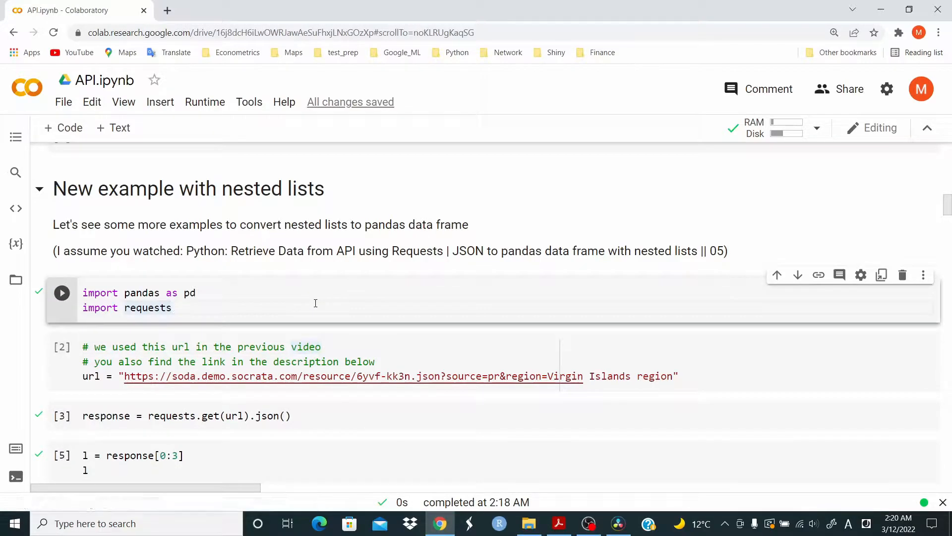
Rerun the imports, earthquake API request and l = response[0:3] cells to show three records.
left_click(61, 292)
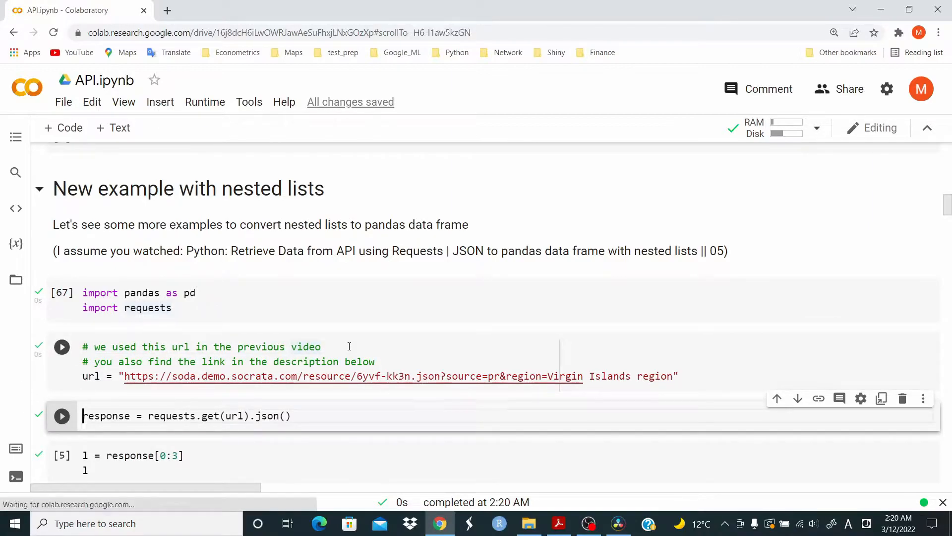
left_click(61, 416)
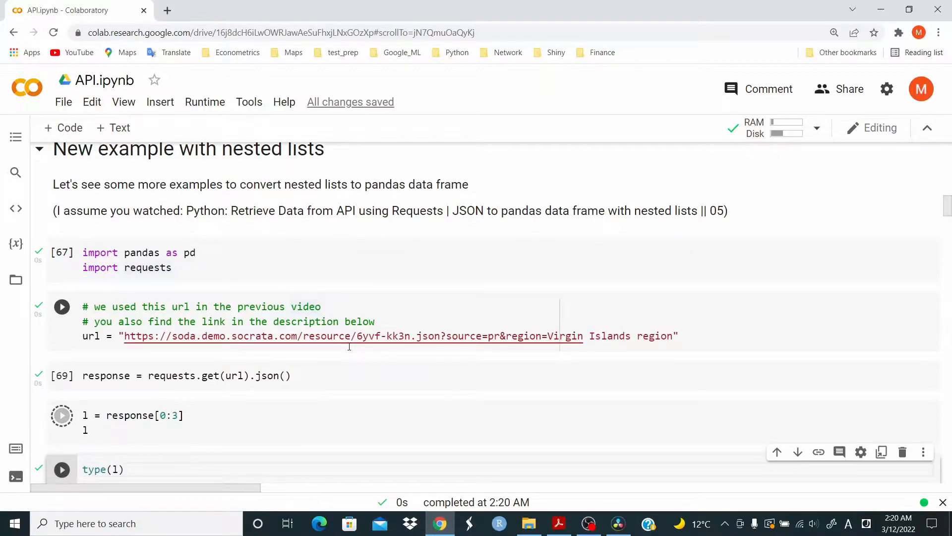
left_click(61, 415)
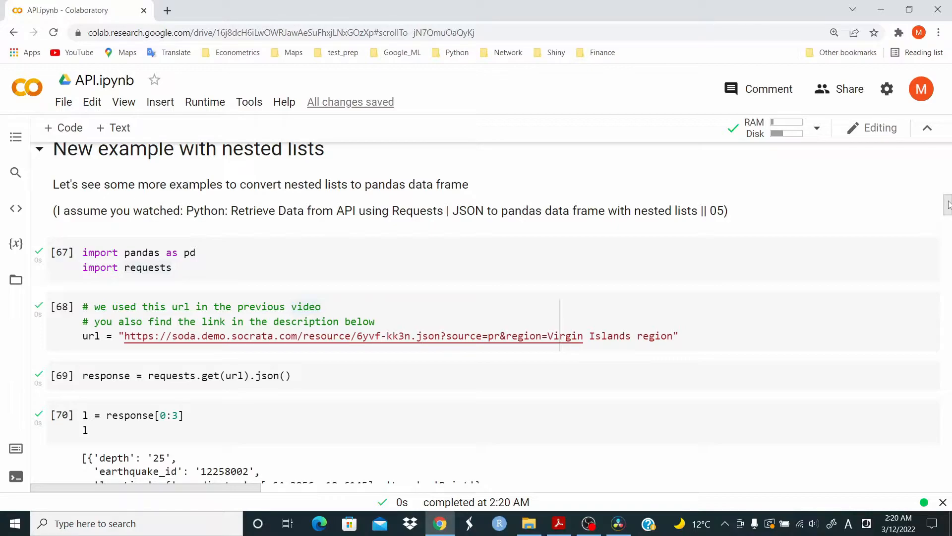
scroll("down", 3)
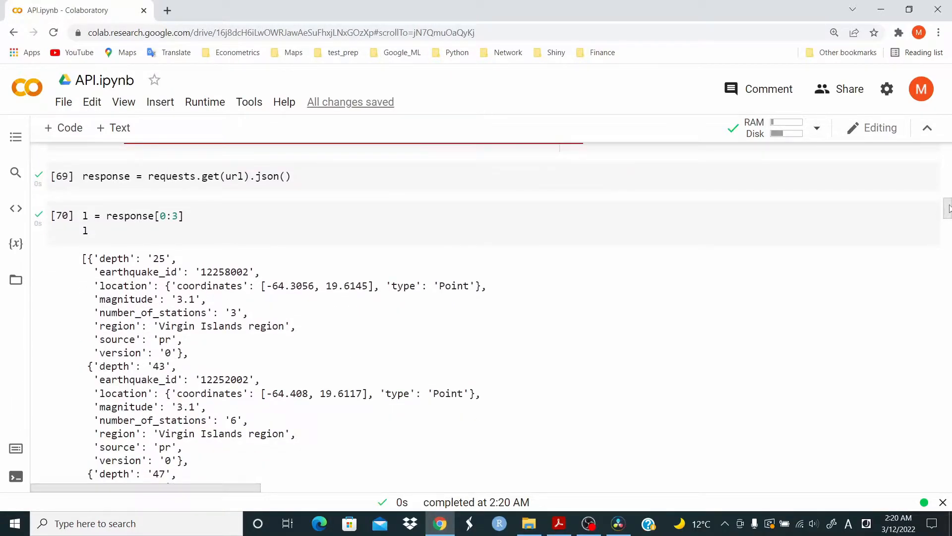
scroll("down", 3)
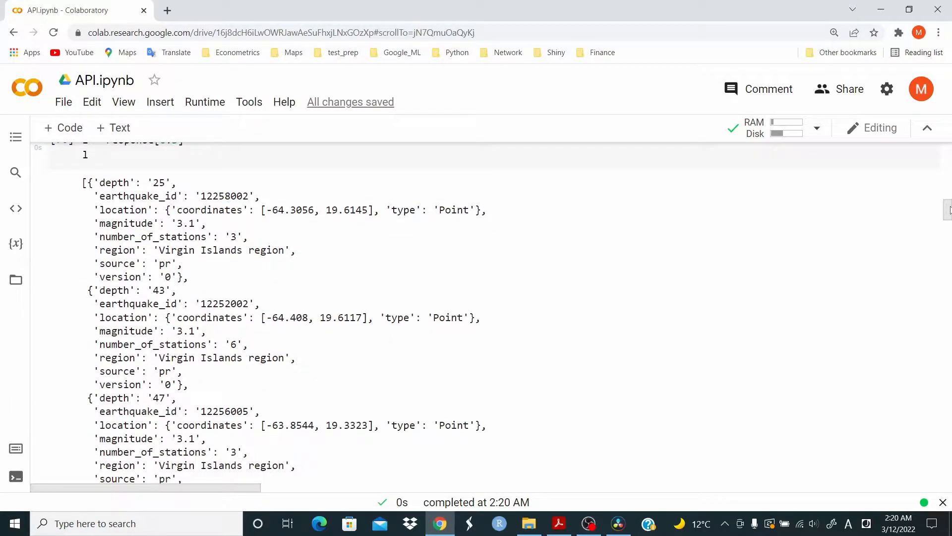
scroll("down", 3)
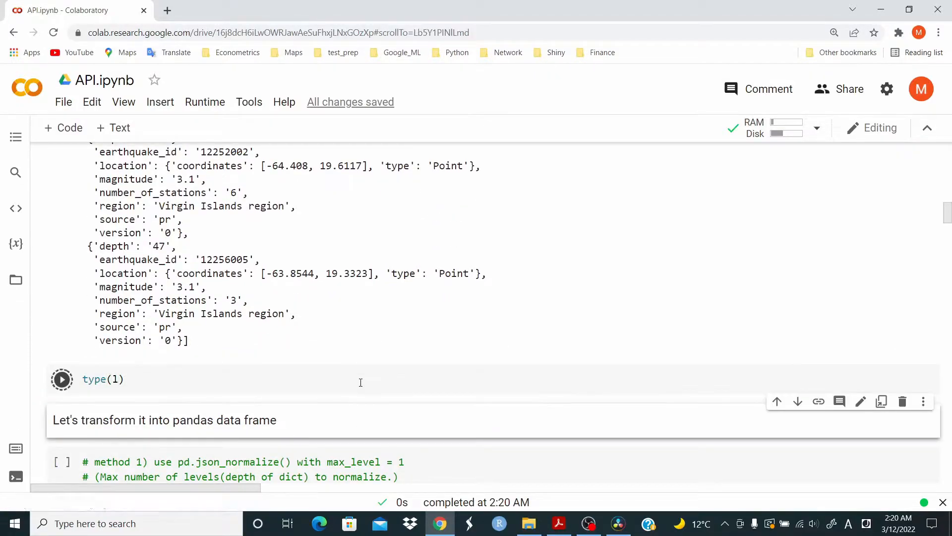
Confirm type(l) is a list, then flatten l with json_normalize(l, max_level=1).
left_click(61, 379)
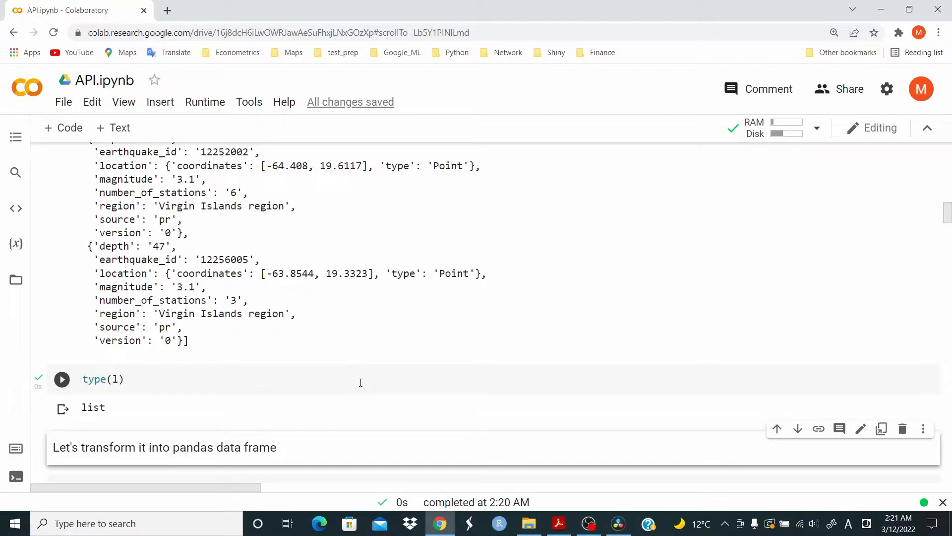
left_click(61, 379)
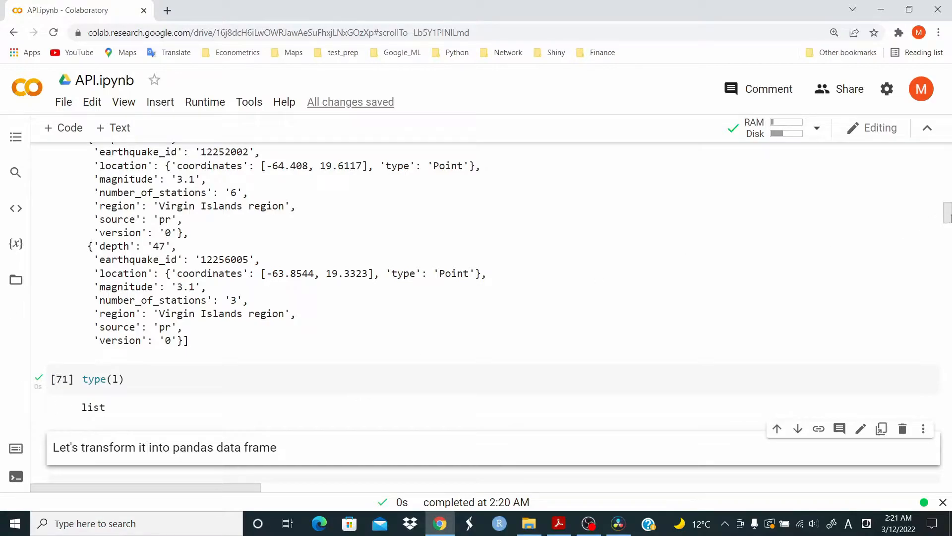
scroll("down", 3)
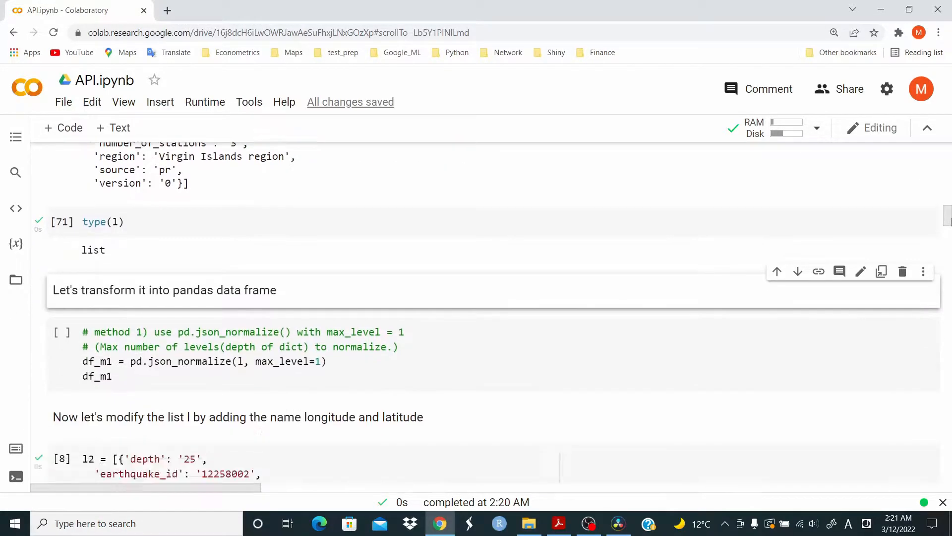
scroll("down", 3)
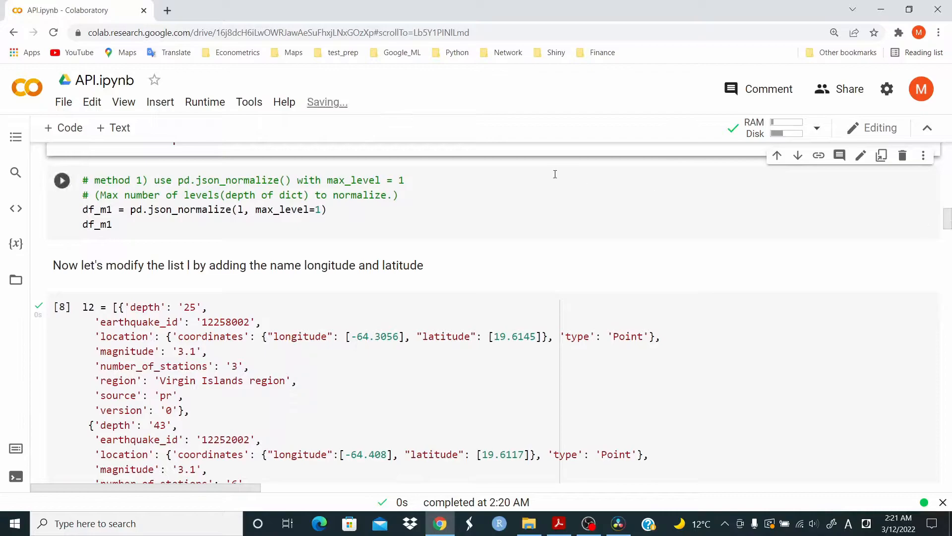
left_click(112, 224)
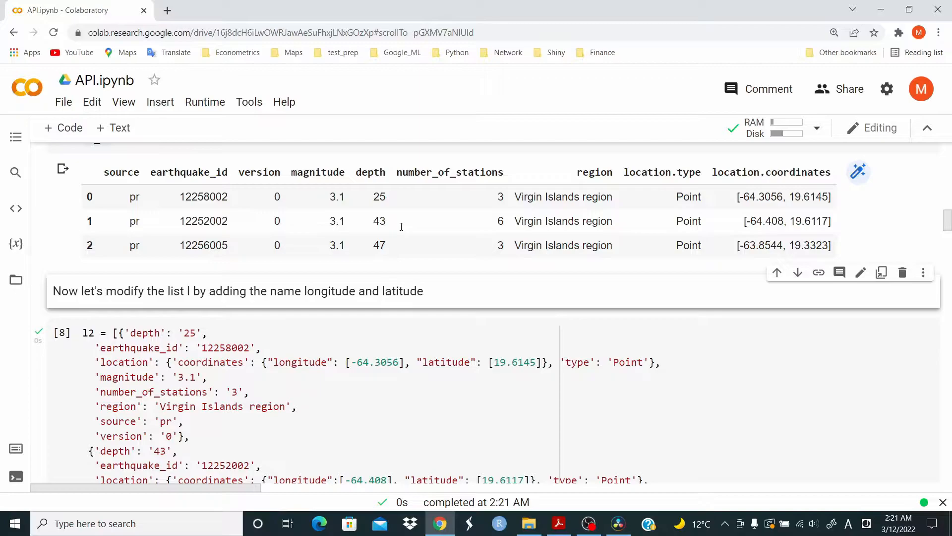
mouse_move(494, 181)
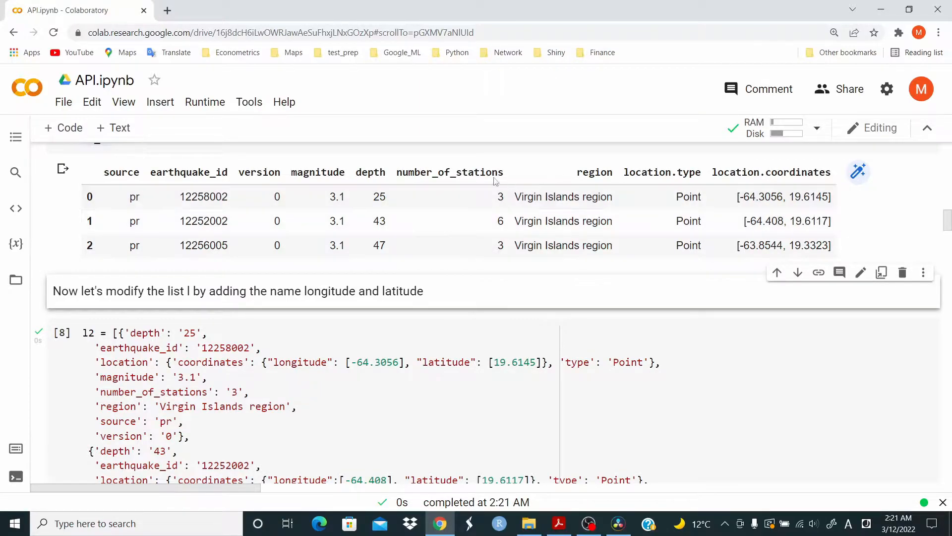
mouse_move(473, 217)
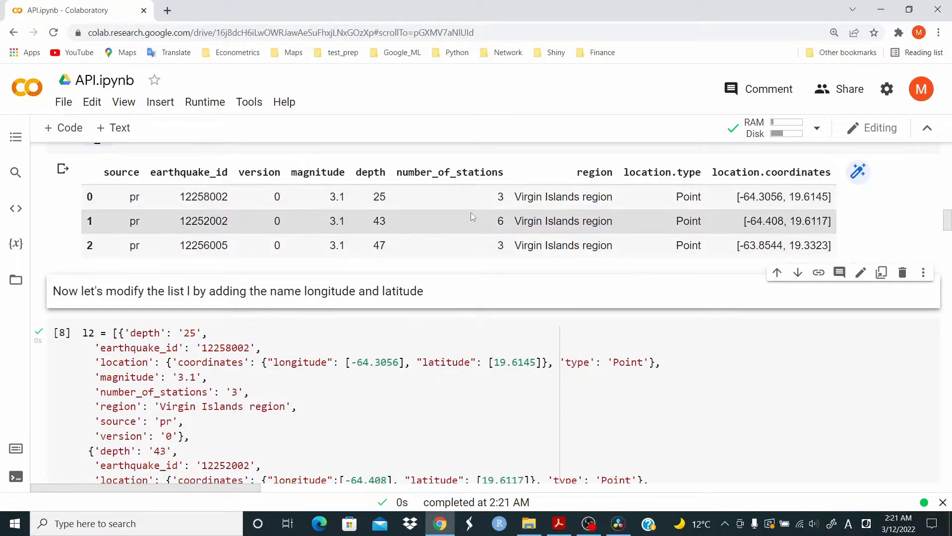
mouse_move(431, 226)
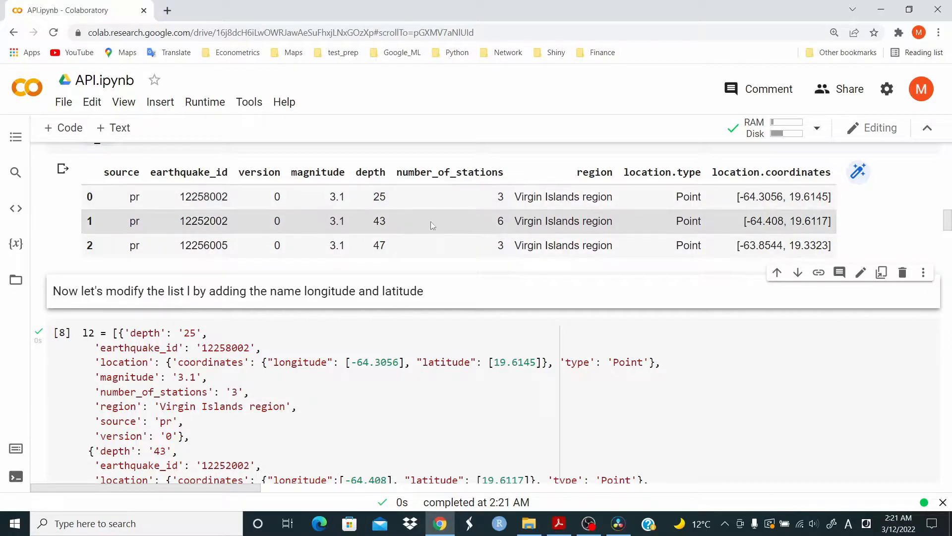
mouse_move(451, 219)
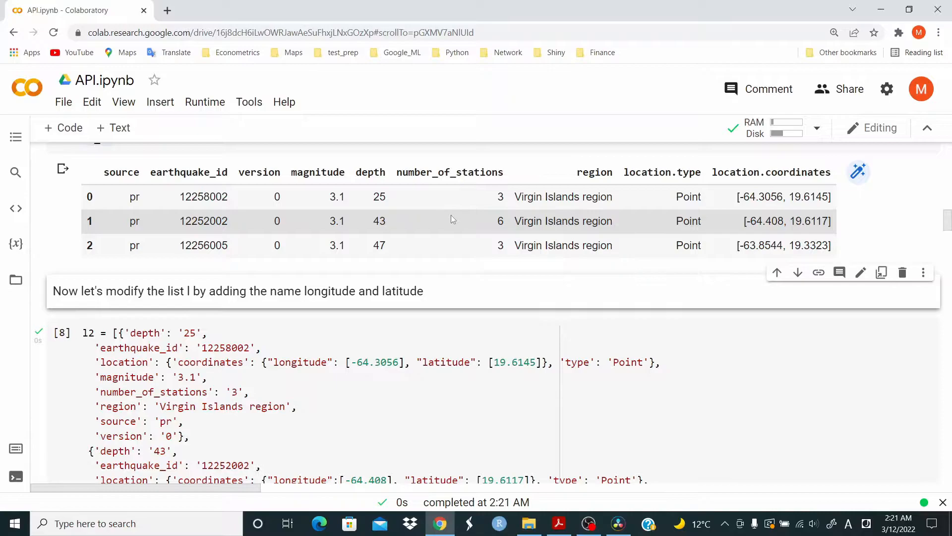
mouse_move(355, 330)
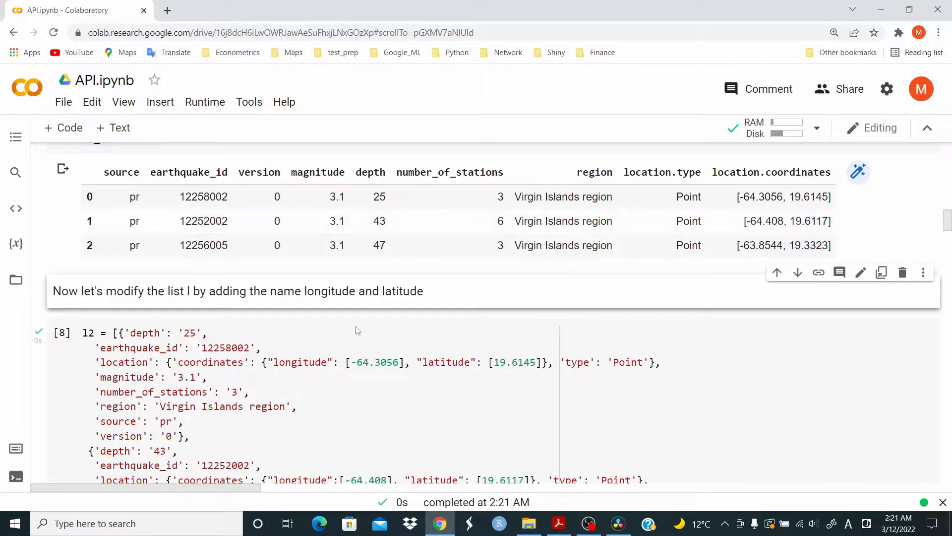
mouse_move(62, 332)
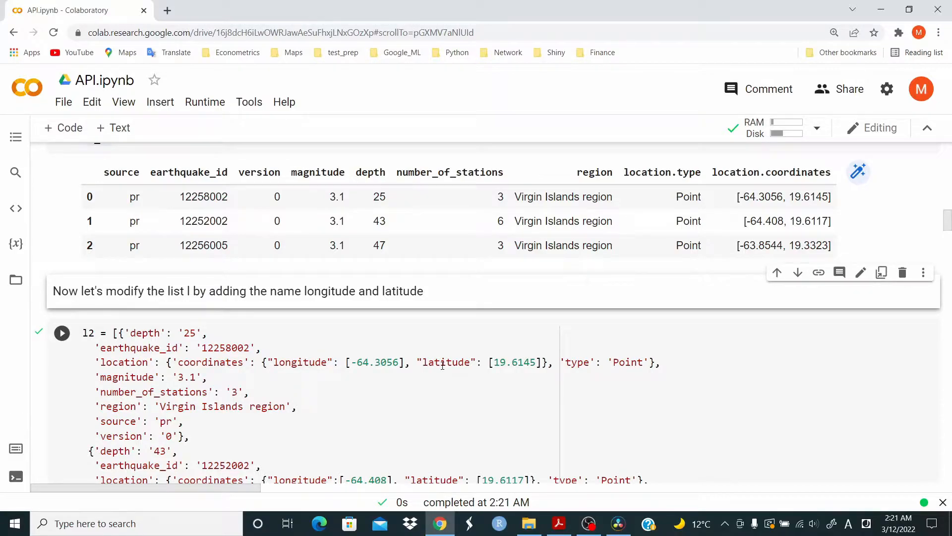
mouse_move(236, 336)
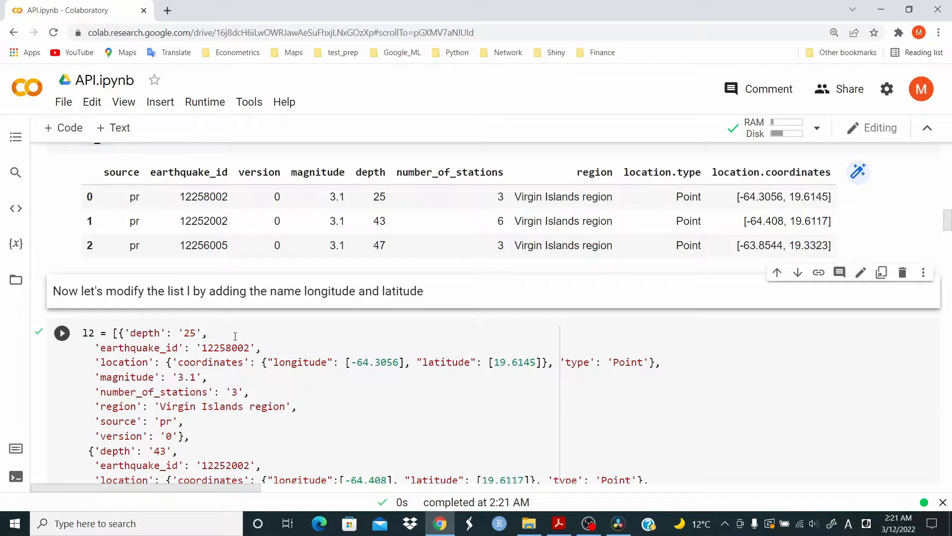
Run type(l2) to confirm the longitude/latitude records are a list.
scroll("down", 3)
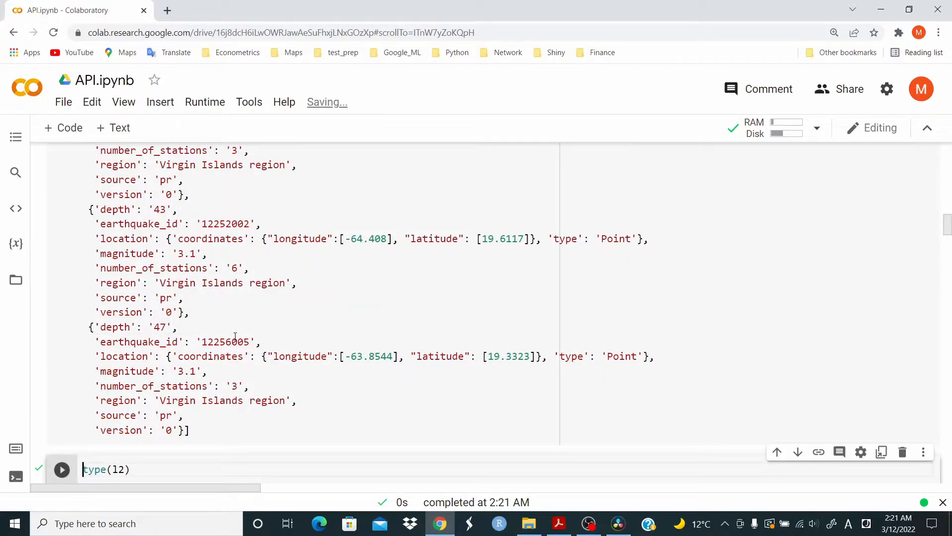
left_click(61, 468)
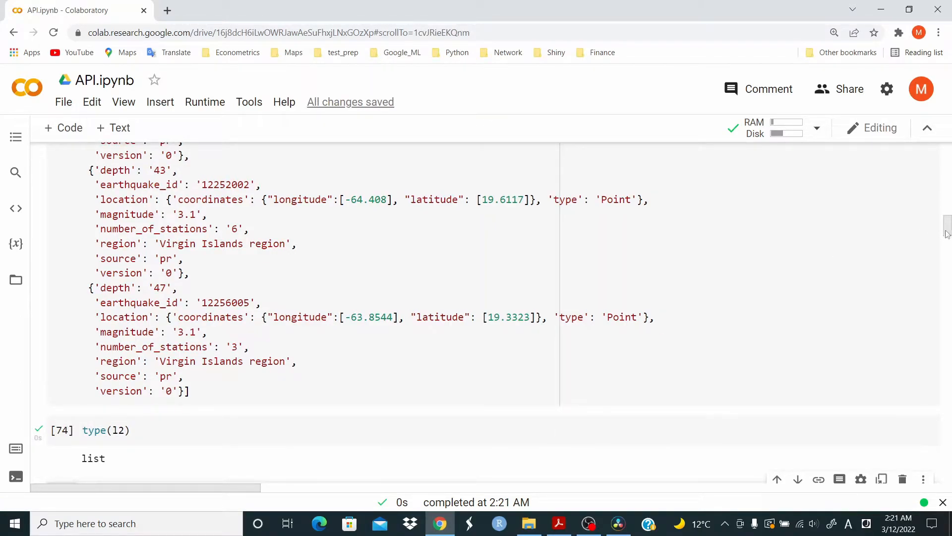
scroll("down", 3)
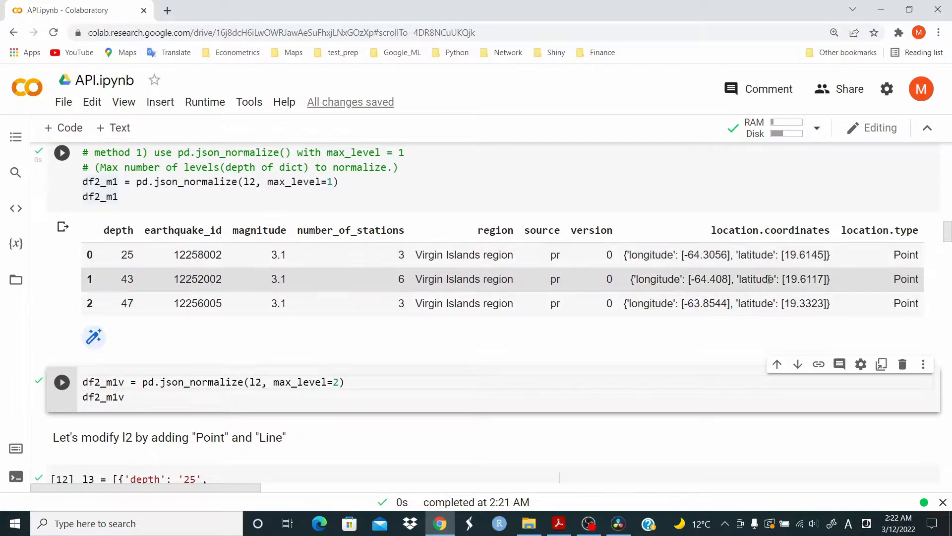
mouse_move(671, 273)
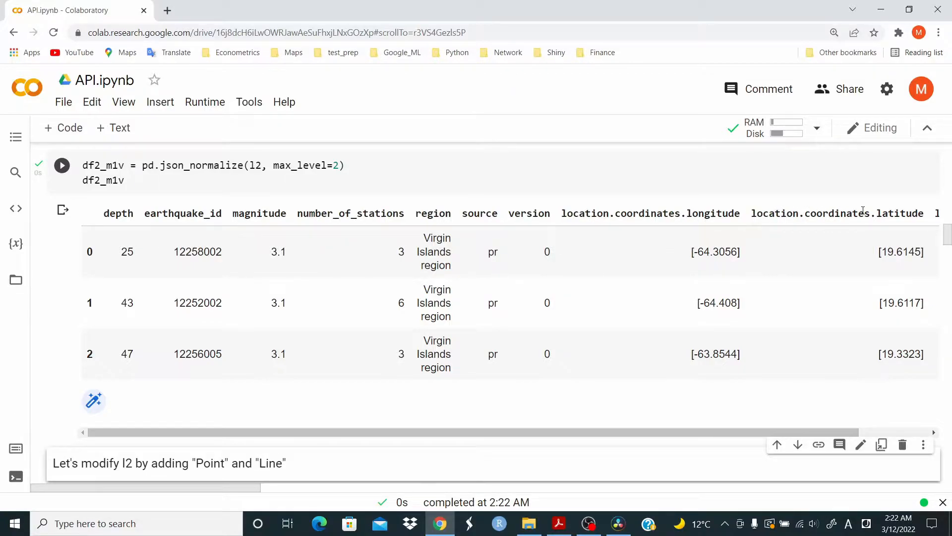
Flatten l3 into df2_m1v2 with max_level=2 and scroll to the l4 cell.
left_click(62, 165)
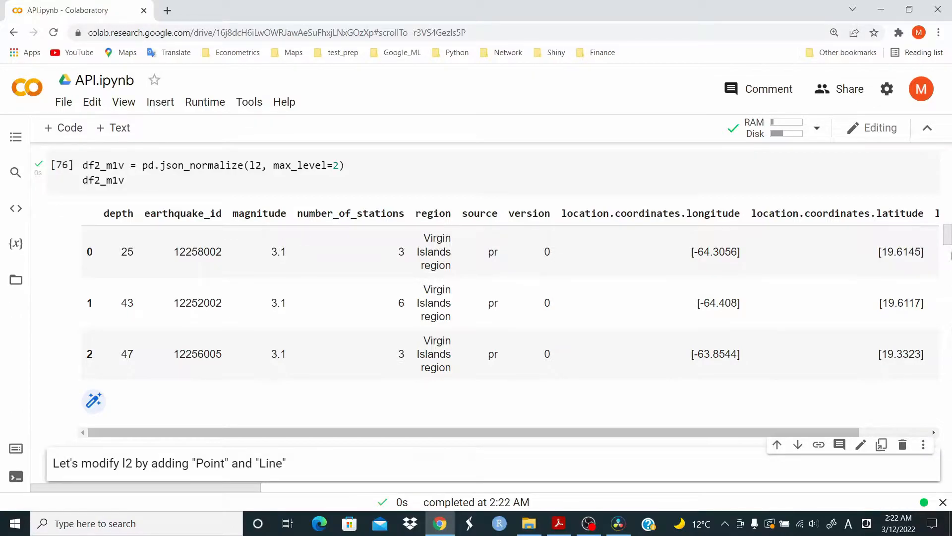
scroll("down", 3)
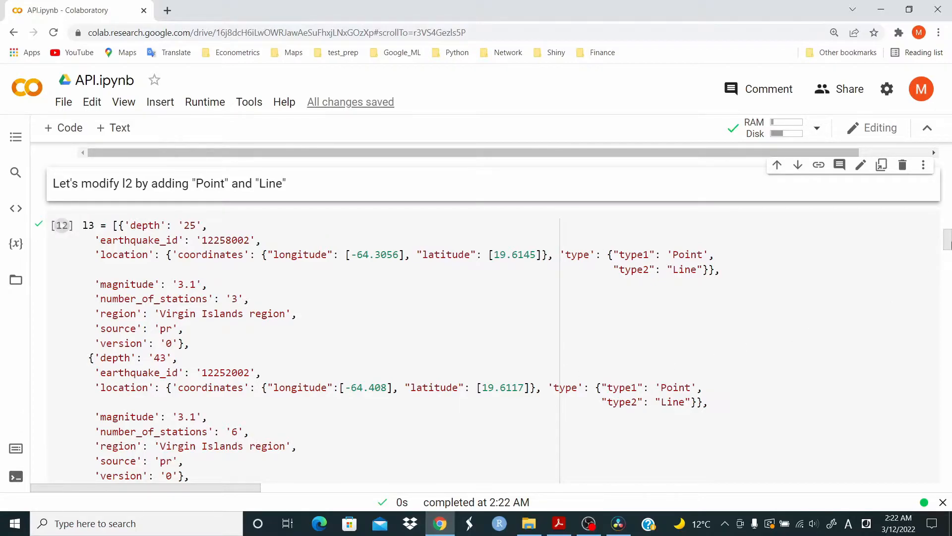
scroll("down", 3)
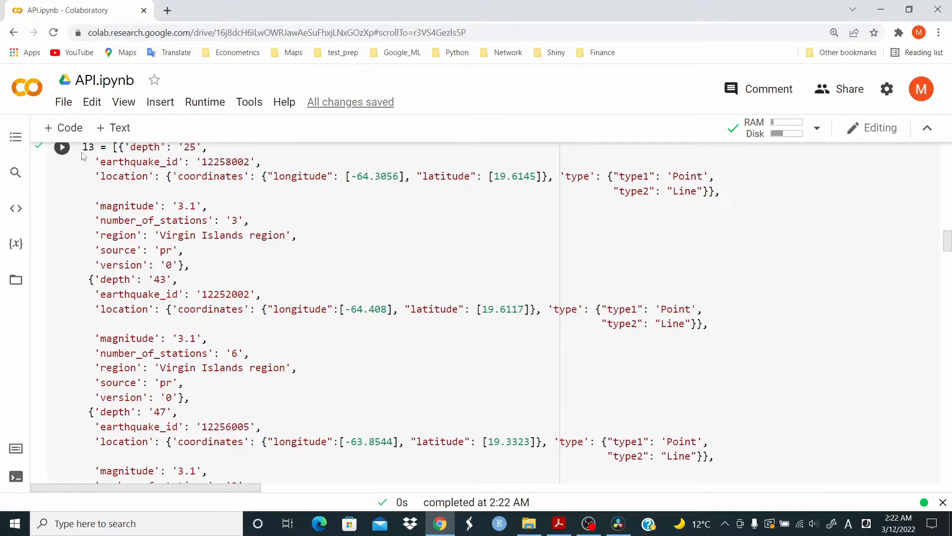
scroll("down", 3)
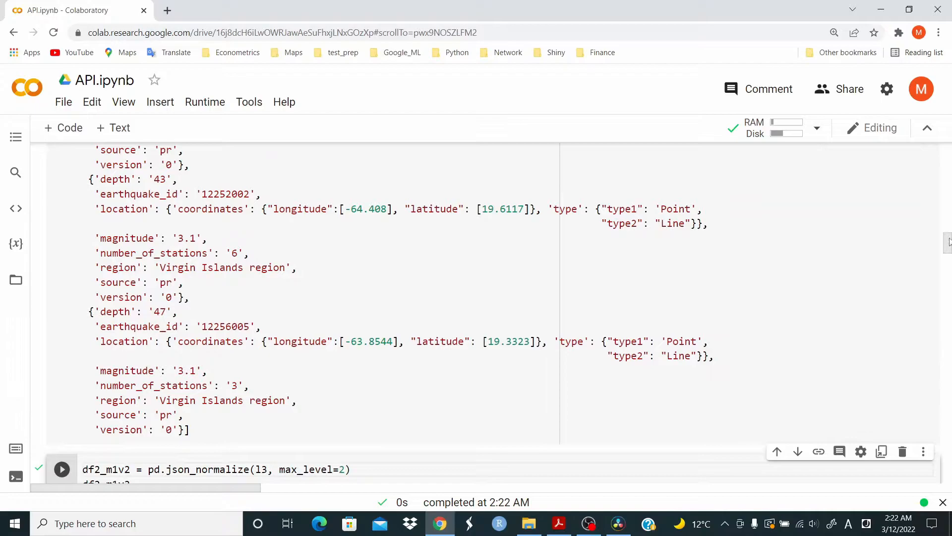
scroll("down", 3)
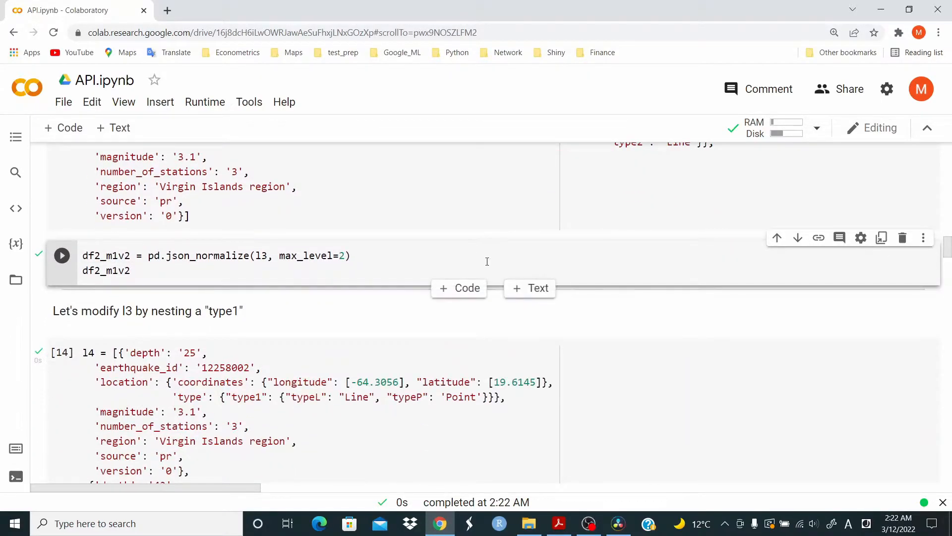
left_click(61, 255)
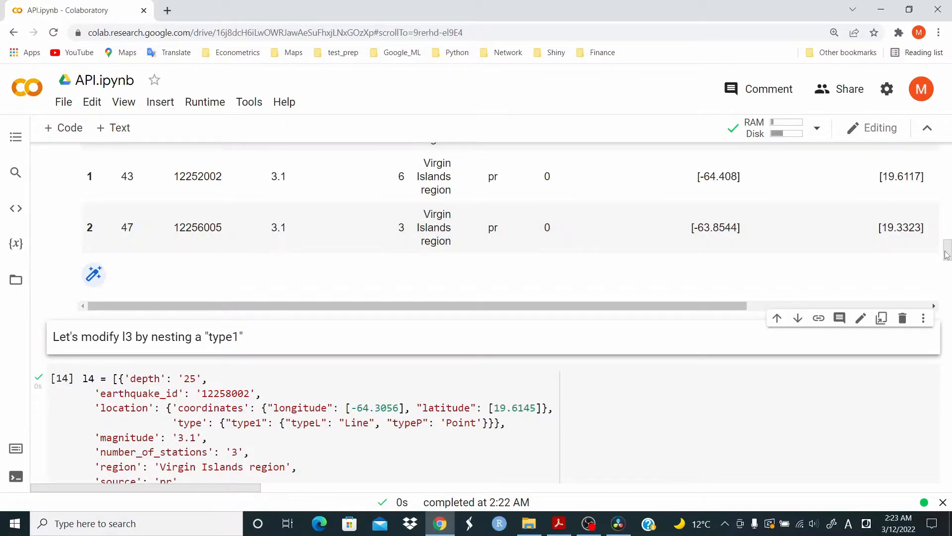
scroll("up", 3)
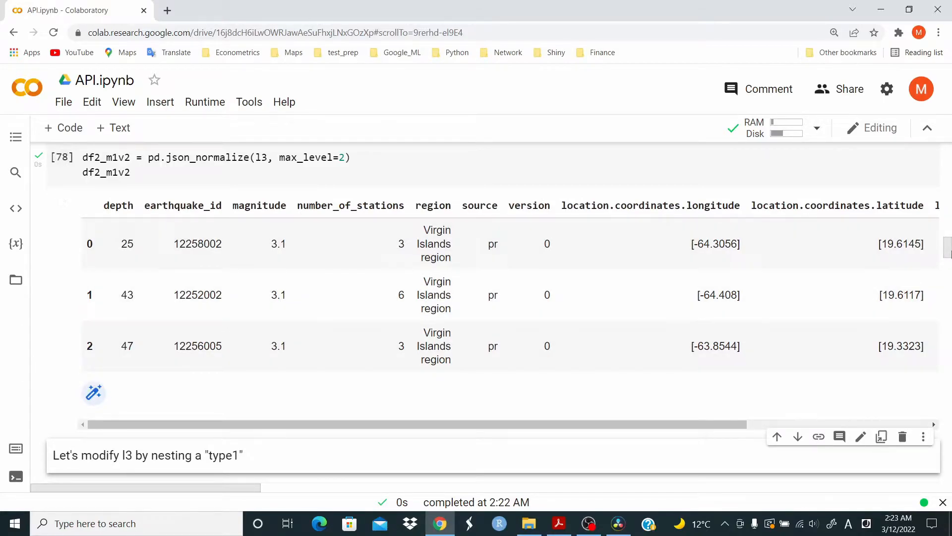
scroll("down", 3)
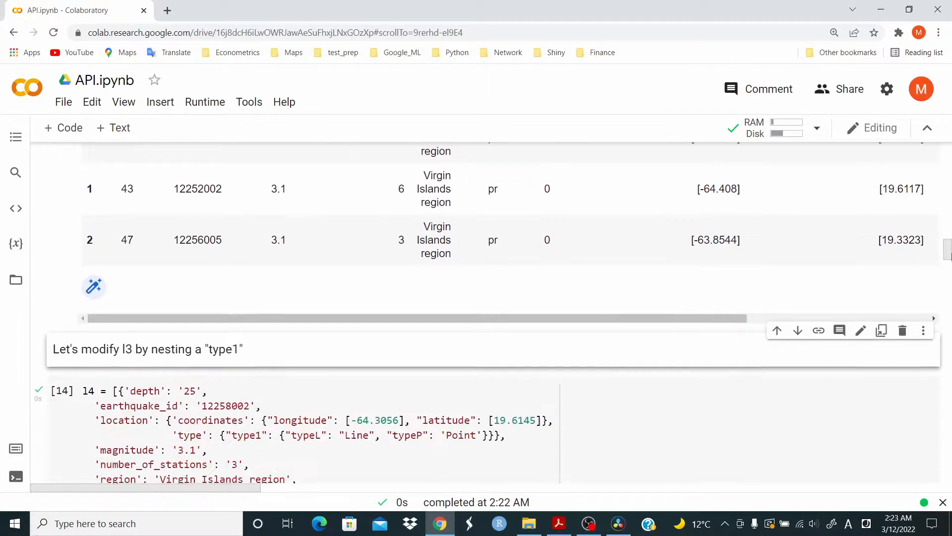
Flatten l4 at max_level=2 into df2_m1v3 and view its columns.
scroll("down", 3)
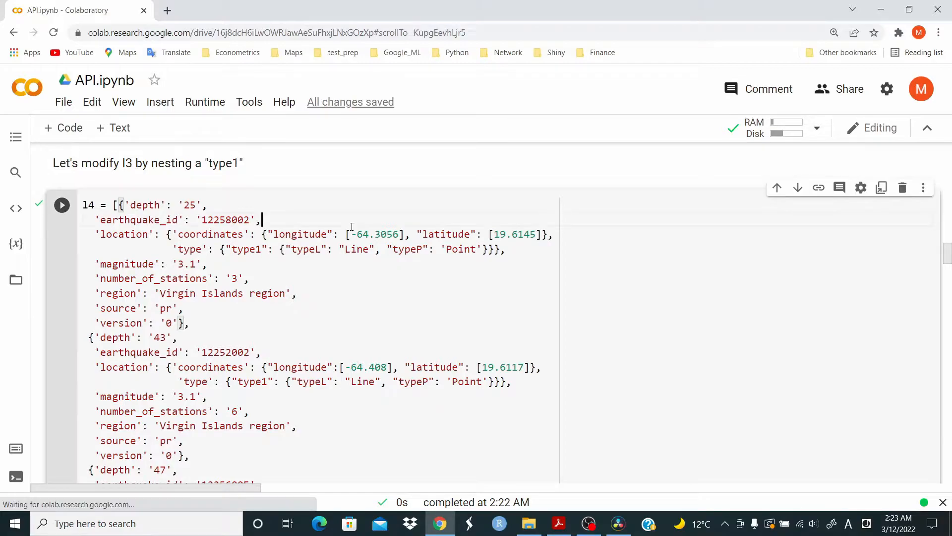
scroll("down", 3)
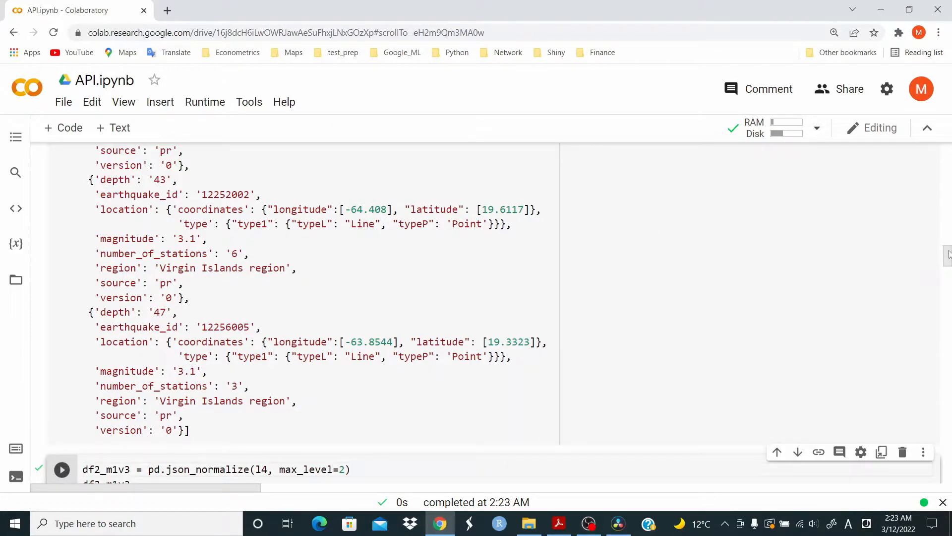
scroll("down", 3)
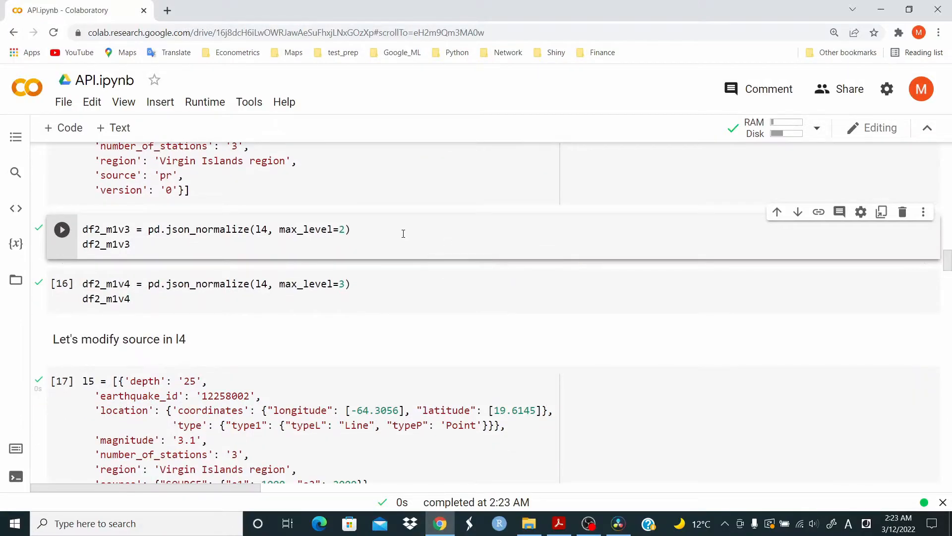
left_click(61, 229)
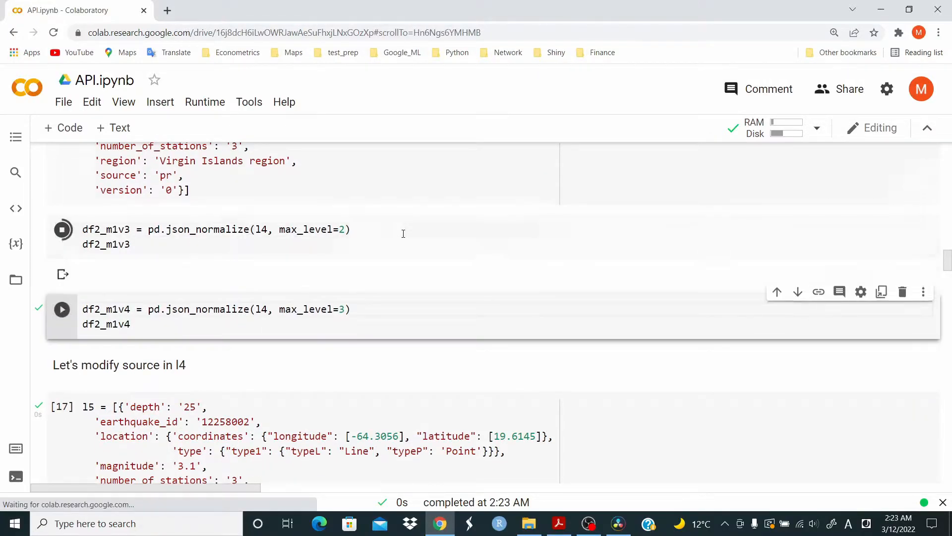
left_click(61, 229)
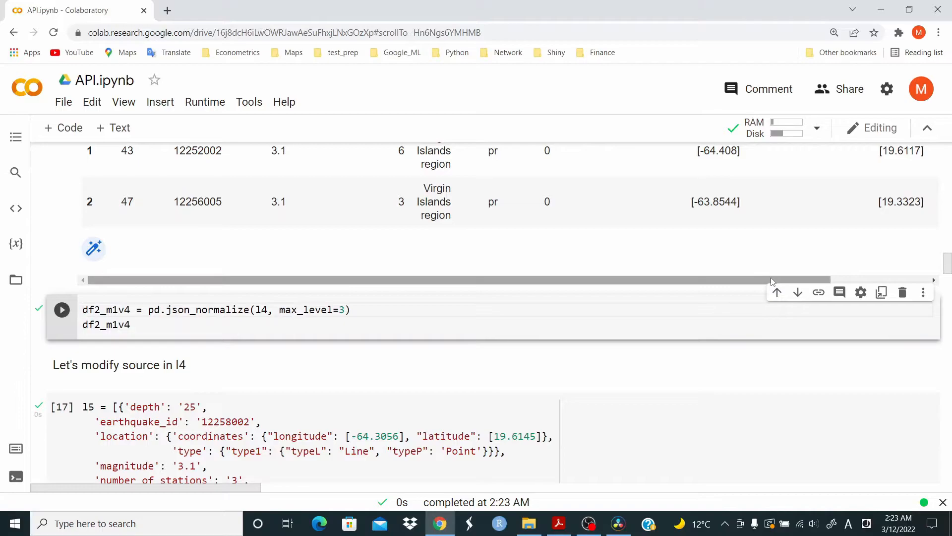
scroll("right", 3)
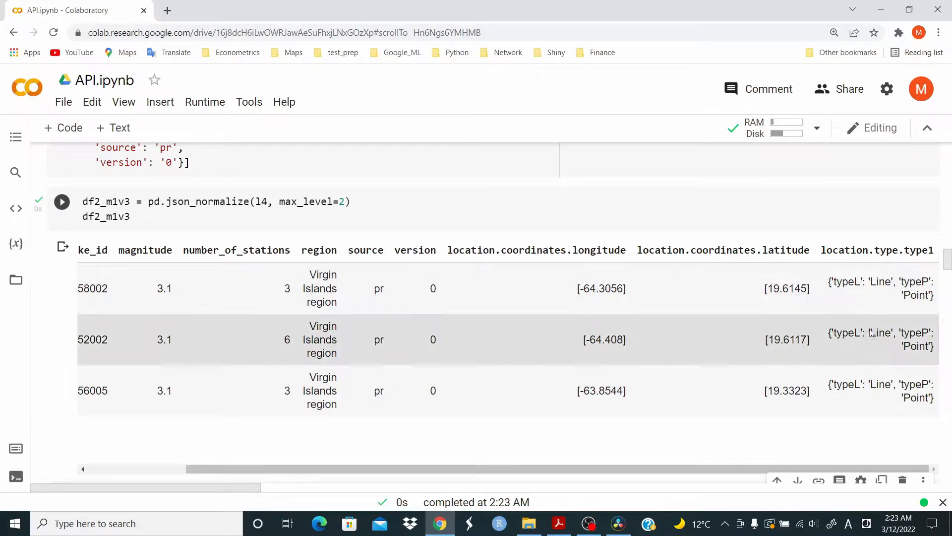
mouse_move(881, 297)
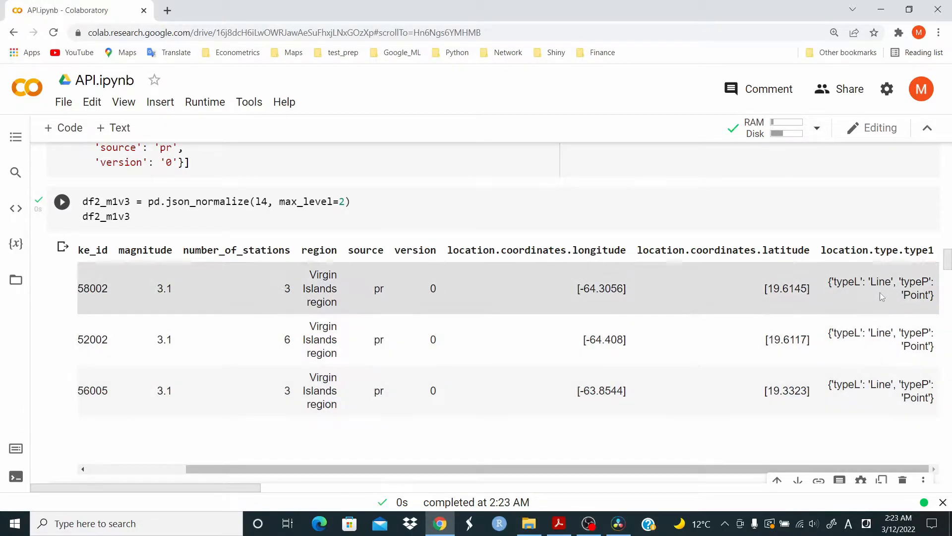
Flatten l4 at max_level=3 into df2_m1v4, splitting typeL and typeP columns.
left_click(60, 201)
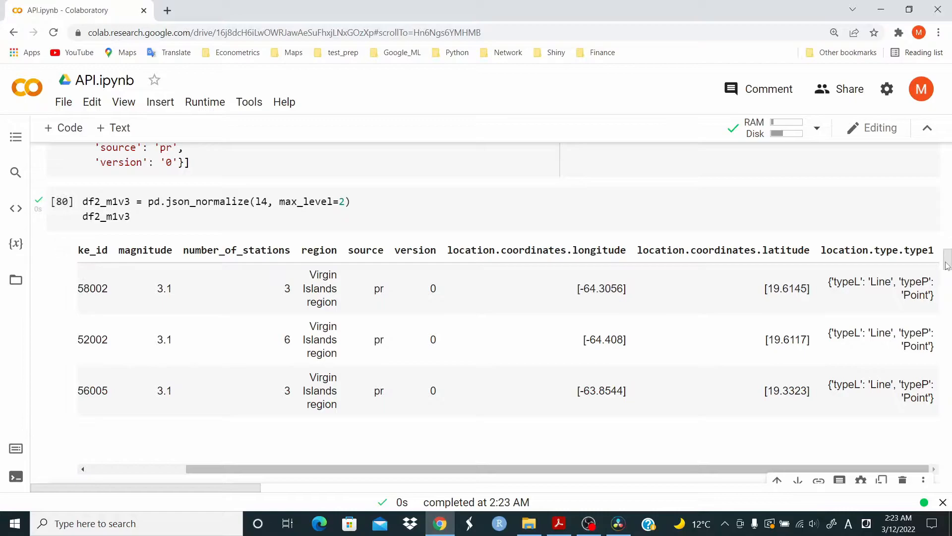
scroll("down", 3)
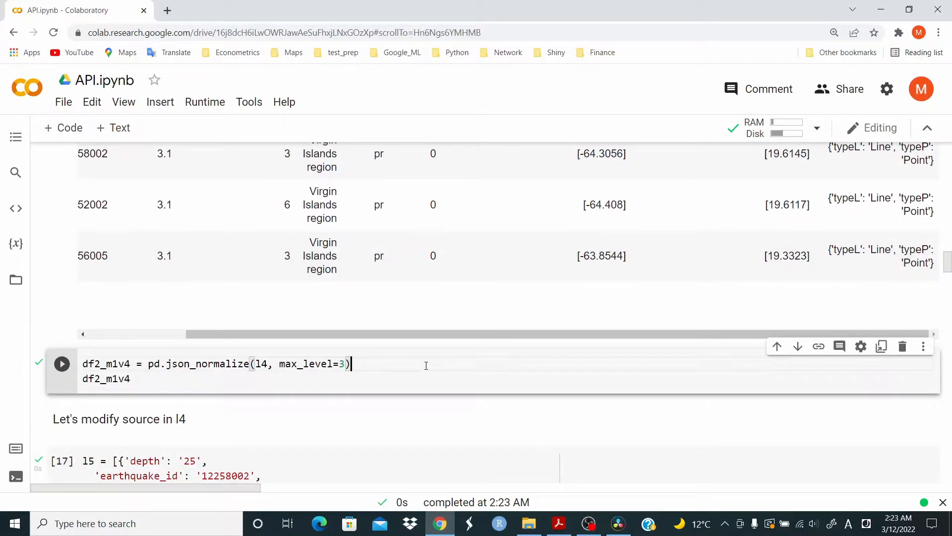
scroll("down", 3)
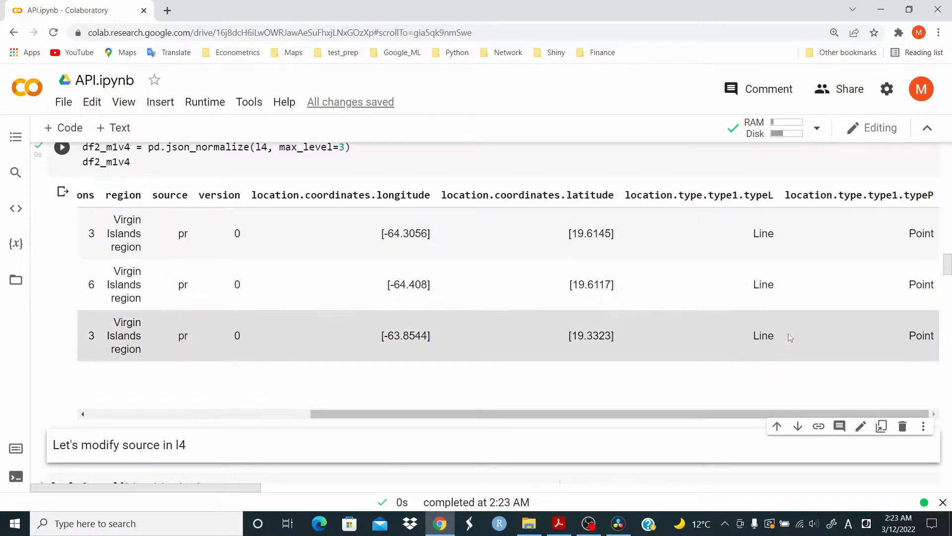
mouse_move(929, 209)
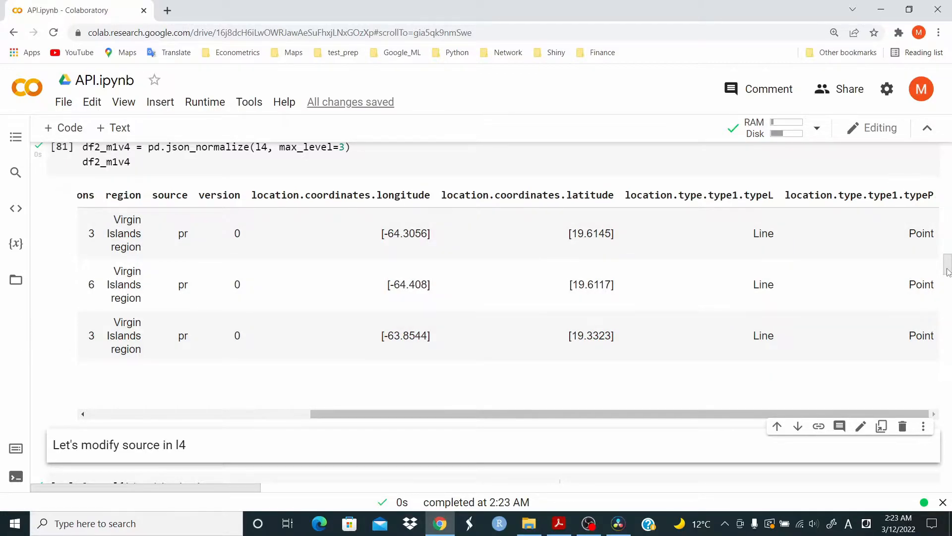
scroll("down", 3)
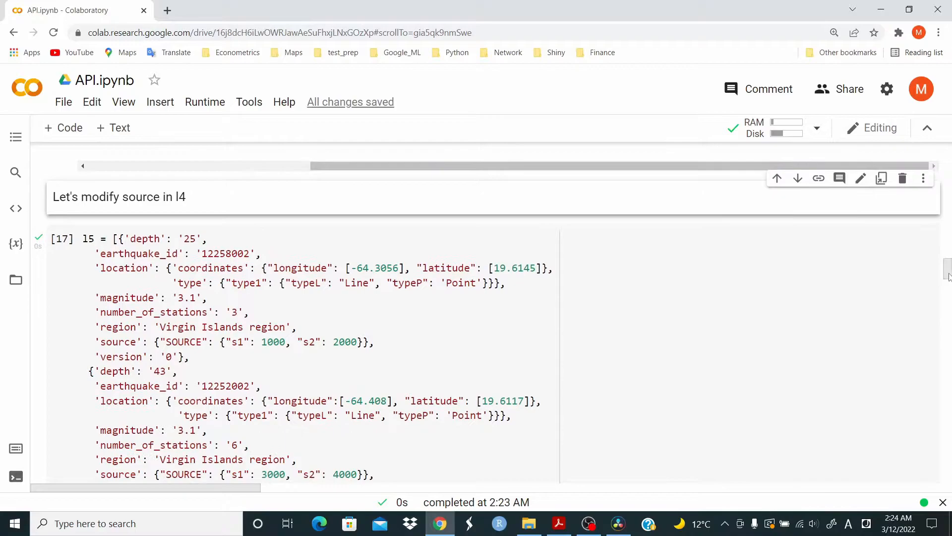
Flatten l5 into df2_m1v5 with max_level=3 and scroll through its source columns.
scroll("up", 3)
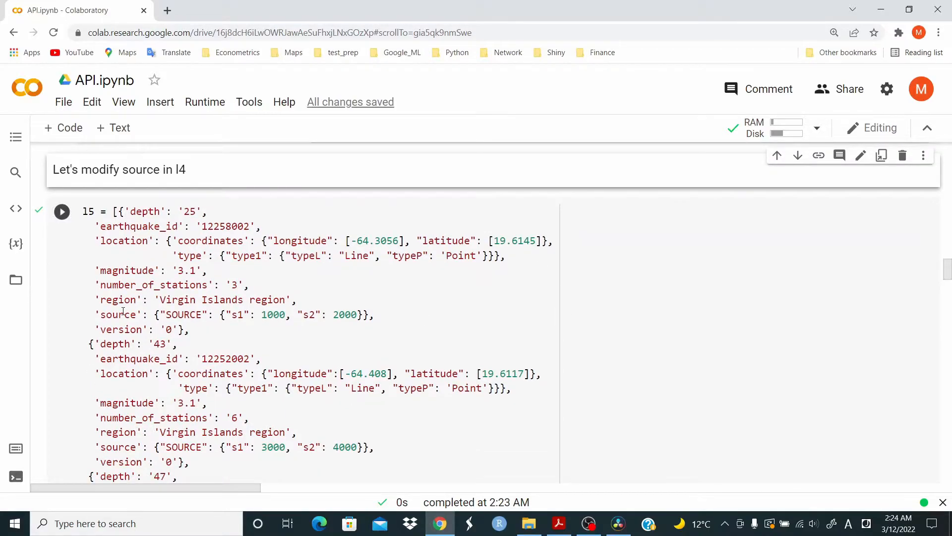
mouse_move(209, 320)
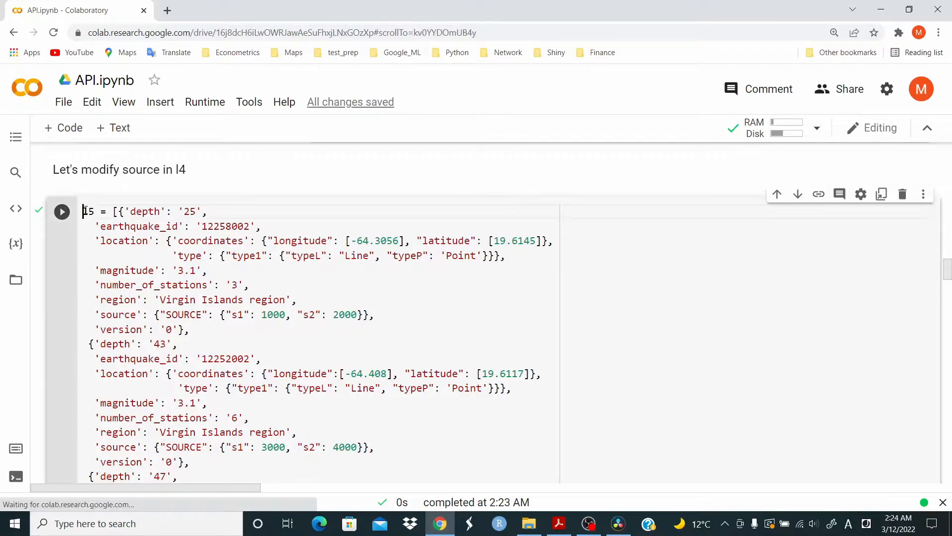
scroll("down", 3)
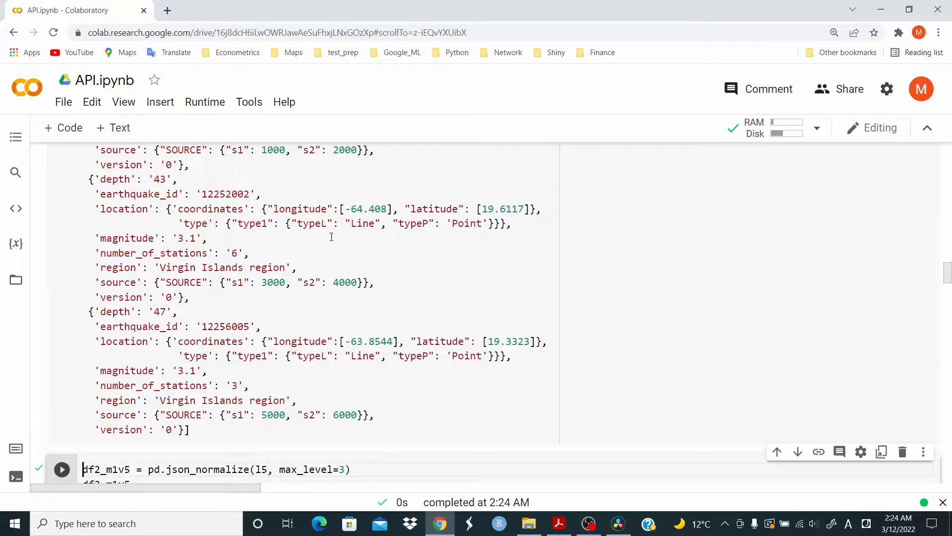
scroll("down", 3)
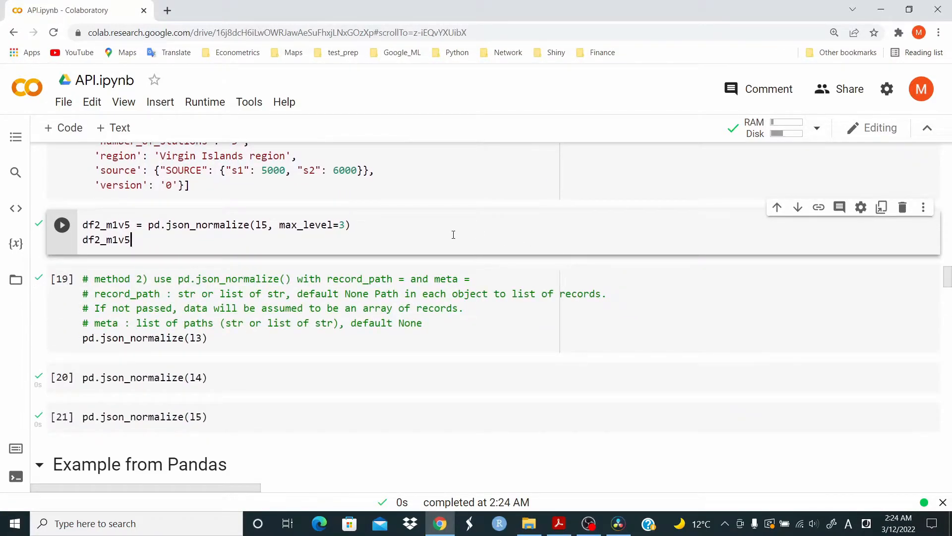
left_click(61, 224)
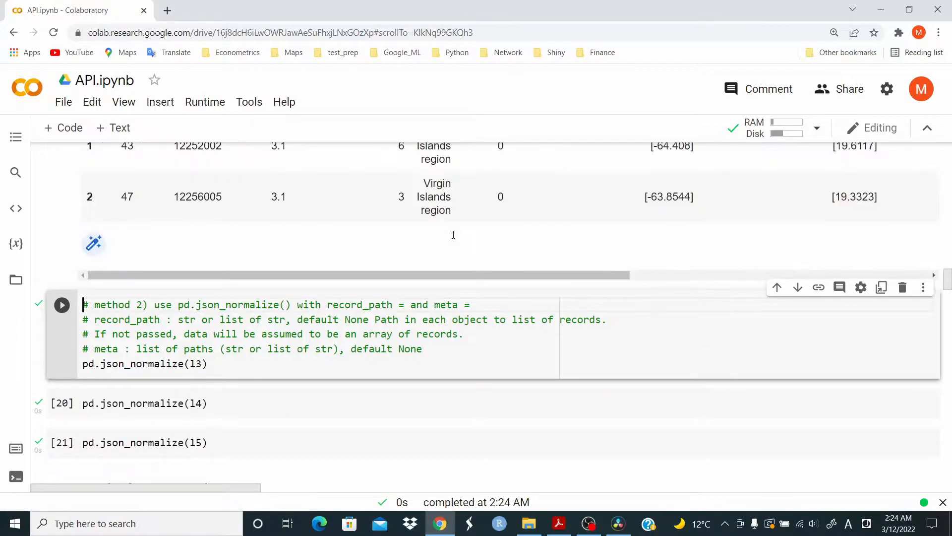
scroll("right", 3)
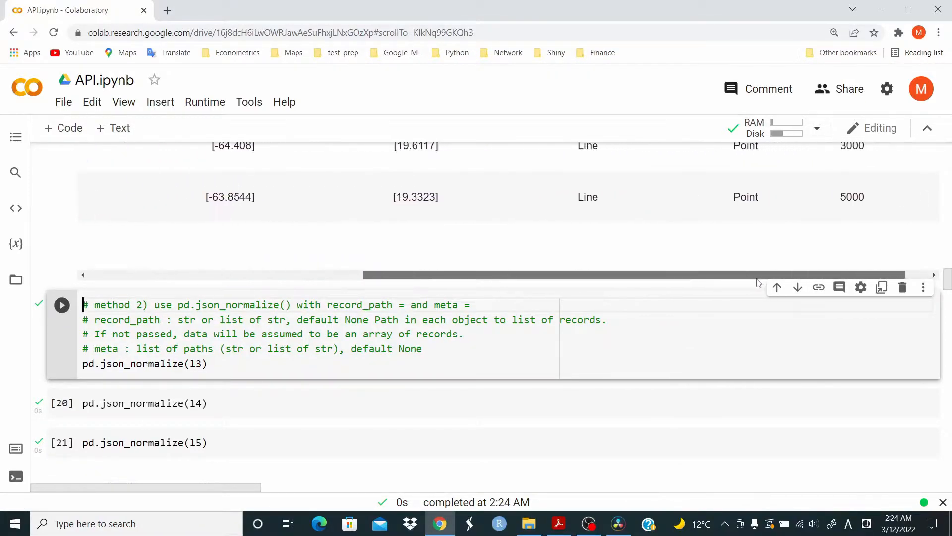
scroll("down", 3)
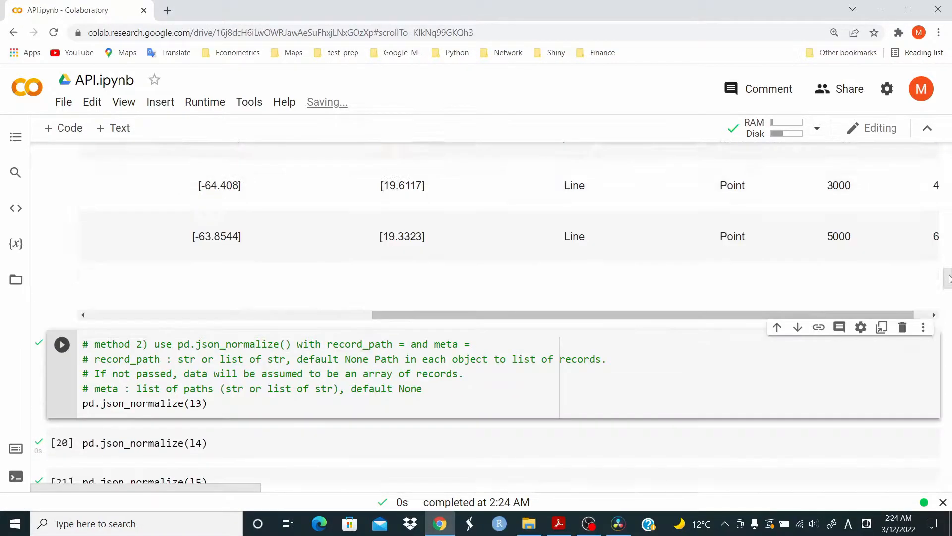
scroll("up", 3)
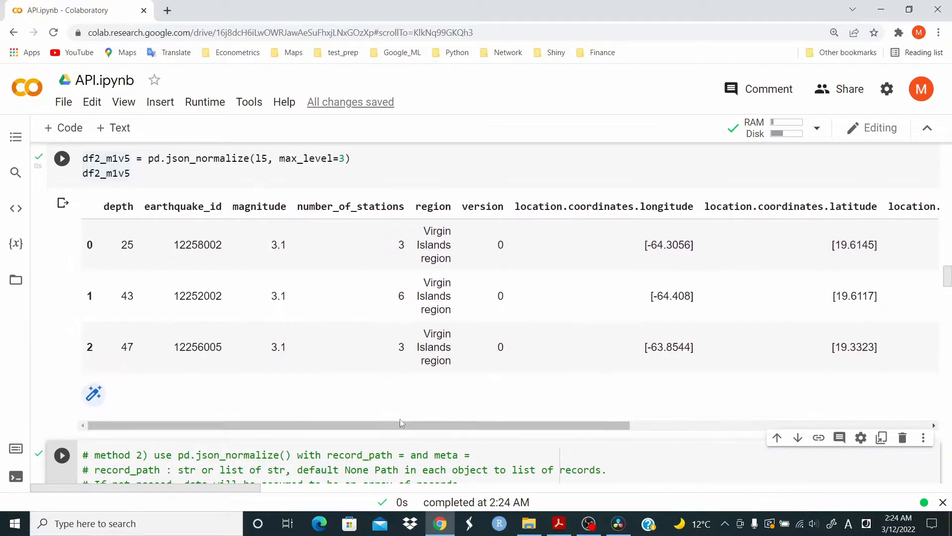
scroll("down", 3)
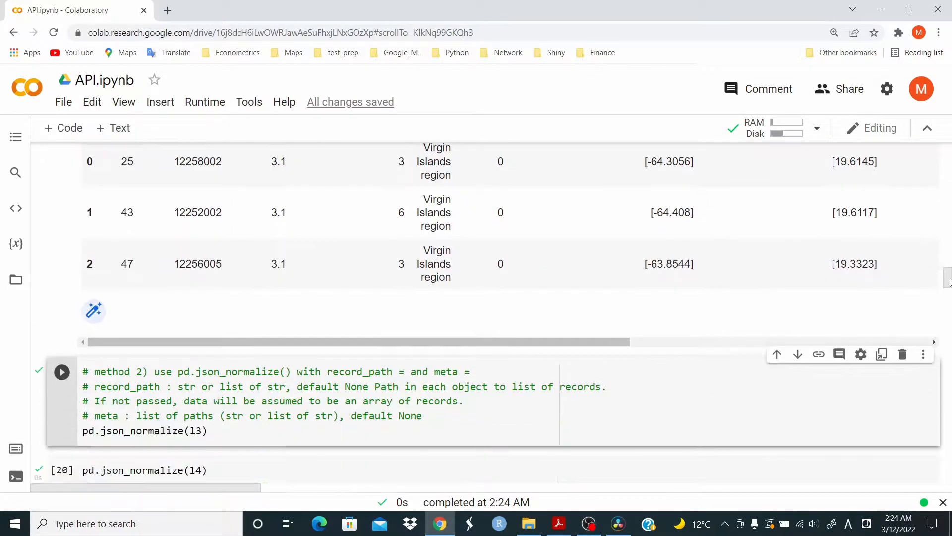
scroll("down", 3)
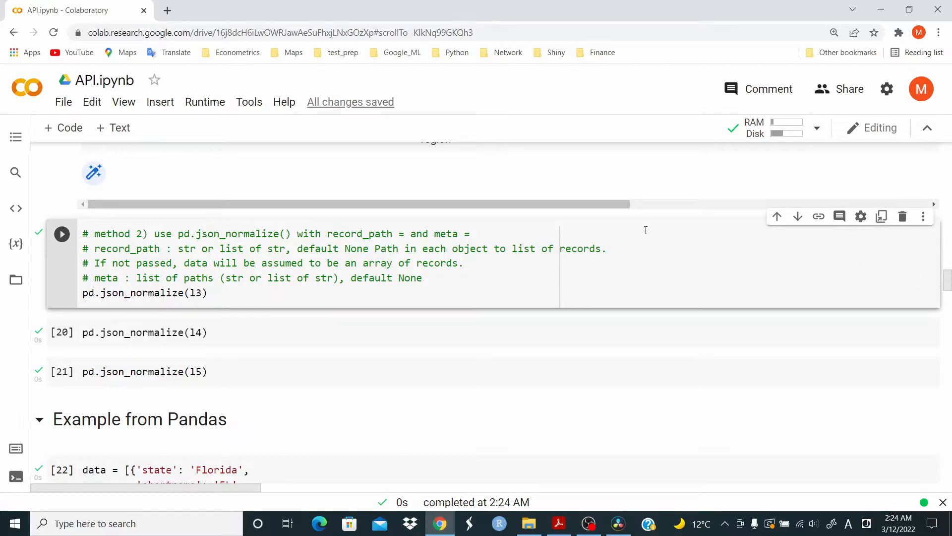
Rerun plain json_normalize on l3 and review the fully flattened table.
left_click(209, 293)
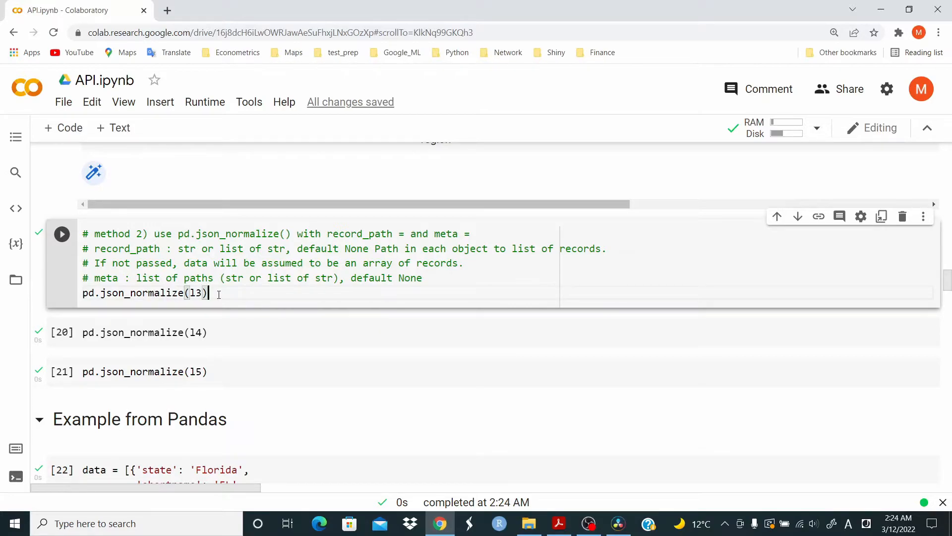
scroll("down", 3)
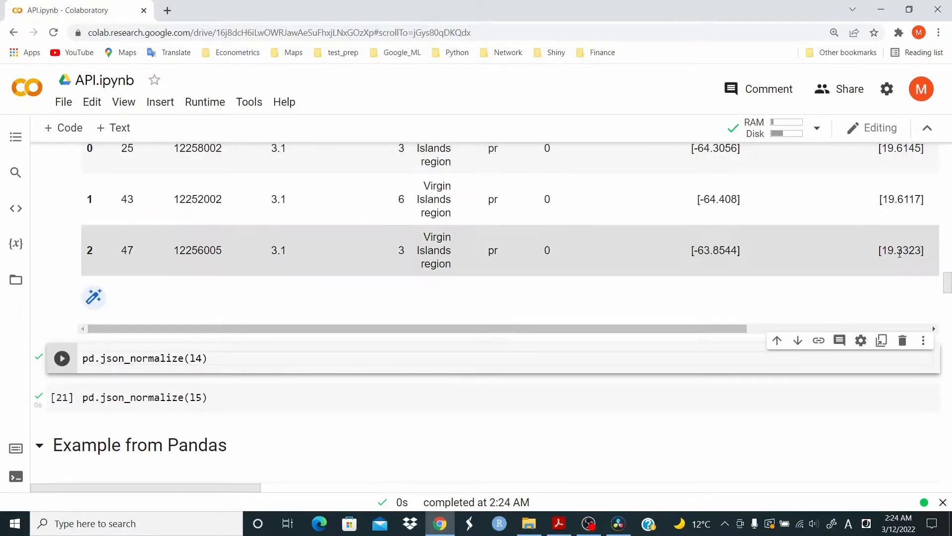
scroll("up", 3)
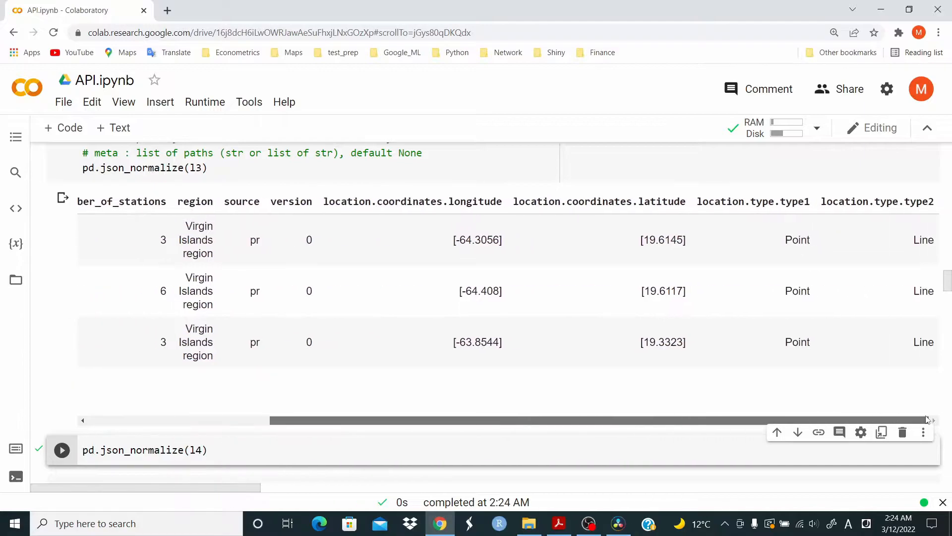
scroll("left", 3)
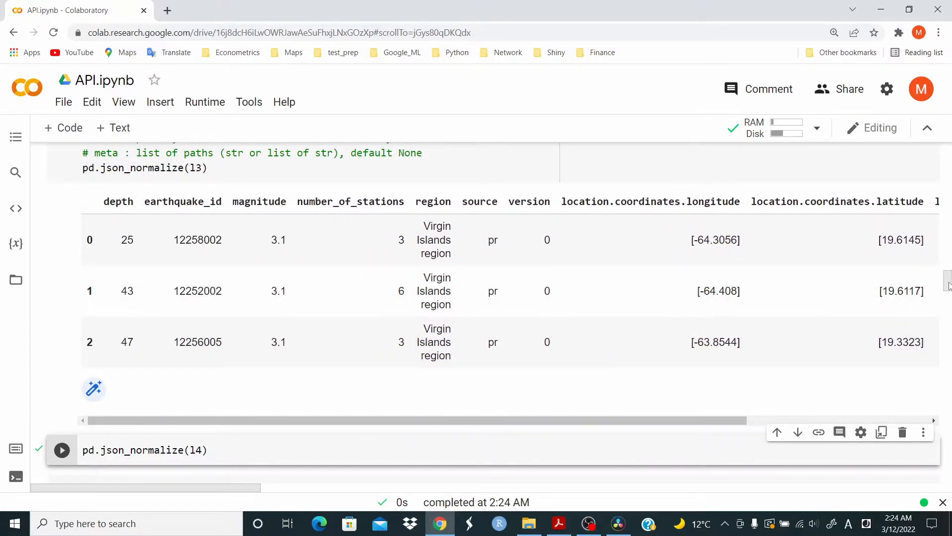
scroll("down", 3)
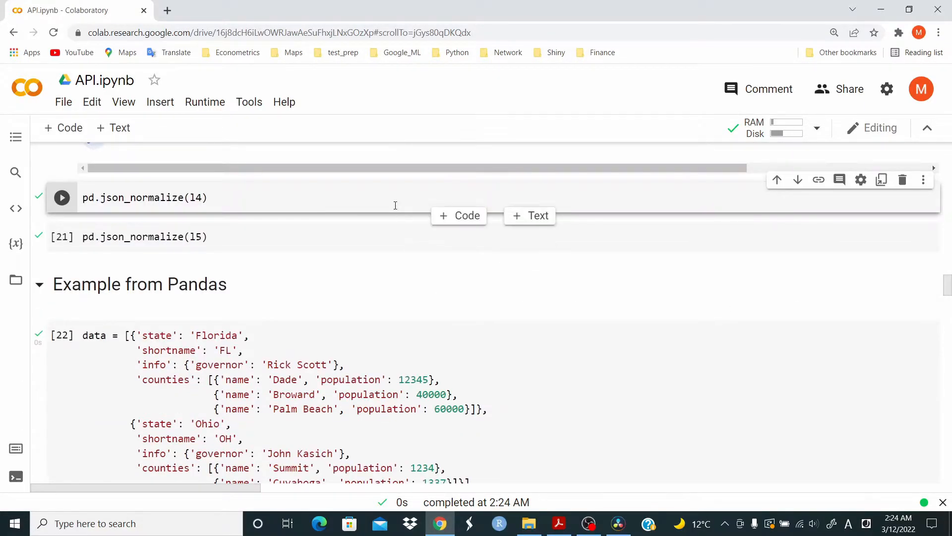
Run default json_normalize on l4 and review the l5 source.SOURCE columns.
left_click(61, 197)
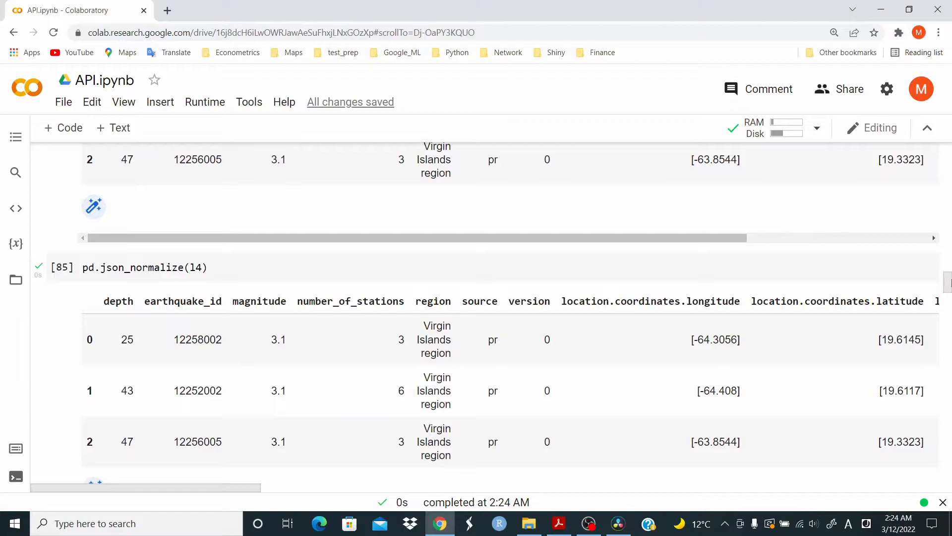
scroll("down", 3)
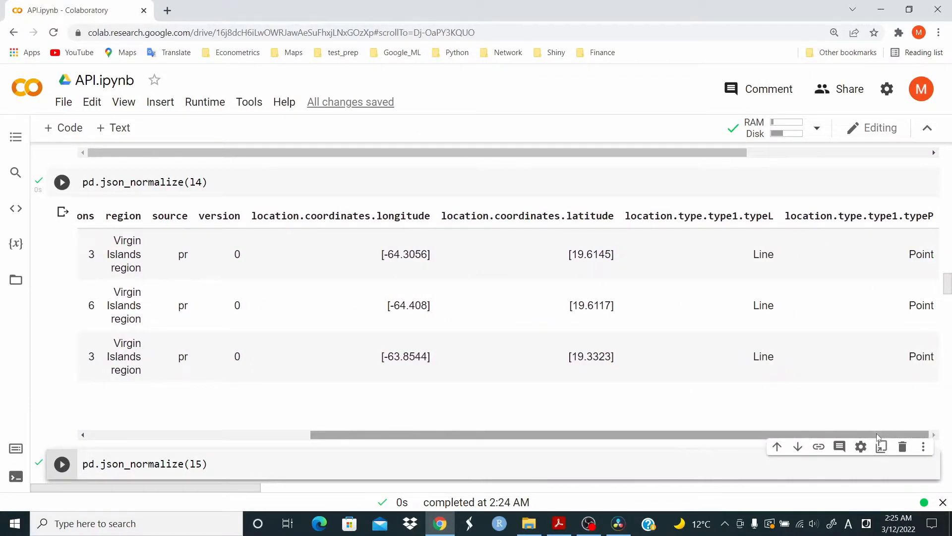
scroll("down", 3)
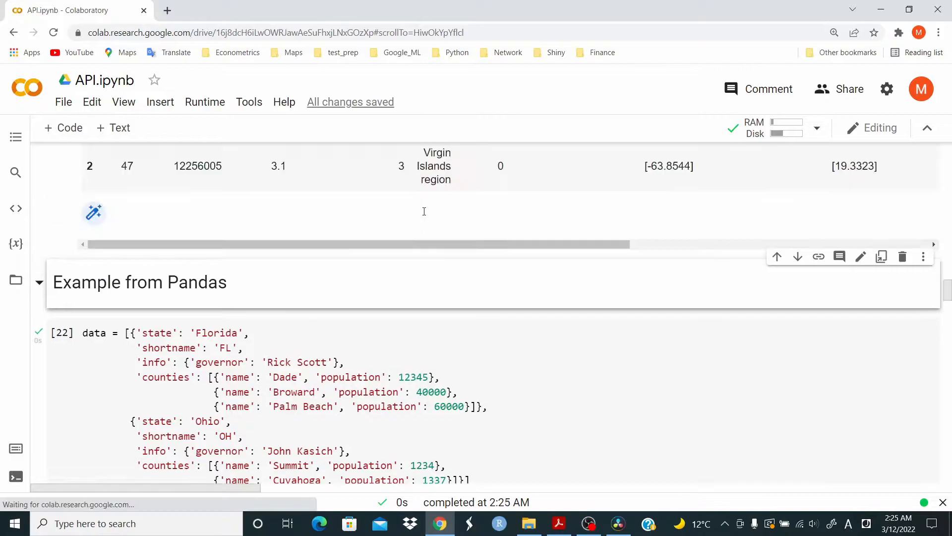
mouse_move(947, 290)
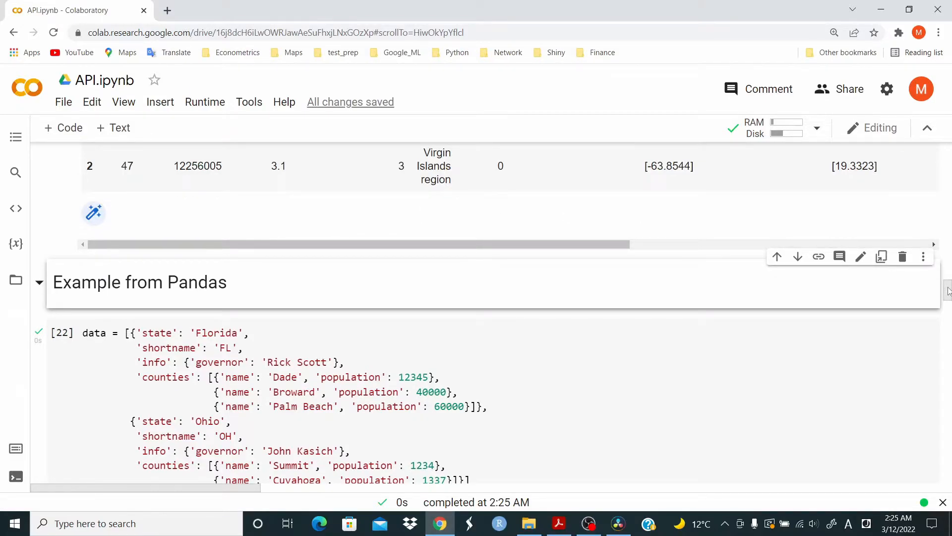
scroll("up", 3)
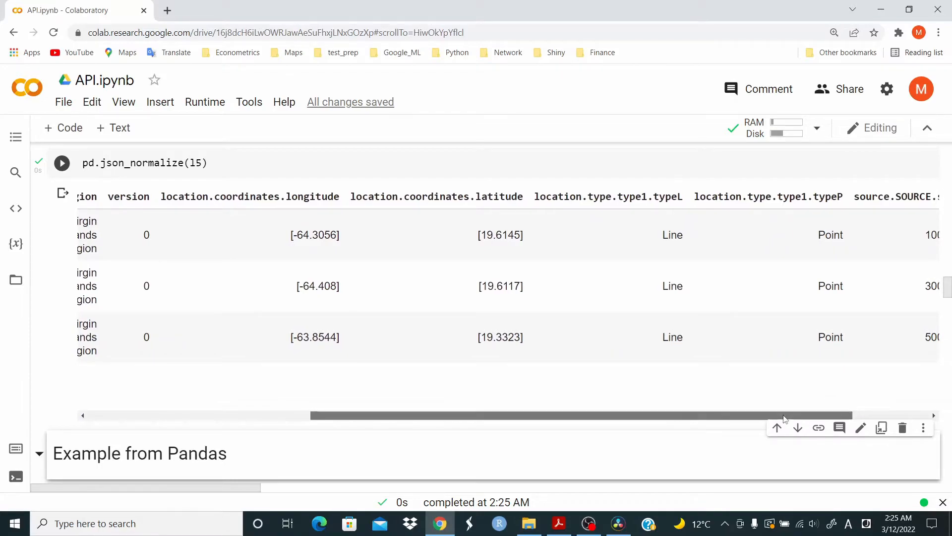
Select and run the Pandas example state data cell with governors and counties.
scroll("right", 3)
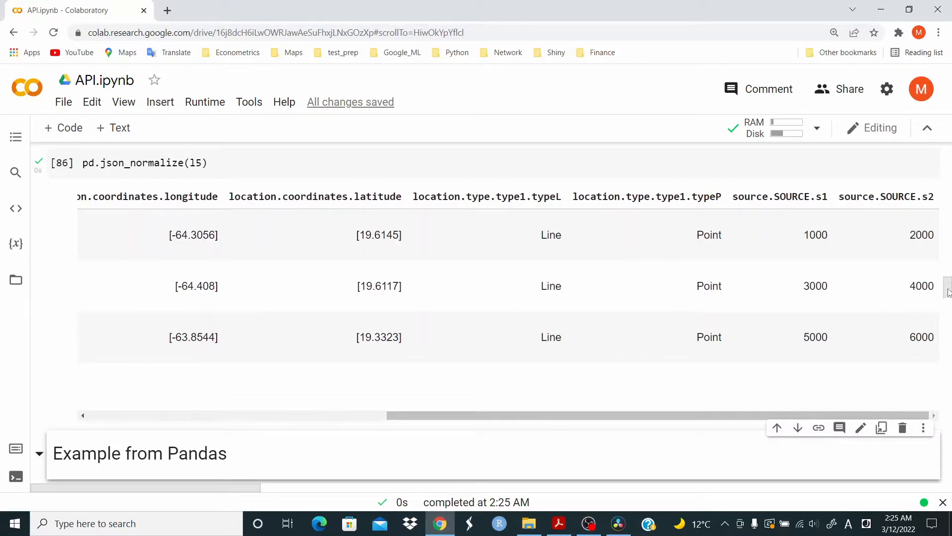
scroll("down", 3)
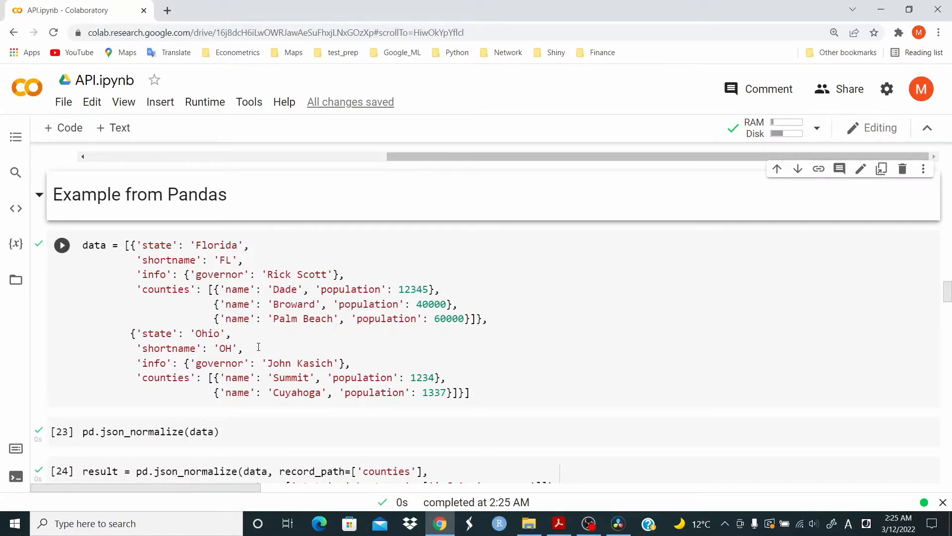
left_click(61, 244)
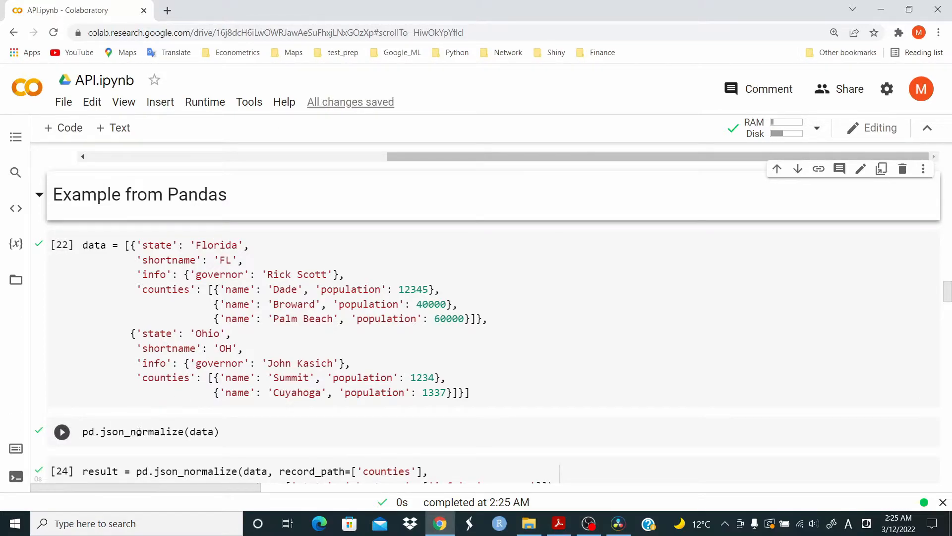
left_click(62, 244)
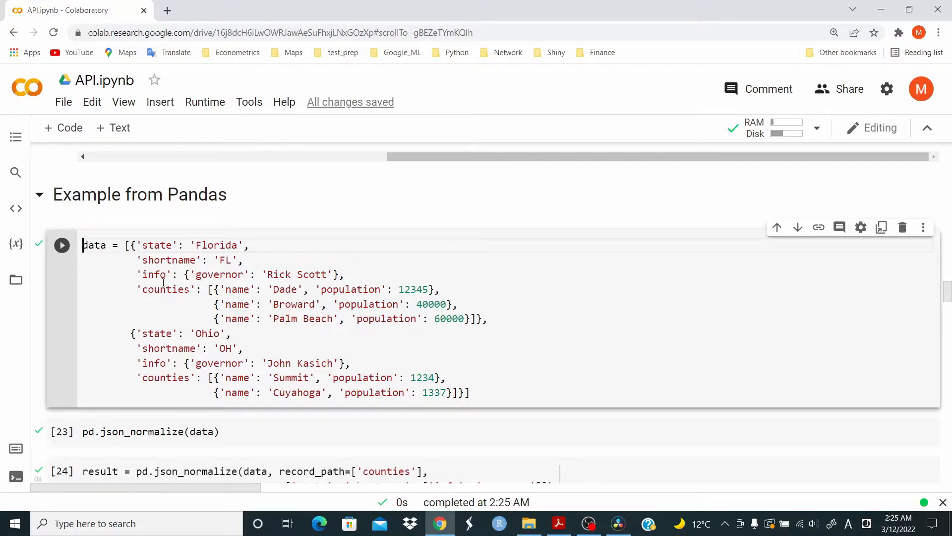
mouse_move(207, 289)
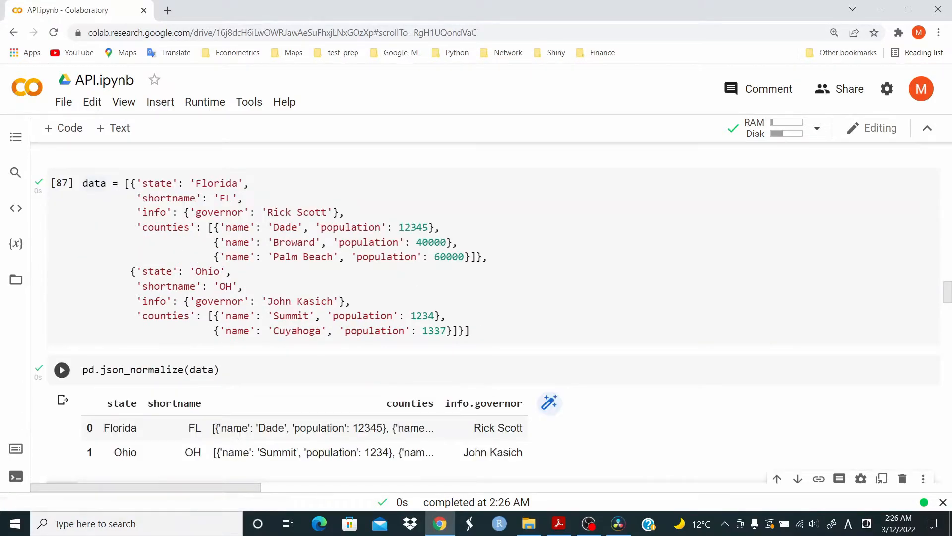
Run pd.json_normalize(data) to flatten the nested state records.
left_click(62, 369)
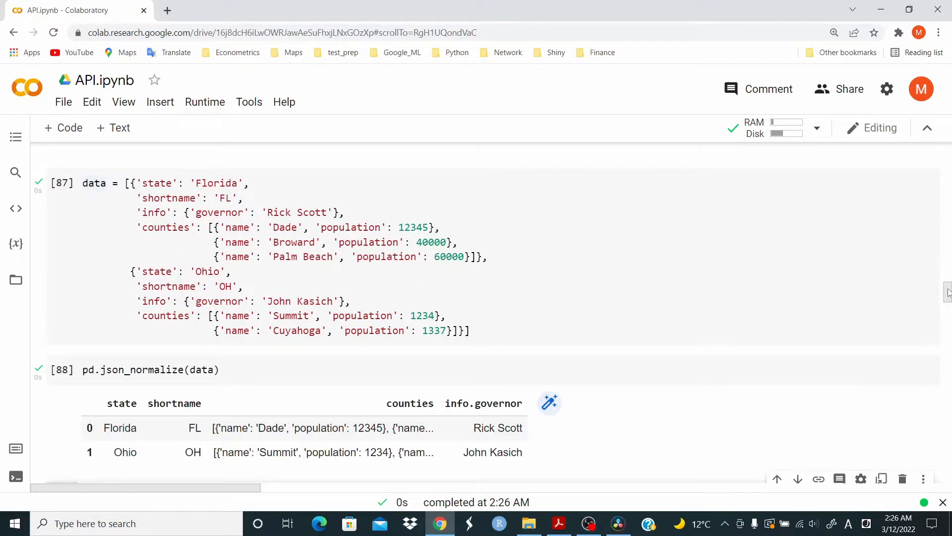
scroll("down", 3)
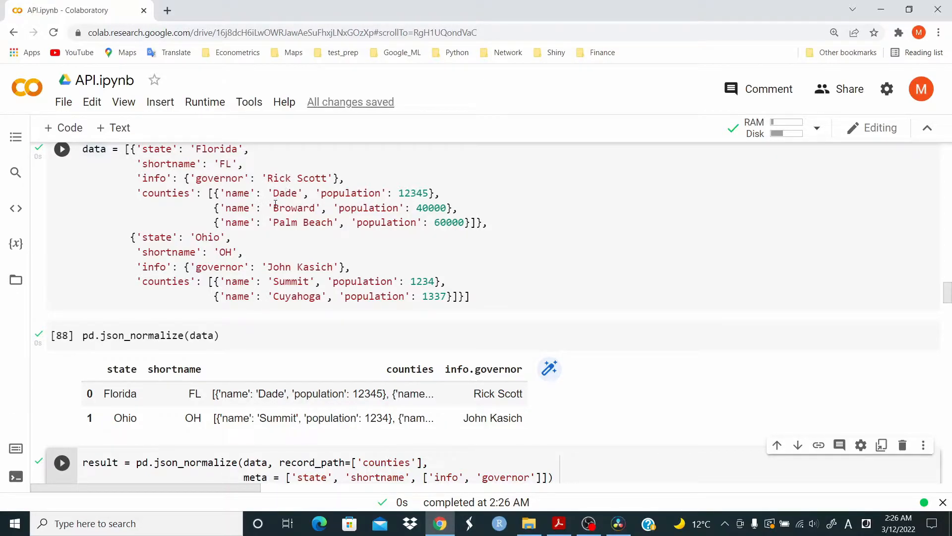
mouse_move(308, 223)
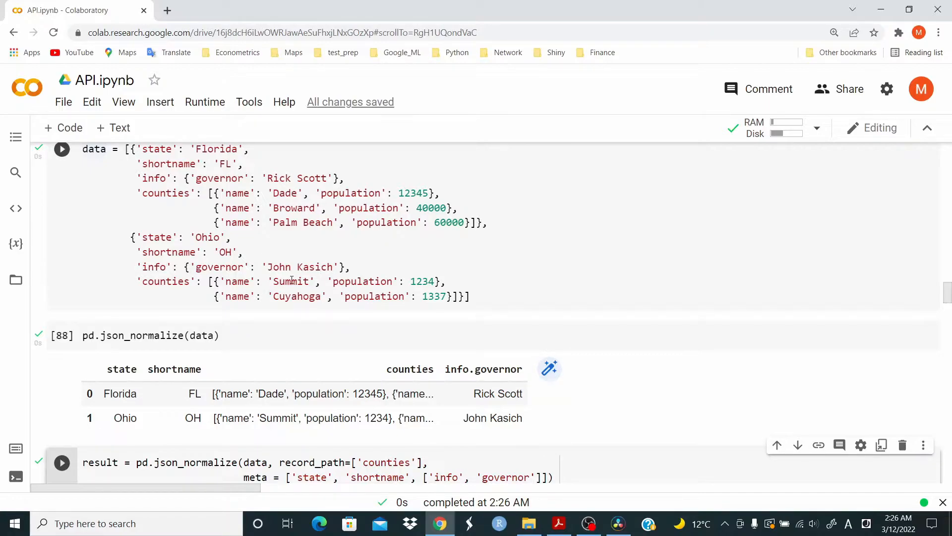
mouse_move(875, 284)
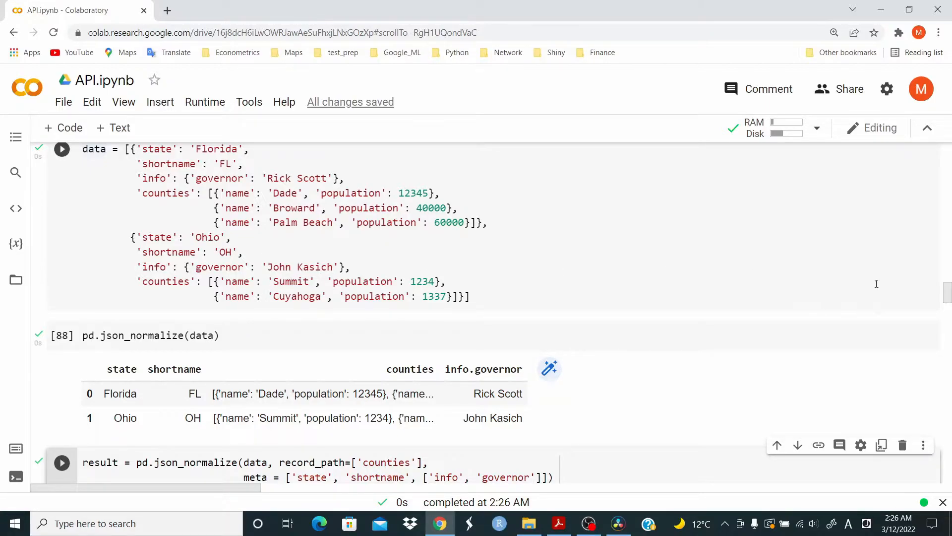
scroll("down", 3)
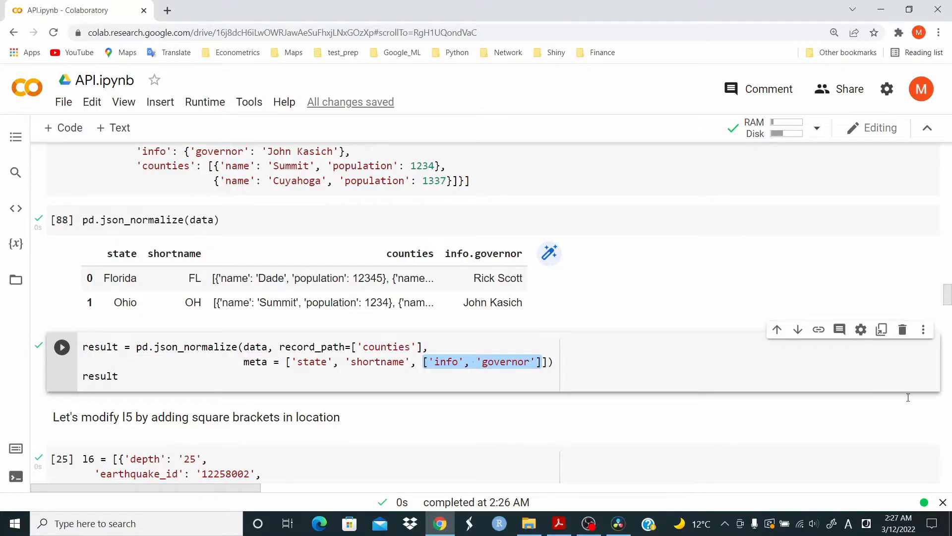
scroll("up", 3)
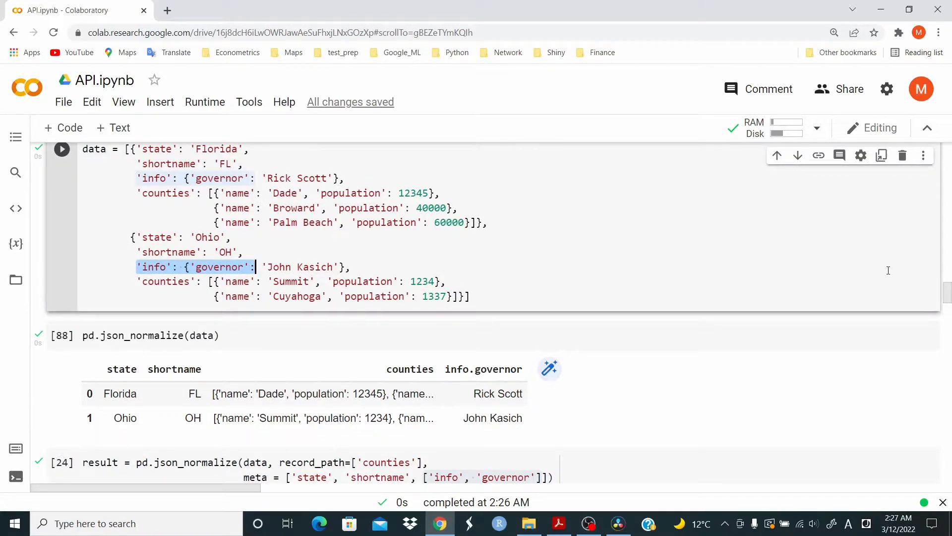
mouse_move(947, 290)
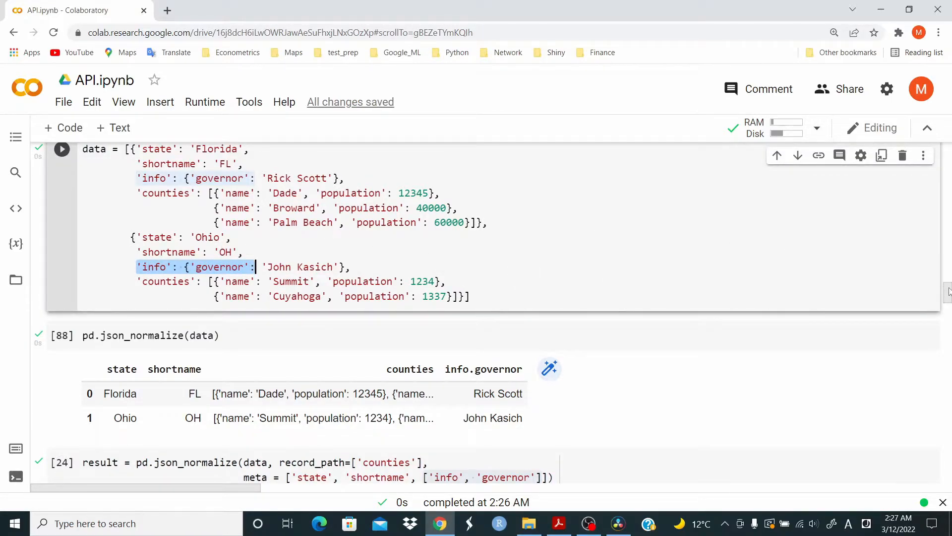
scroll("down", 3)
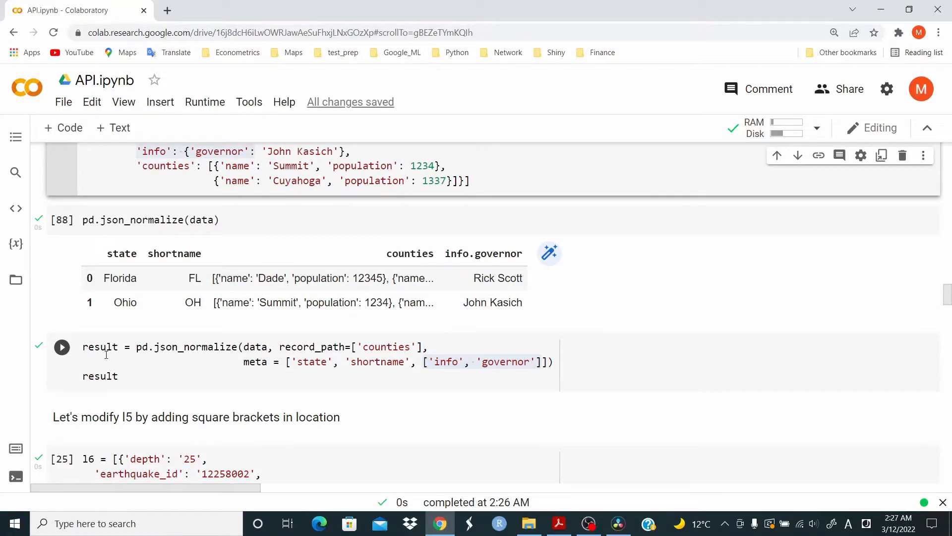
Run json_normalize with record_path=['counties'] and state, shortname, governor meta fields.
left_click(100, 346)
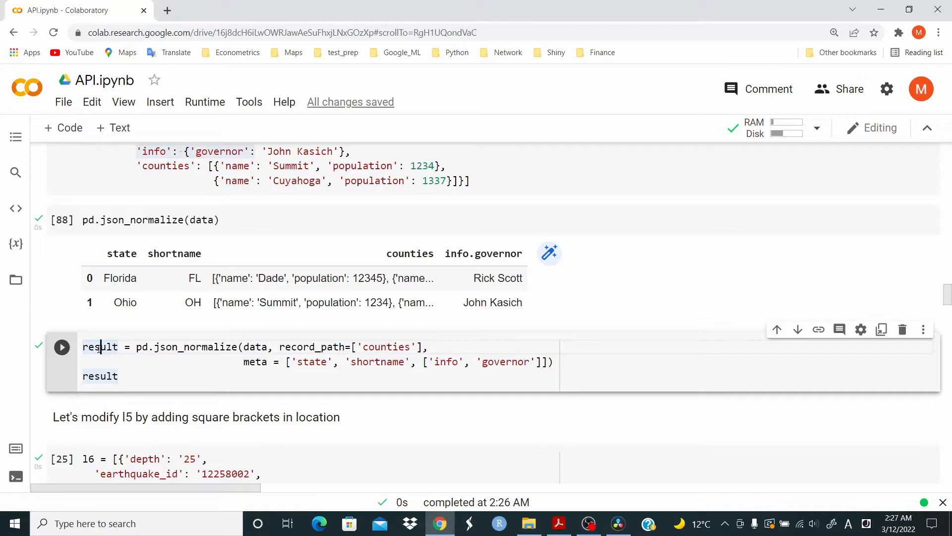
left_click(61, 346)
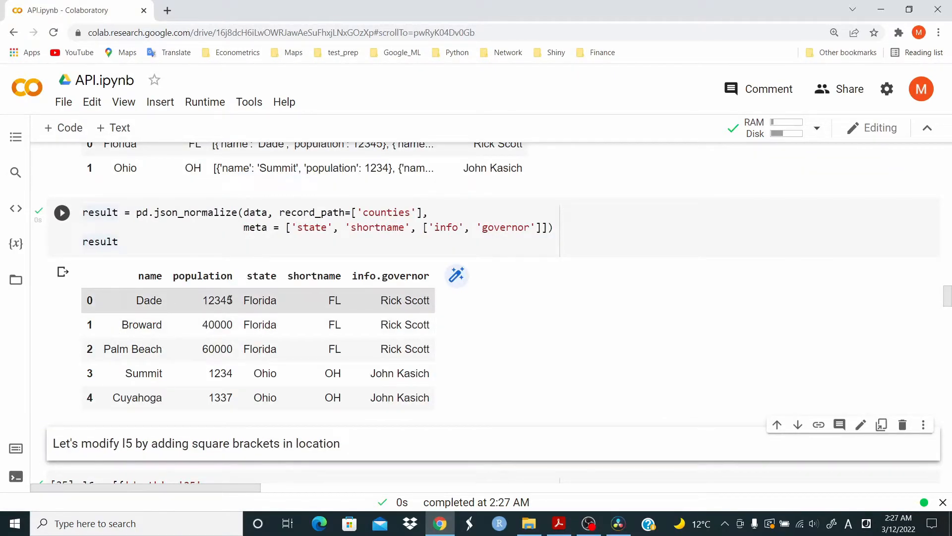
mouse_move(144, 373)
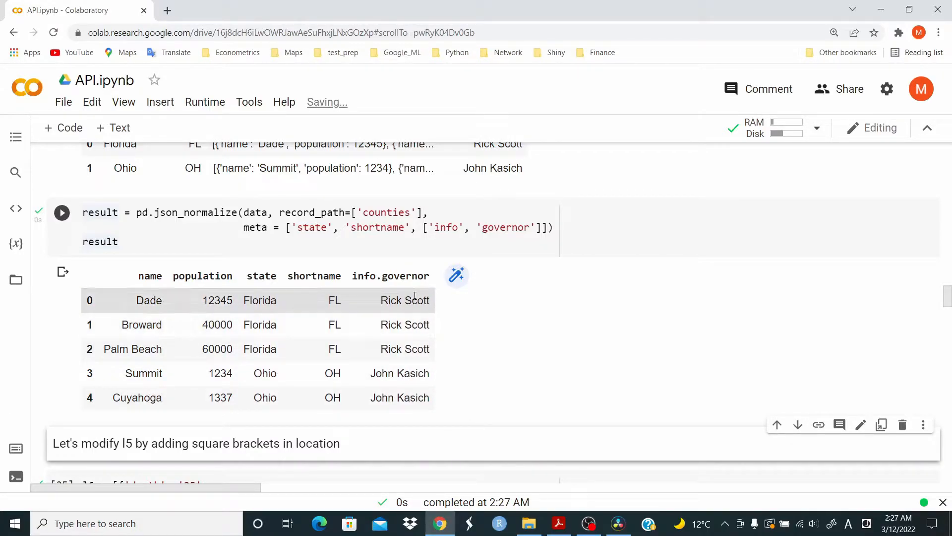
mouse_move(169, 334)
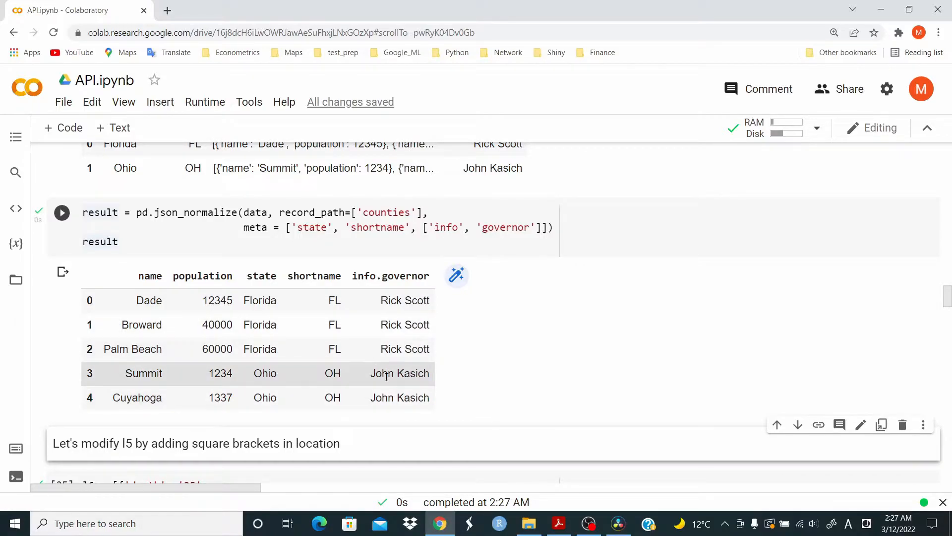
left_click(62, 212)
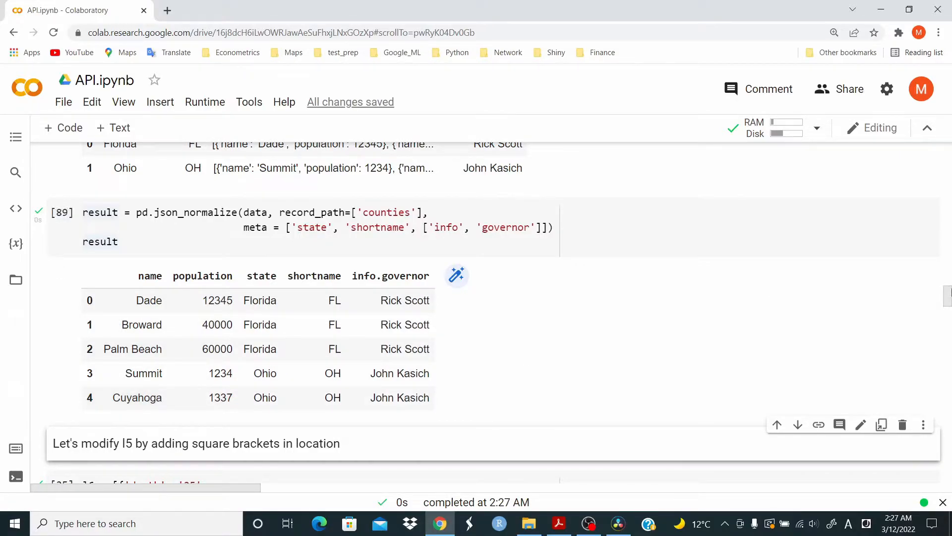
Scroll past l6 and rerun pd.json_normalize(l5) to show depth, earthquake_id and magnitude.
scroll("down", 3)
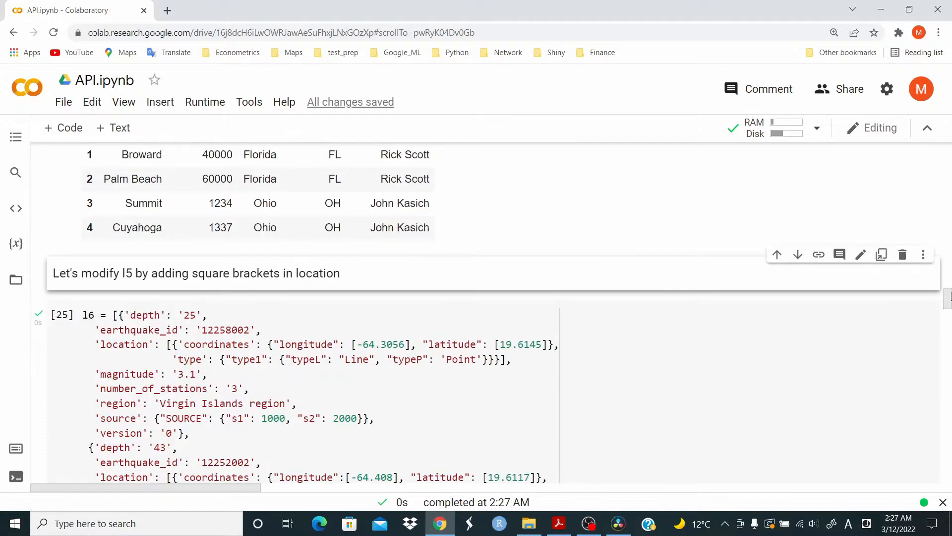
scroll("down", 3)
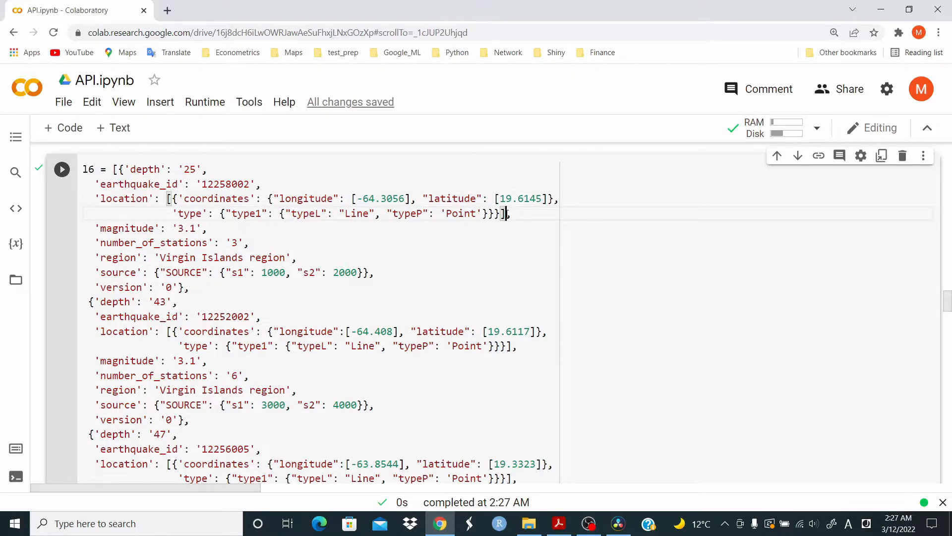
scroll("down", 3)
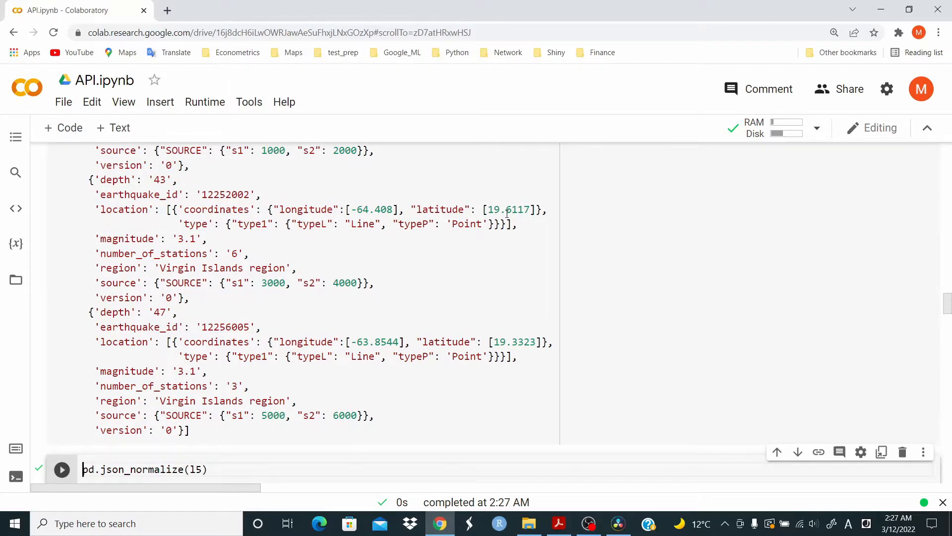
scroll("down", 3)
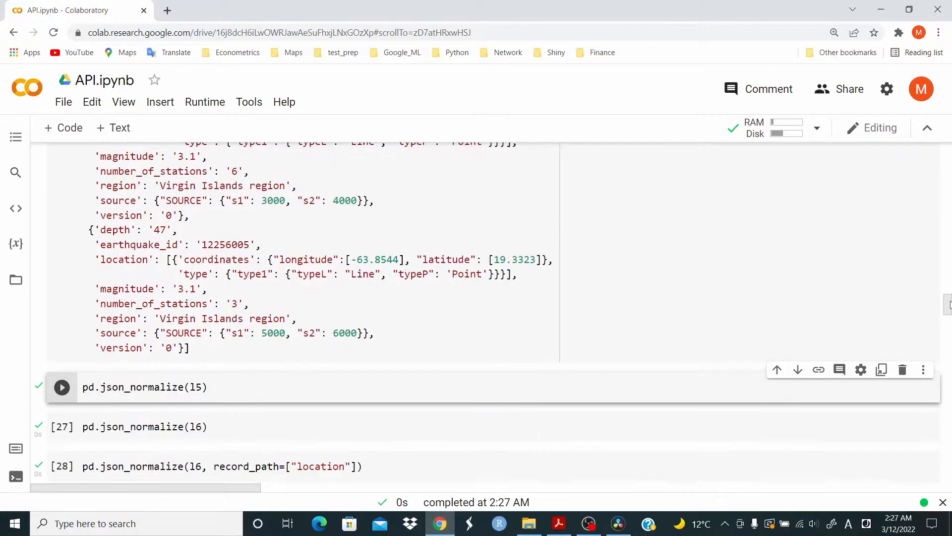
scroll("down", 3)
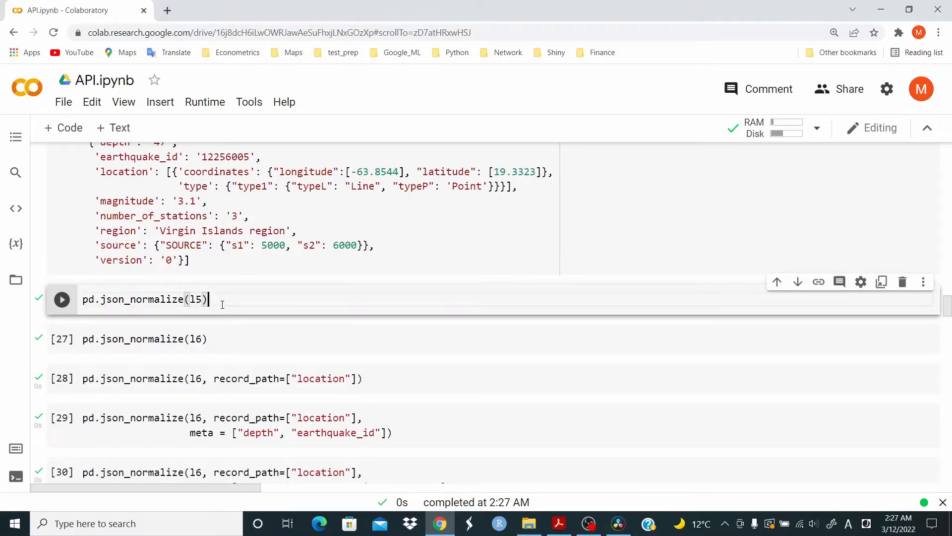
left_click(61, 298)
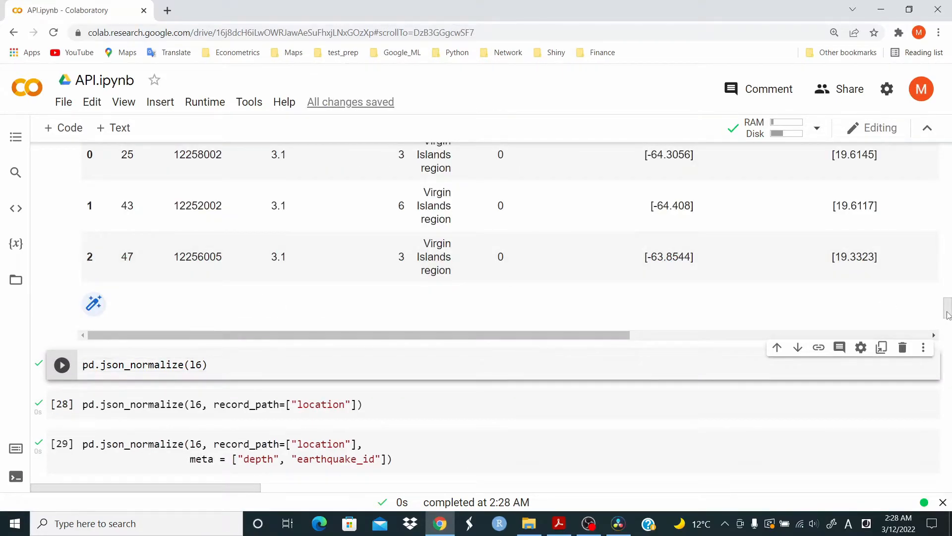
scroll("up", 3)
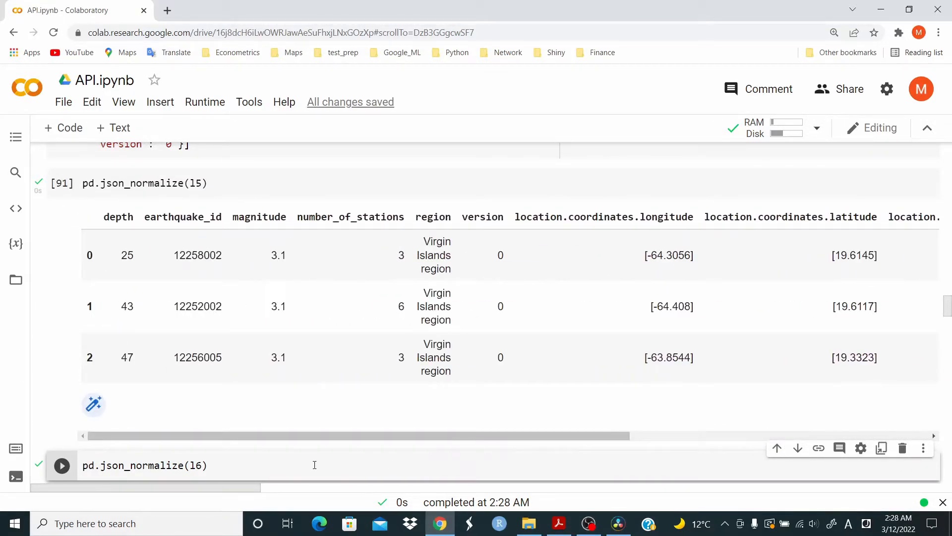
left_click(206, 465)
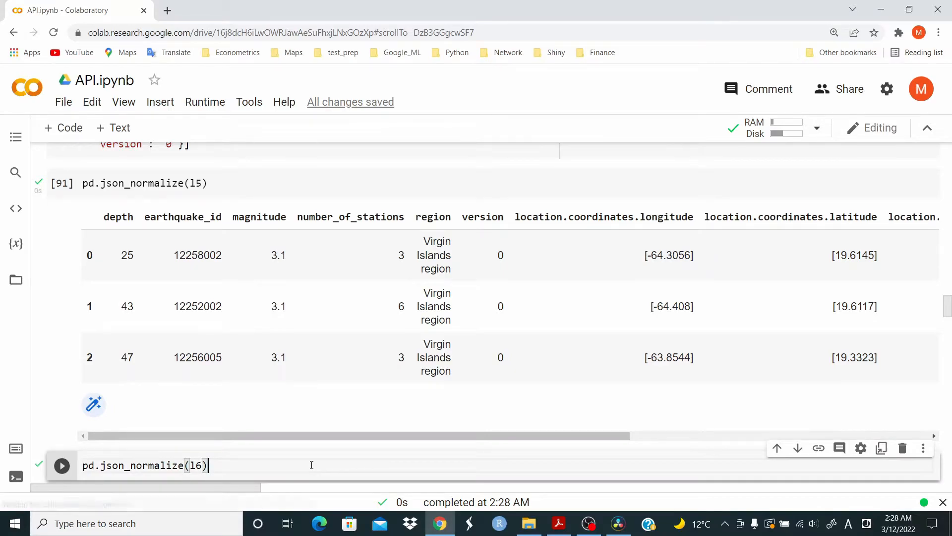
left_click(62, 465)
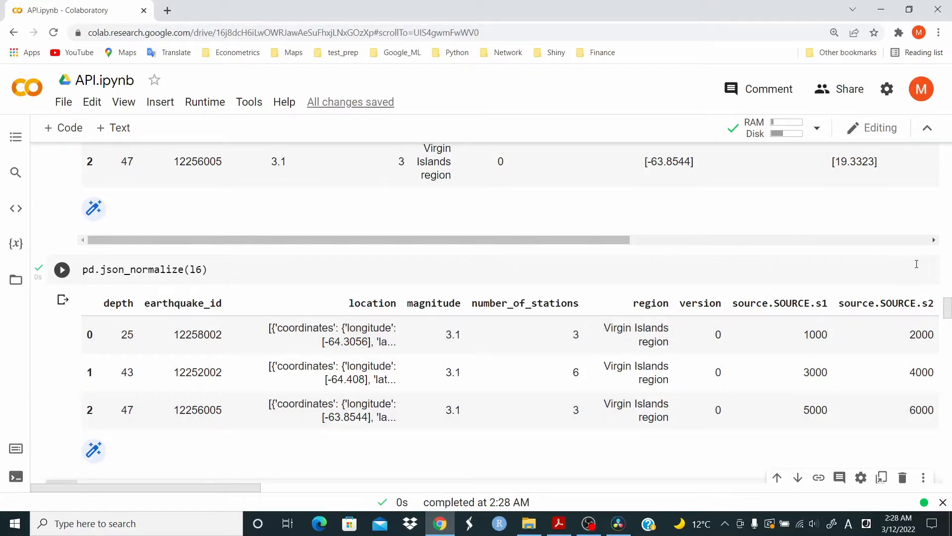
scroll("down", 3)
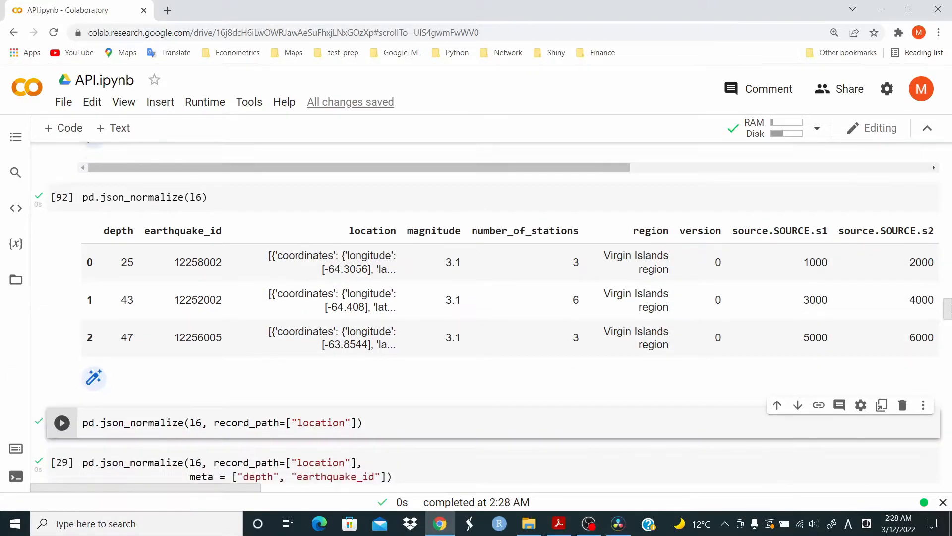
scroll("down", 3)
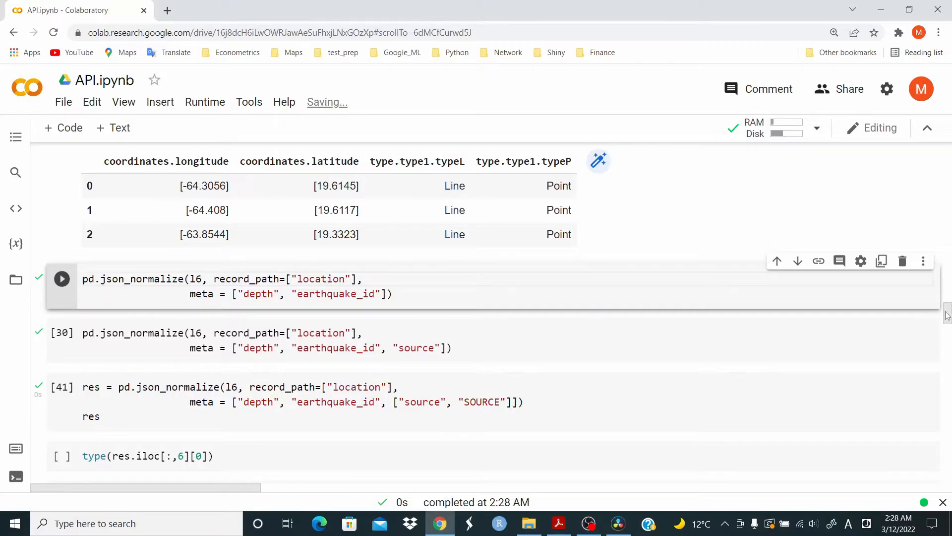
scroll("up", 3)
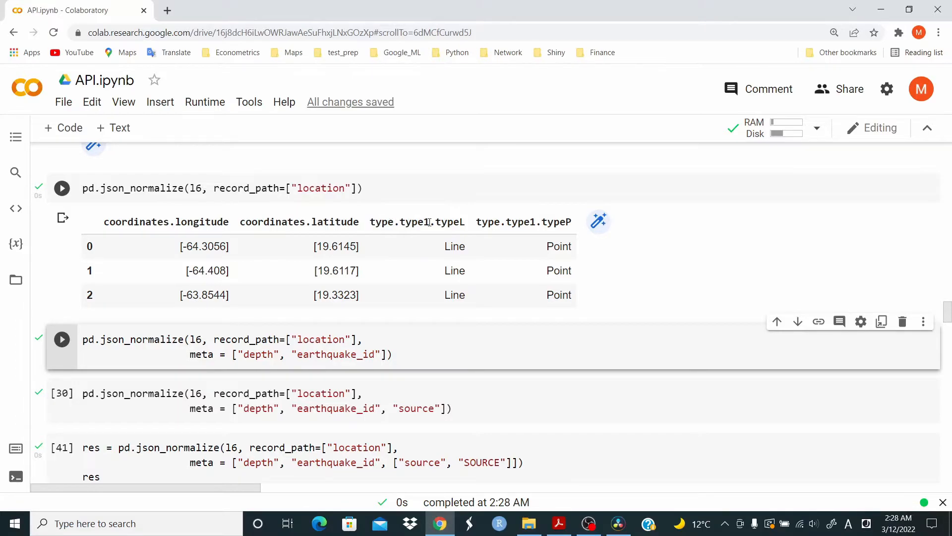
scroll("down", 3)
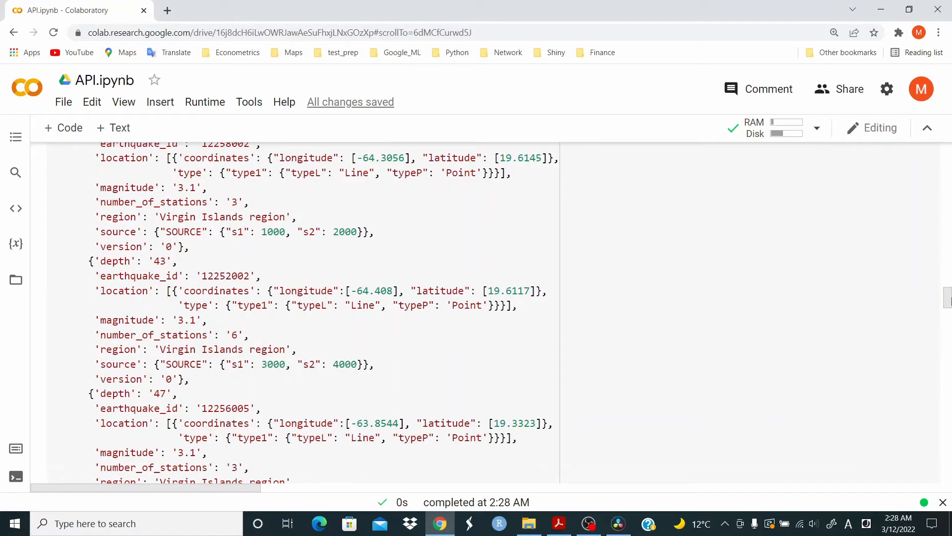
scroll("up", 3)
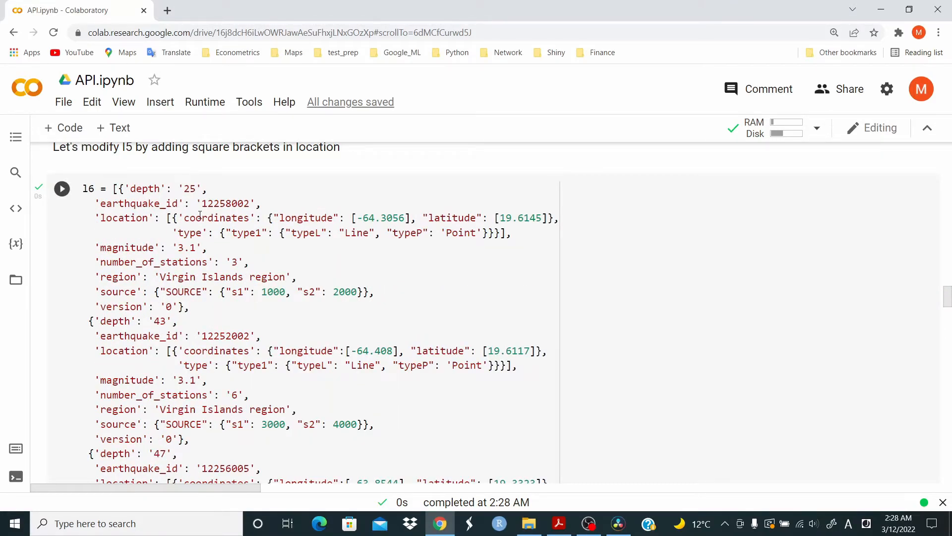
mouse_move(243, 236)
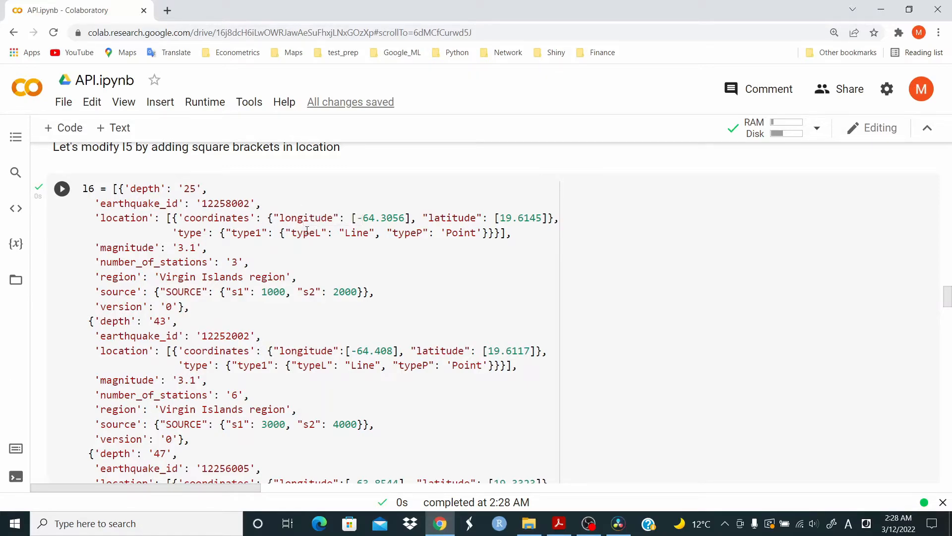
left_click(62, 189)
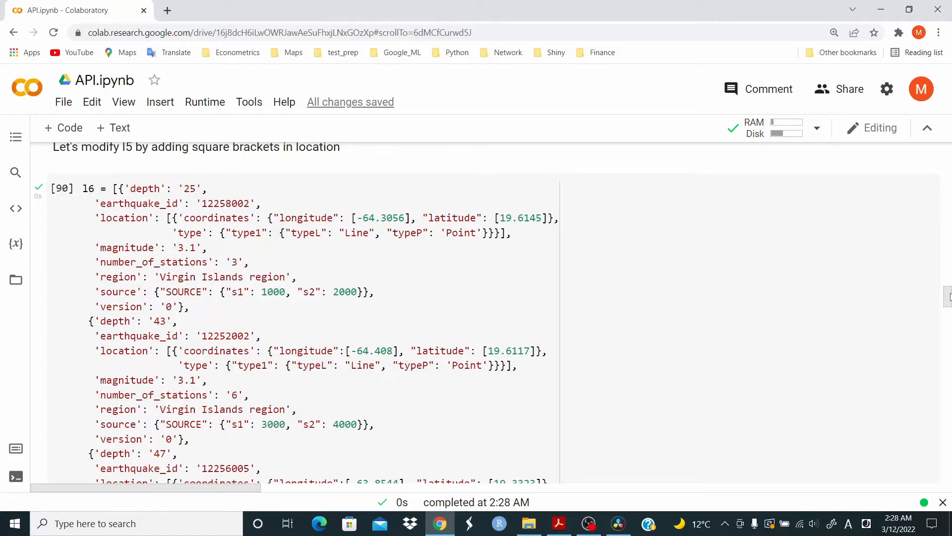
scroll("down", 3)
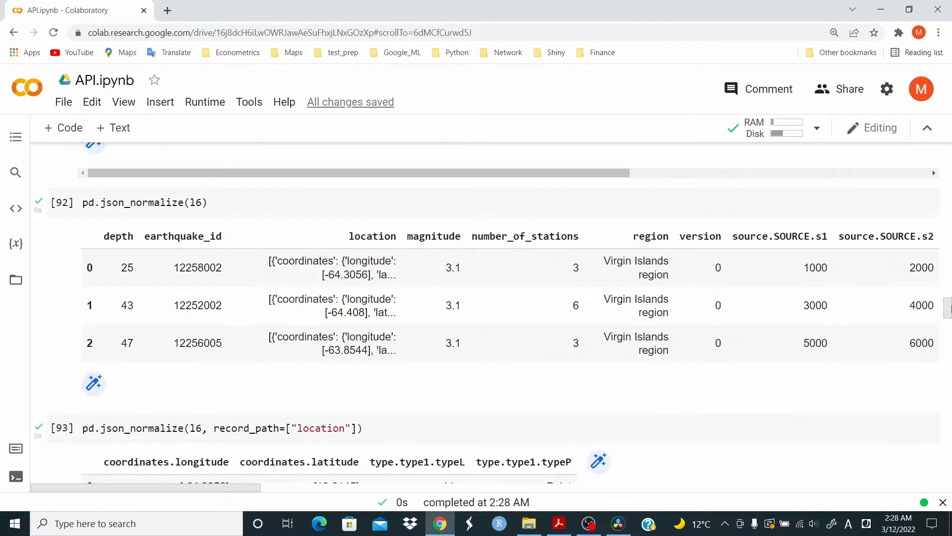
scroll("down", 3)
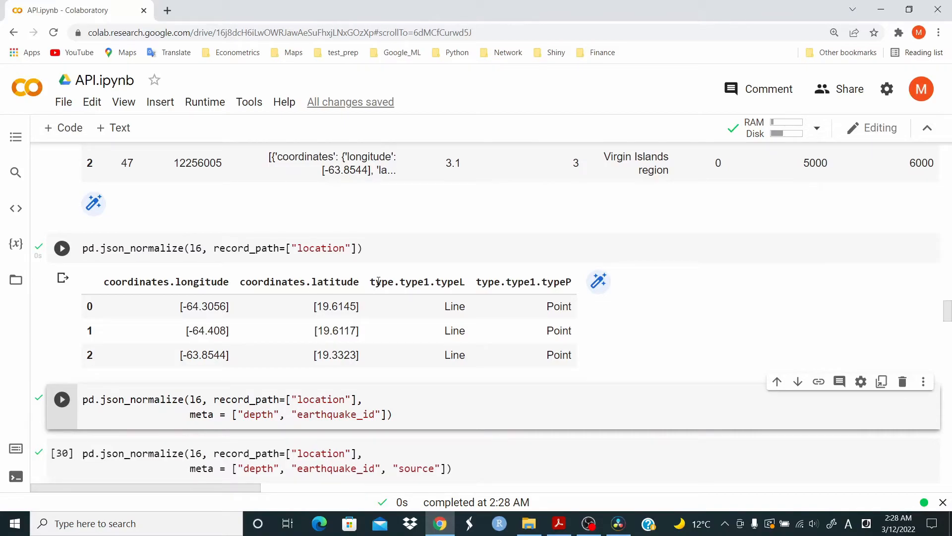
mouse_move(481, 375)
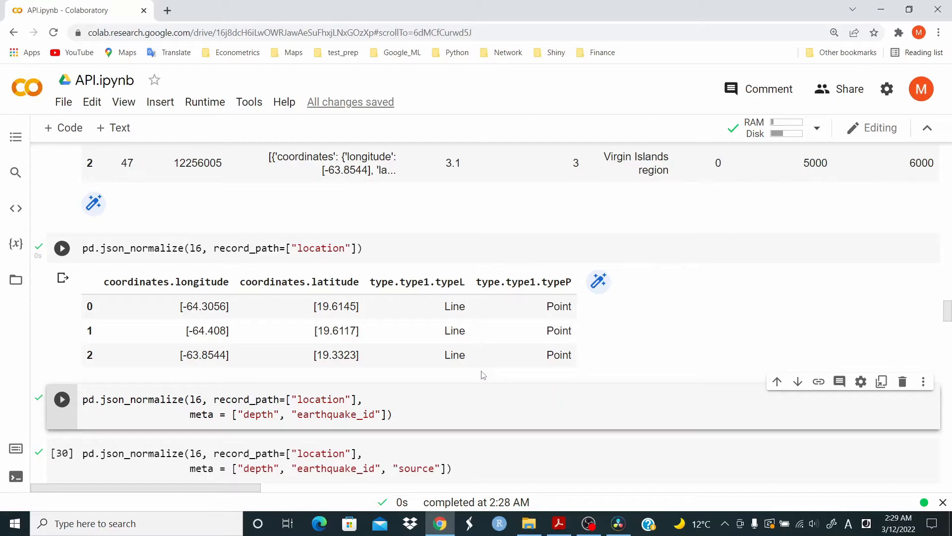
Run json_normalize on l6 with record_path 'location' and meta depth and earthquake_id.
left_click(62, 248)
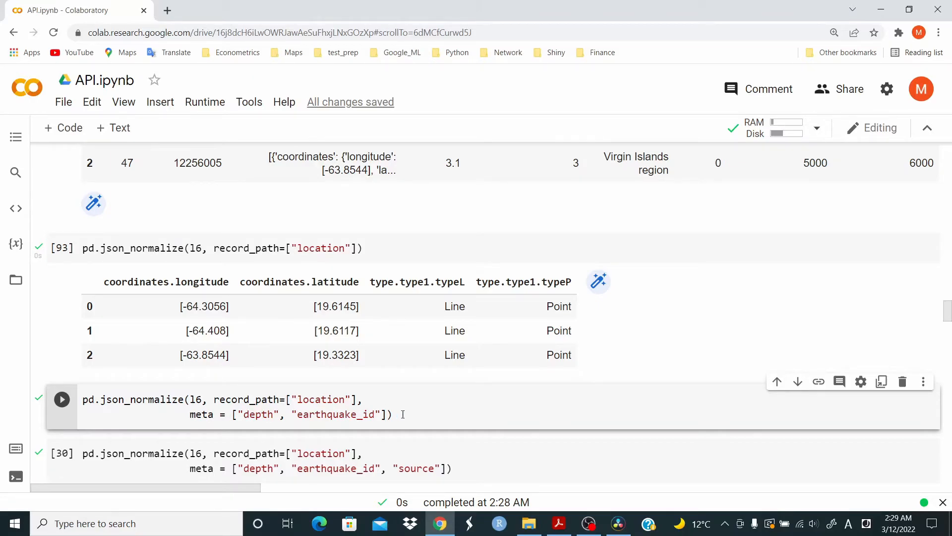
left_click(61, 399)
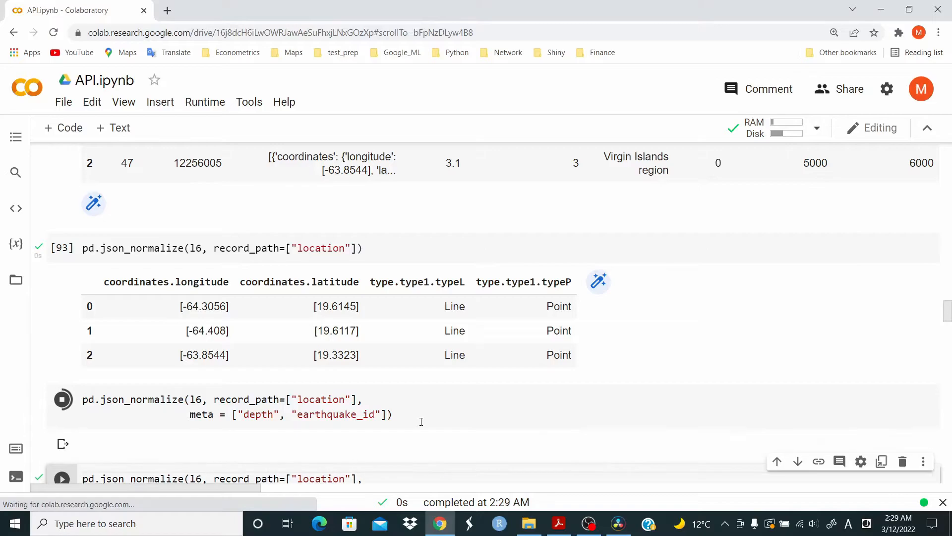
left_click(62, 399)
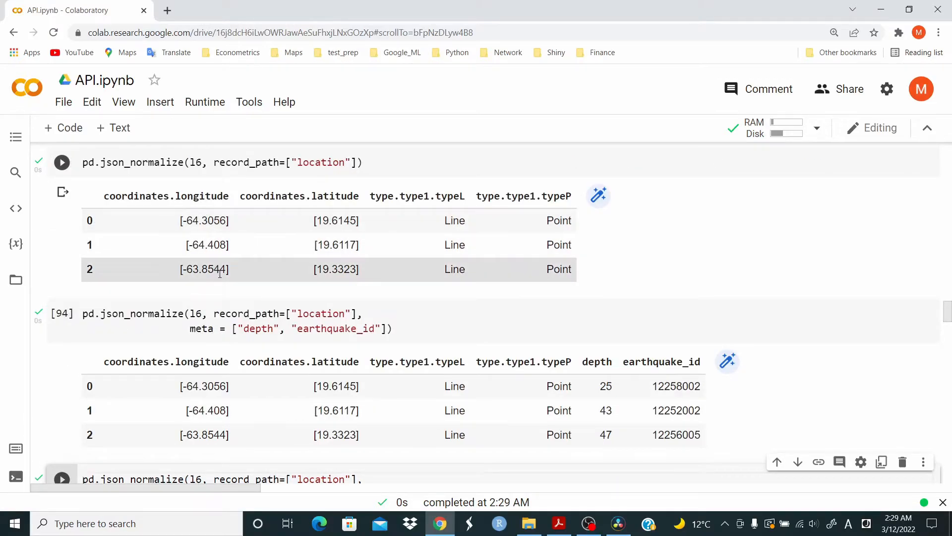
mouse_move(553, 220)
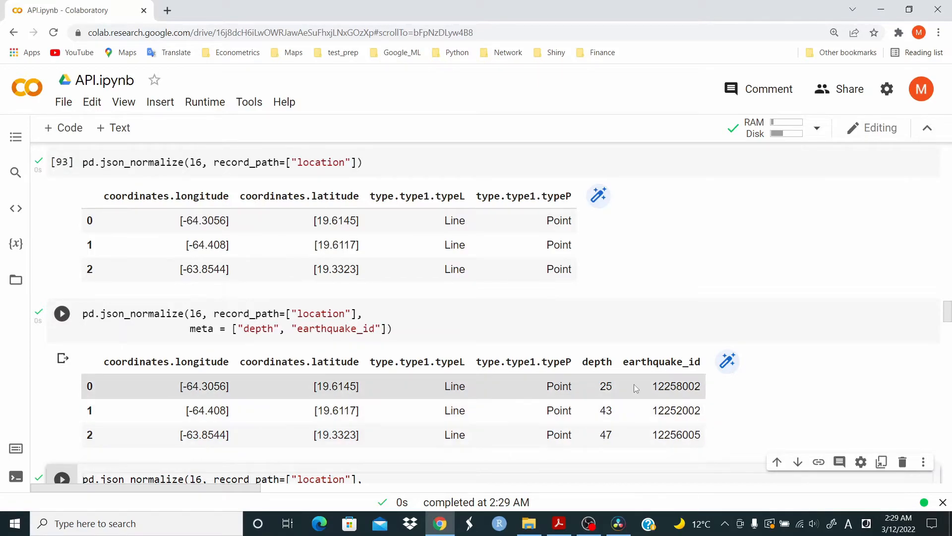
left_click(62, 313)
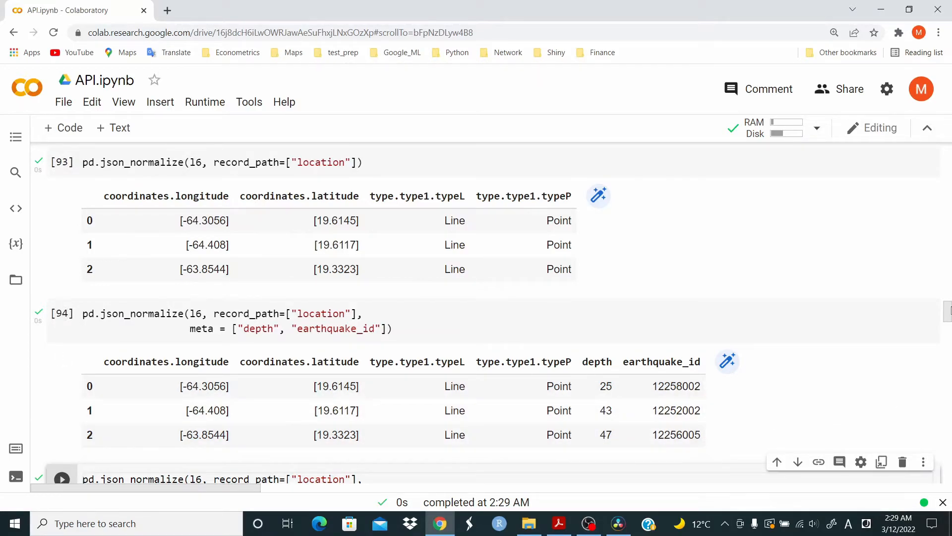
Rerun the location normalization with source added to the metadata.
scroll("down", 3)
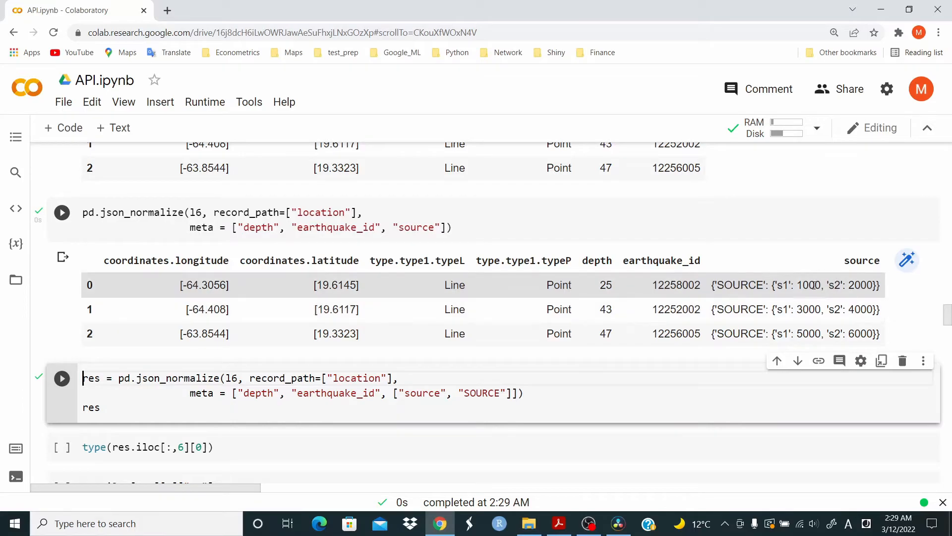
left_click(62, 212)
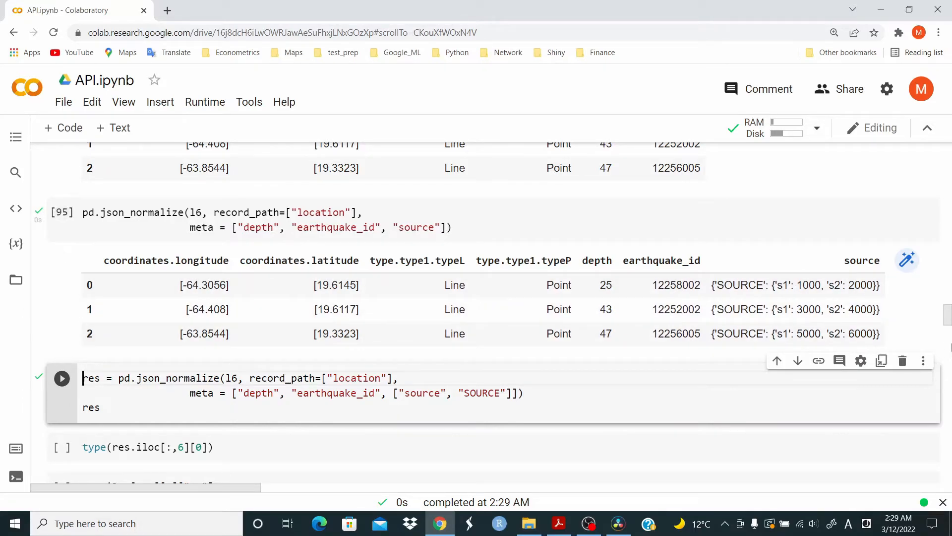
scroll("up", 3)
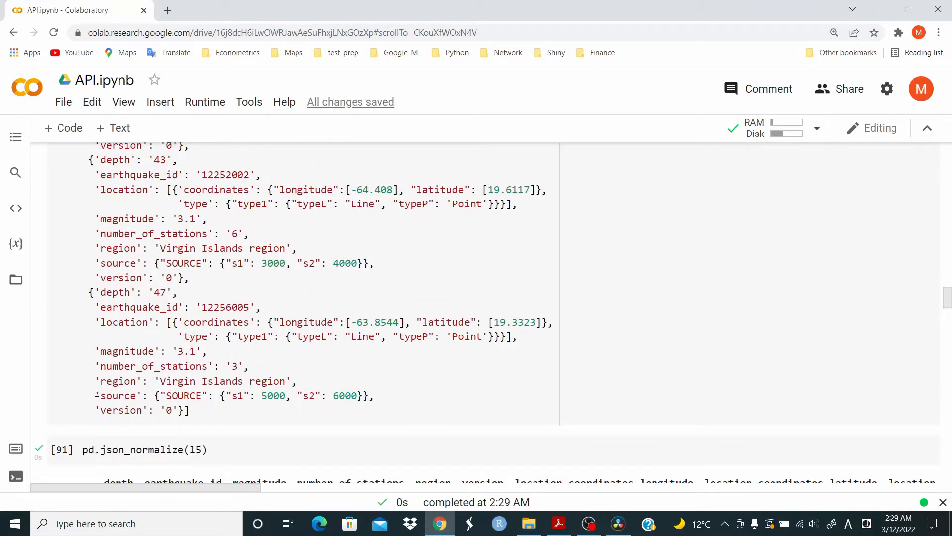
left_click(173, 395)
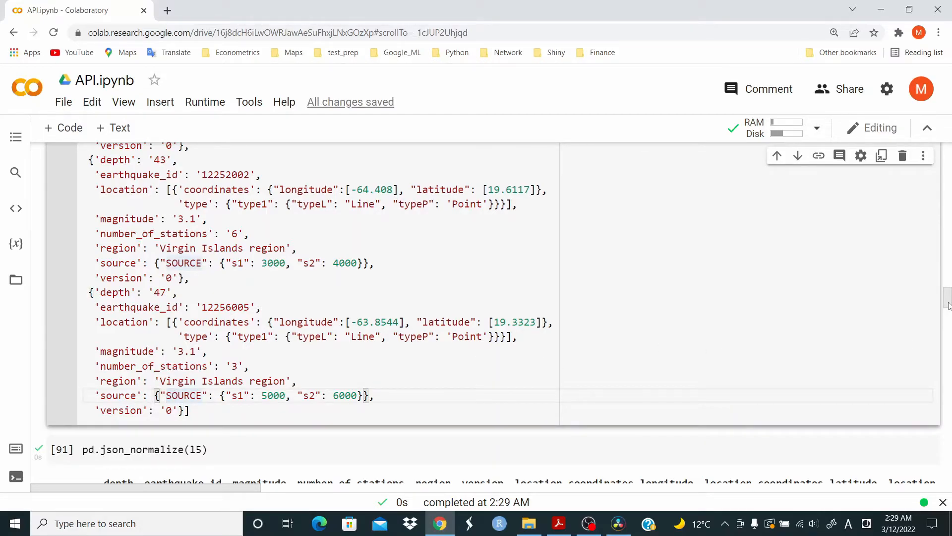
Build res by normalizing with nested ['source', 'SOURCE'] metadata.
scroll("down", 3)
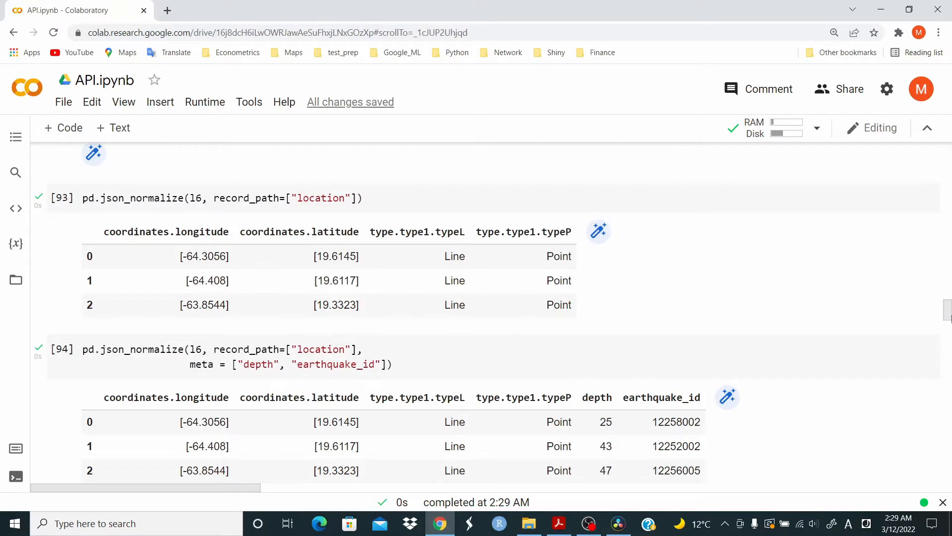
scroll("down", 3)
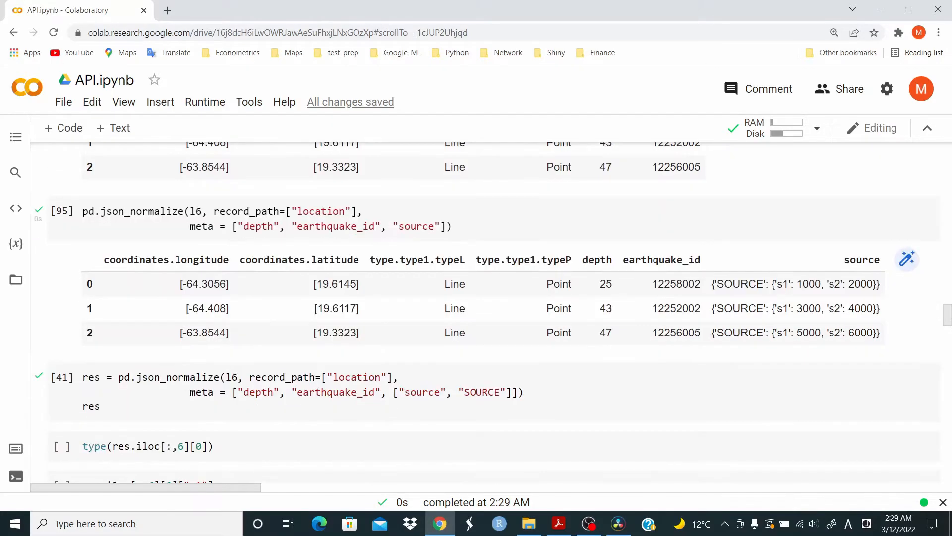
scroll("up", 3)
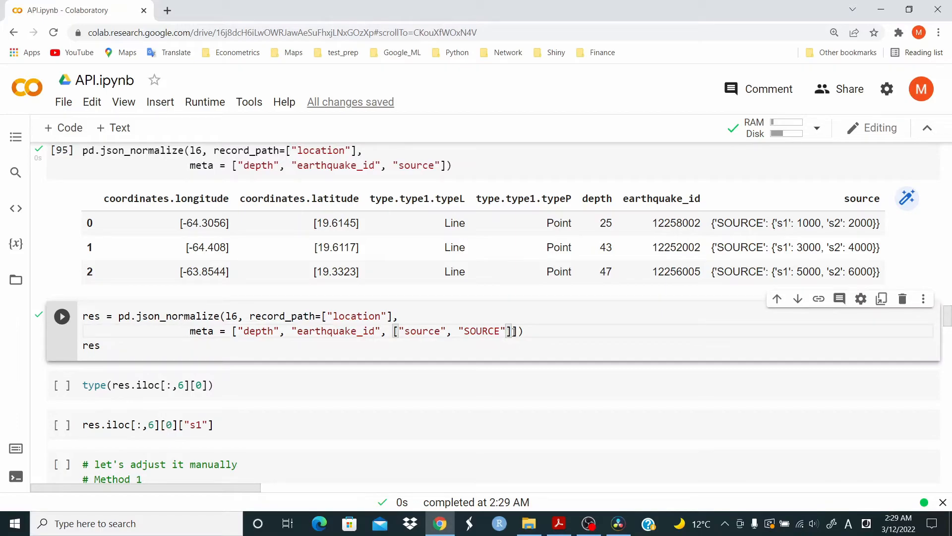
left_click(394, 316)
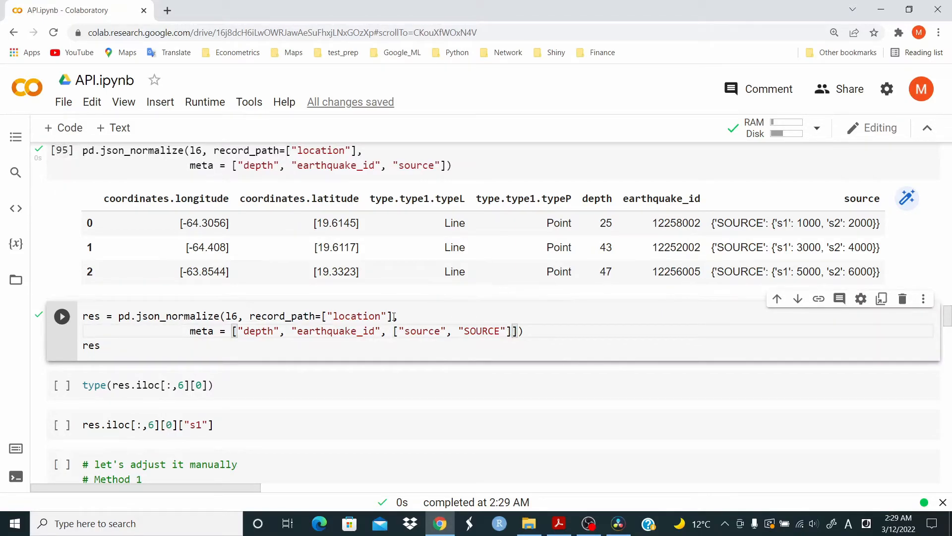
left_click(62, 316)
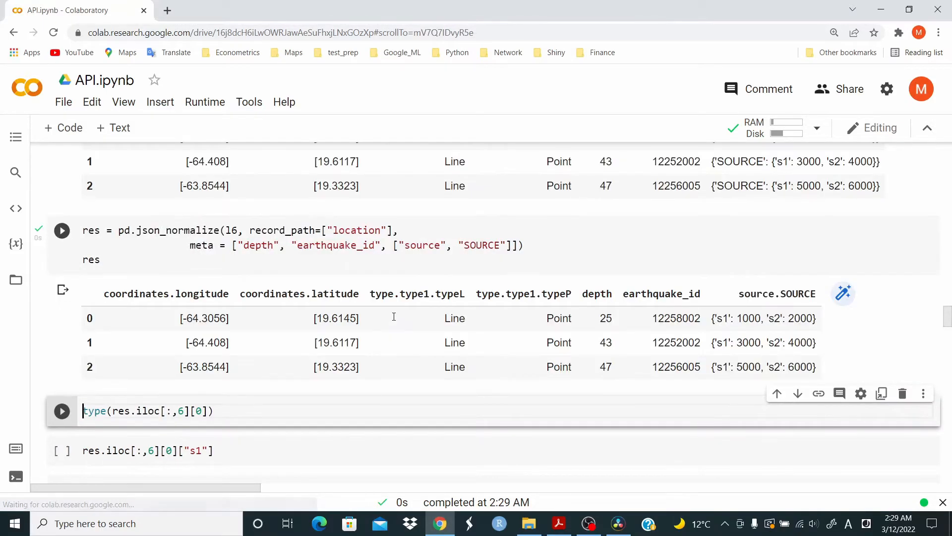
left_click(62, 230)
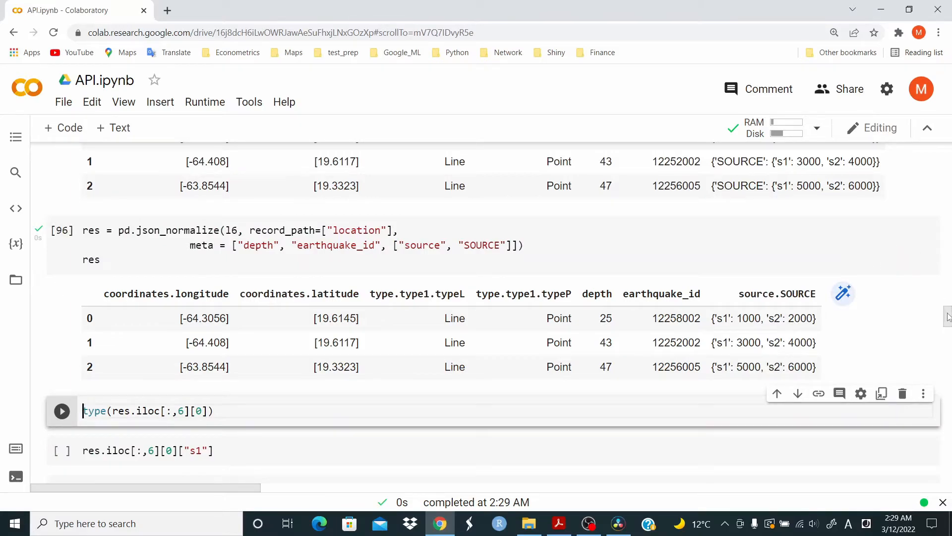
Confirm the first SOURCE entry is a dict whose s1 value is 1000.
scroll("up", 3)
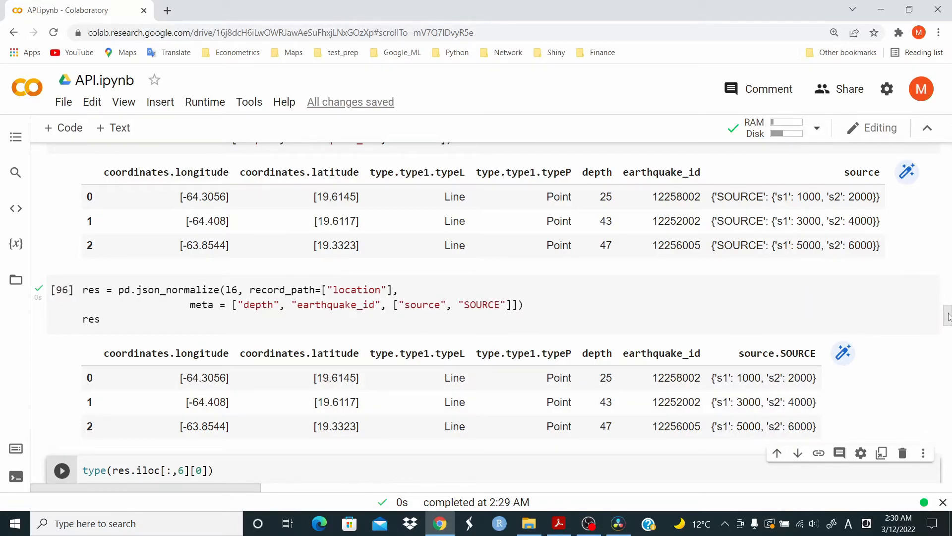
scroll("down", 3)
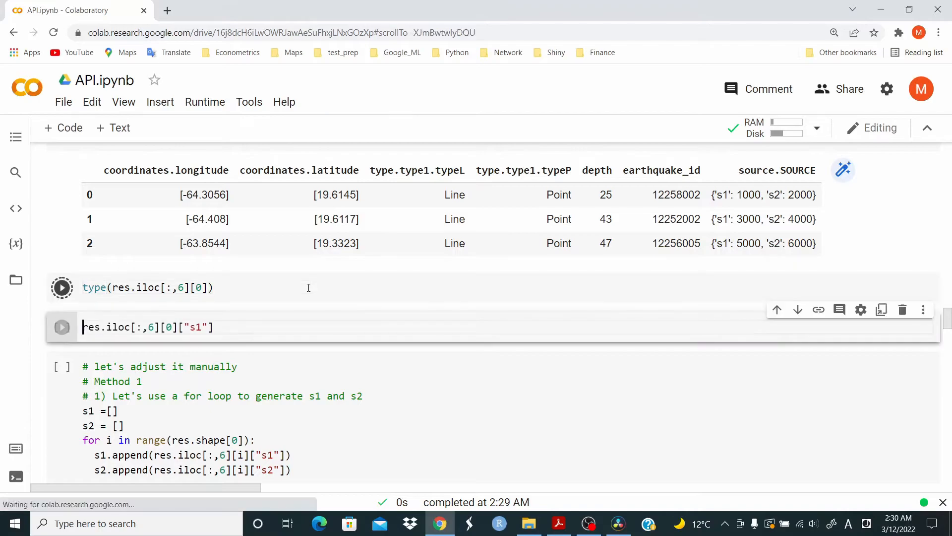
left_click(62, 287)
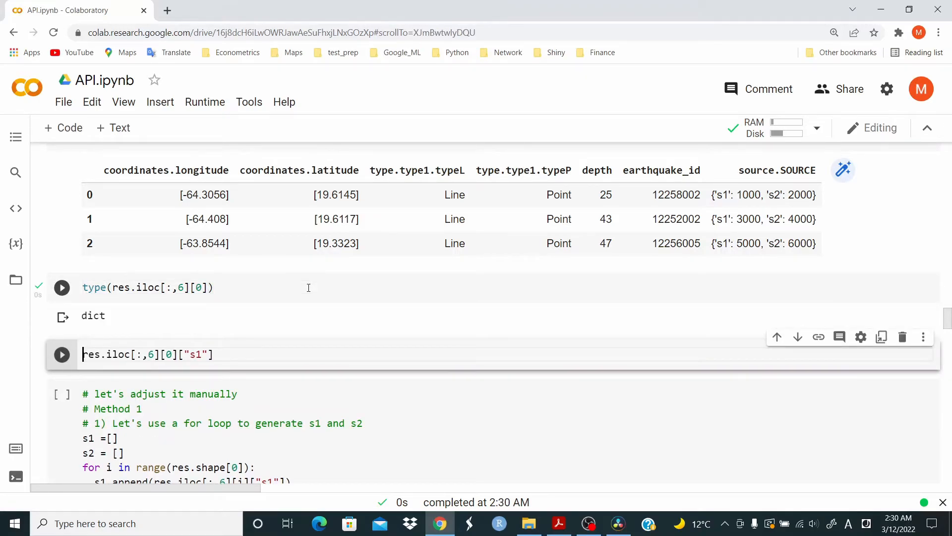
left_click(62, 354)
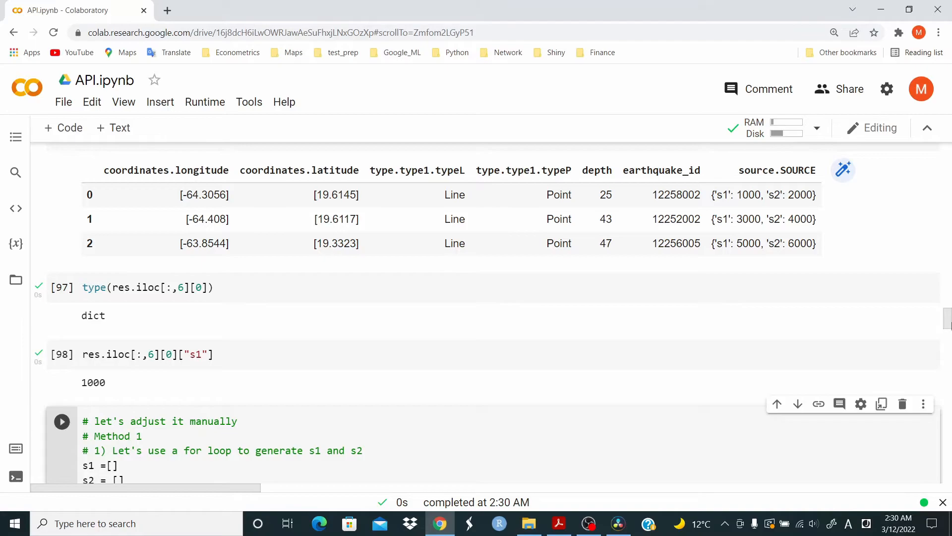
Run the loop collecting s1 [1000, 3000, 5000] and s2 [2000, 4000, 6000], and display both lists.
scroll("down", 3)
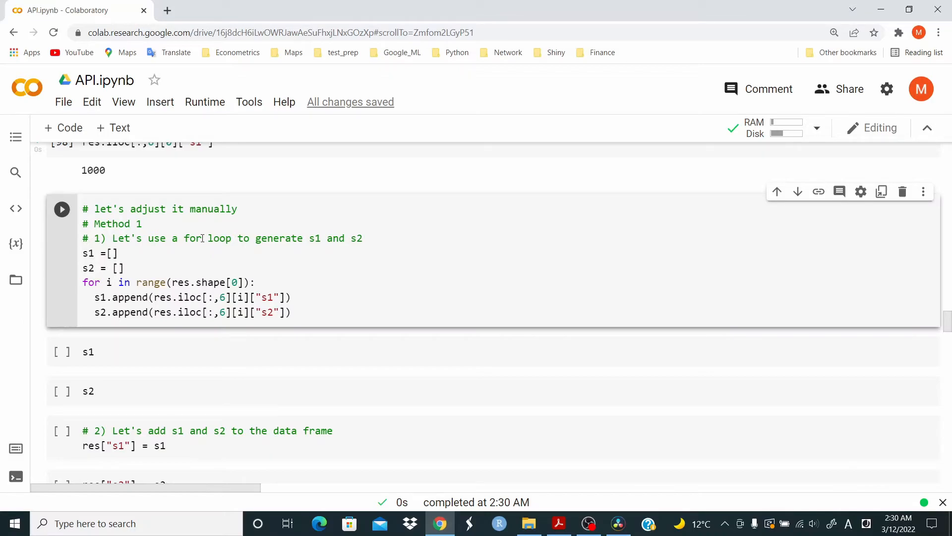
mouse_move(122, 253)
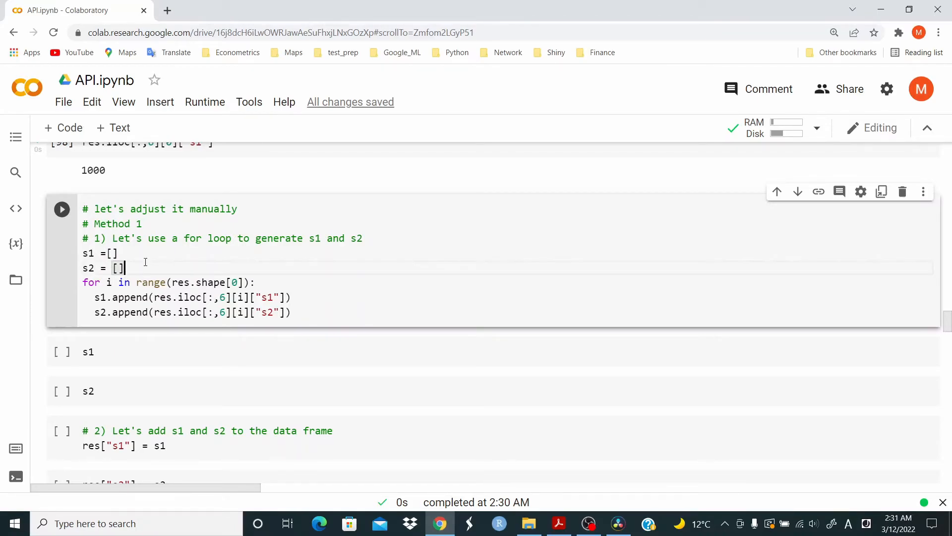
left_click(62, 208)
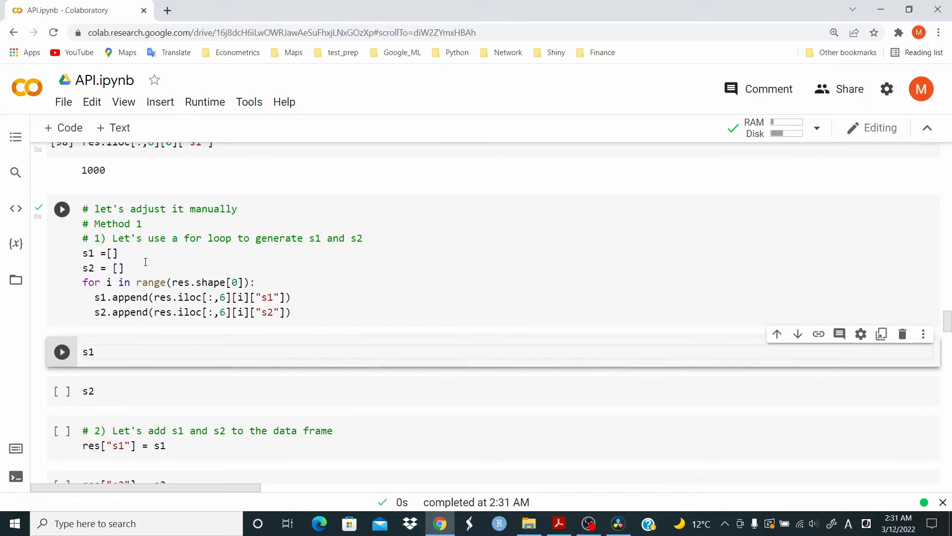
left_click(62, 351)
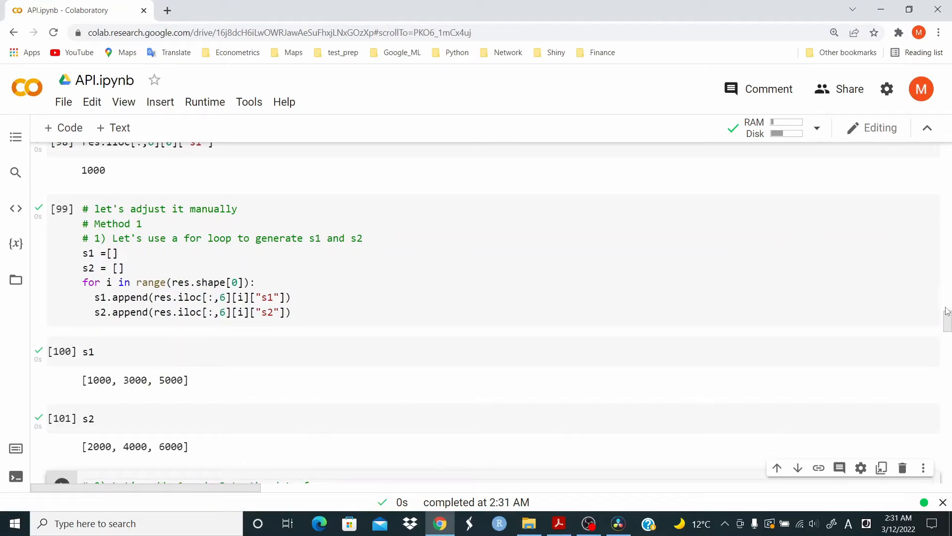
scroll("down", 3)
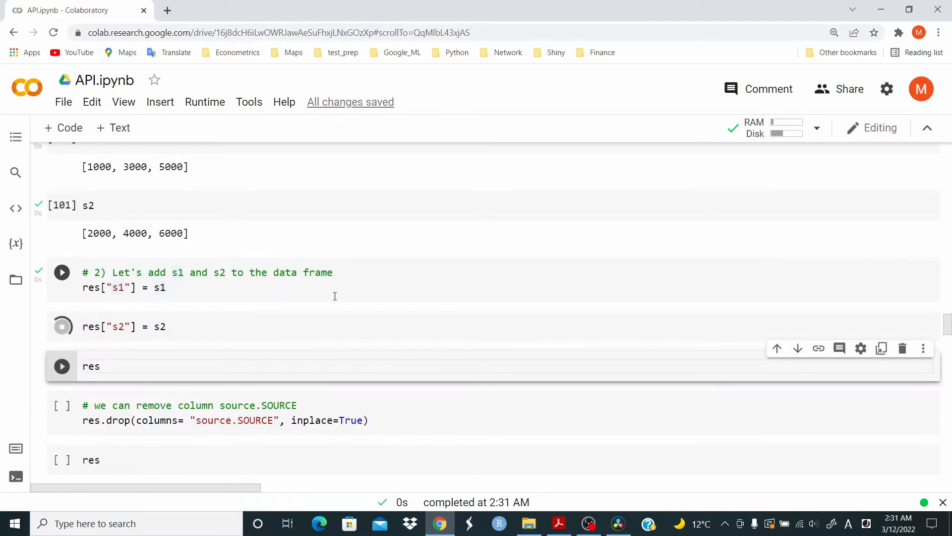
Display res with s1 and s2 columns, then drop source.SOURCE and redisplay res.
left_click(62, 366)
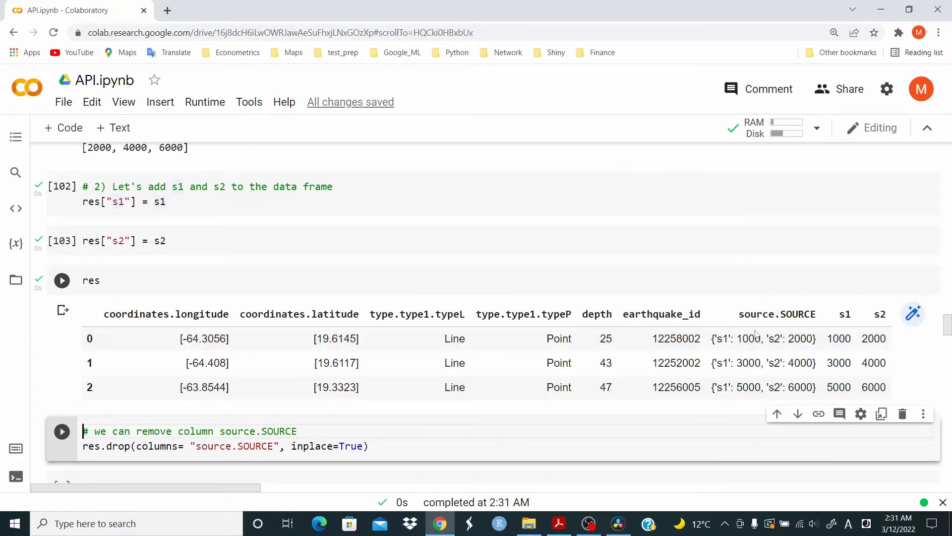
left_click(62, 280)
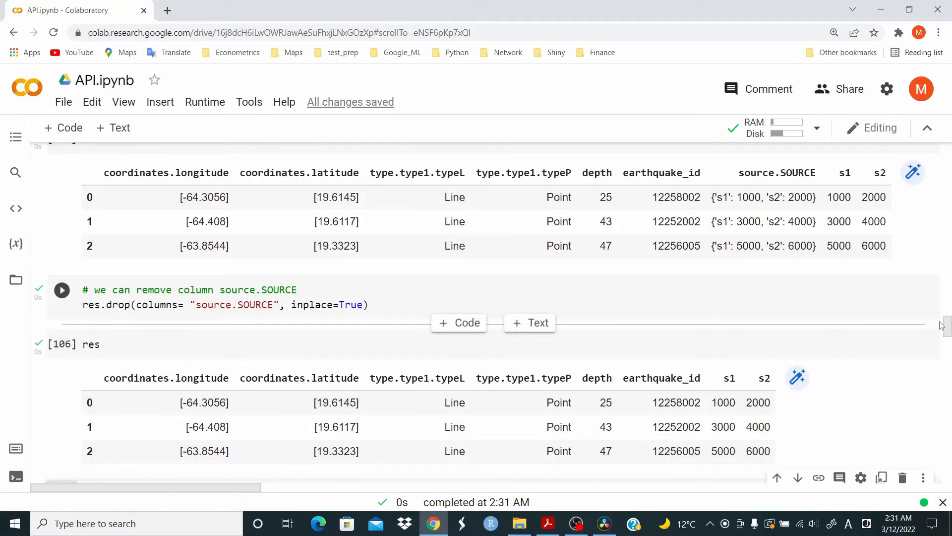
scroll("down", 3)
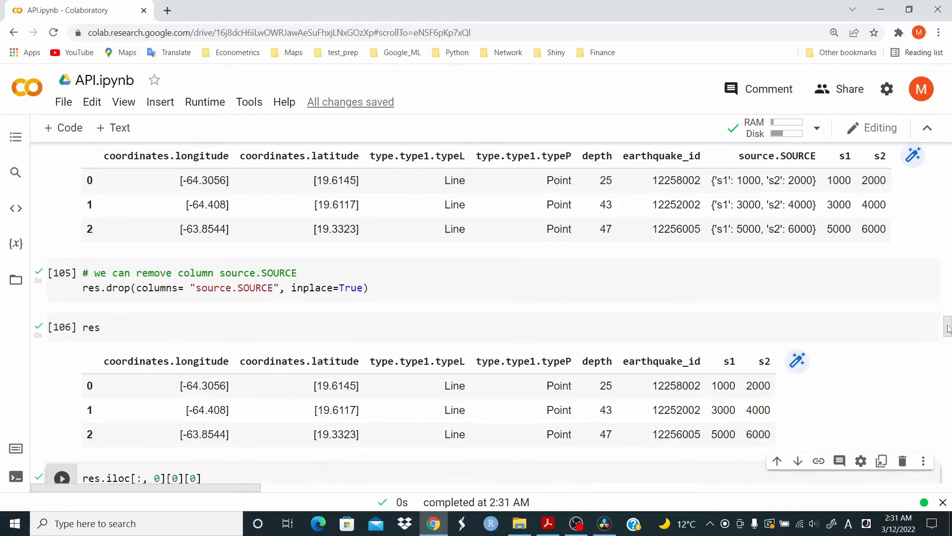
scroll("down", 3)
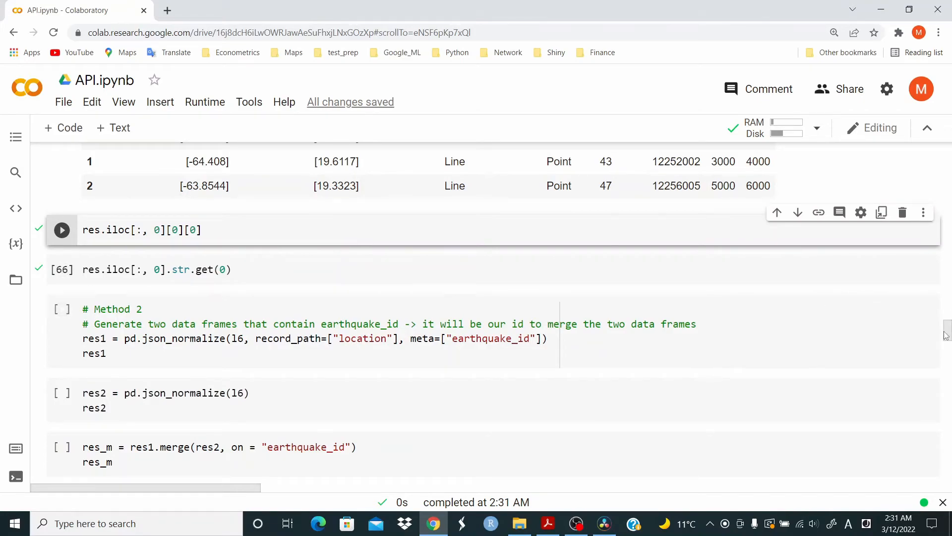
Unwrap longitude: the first value (-64.3056) via iloc, then the whole column via str.get(0).
scroll("up", 3)
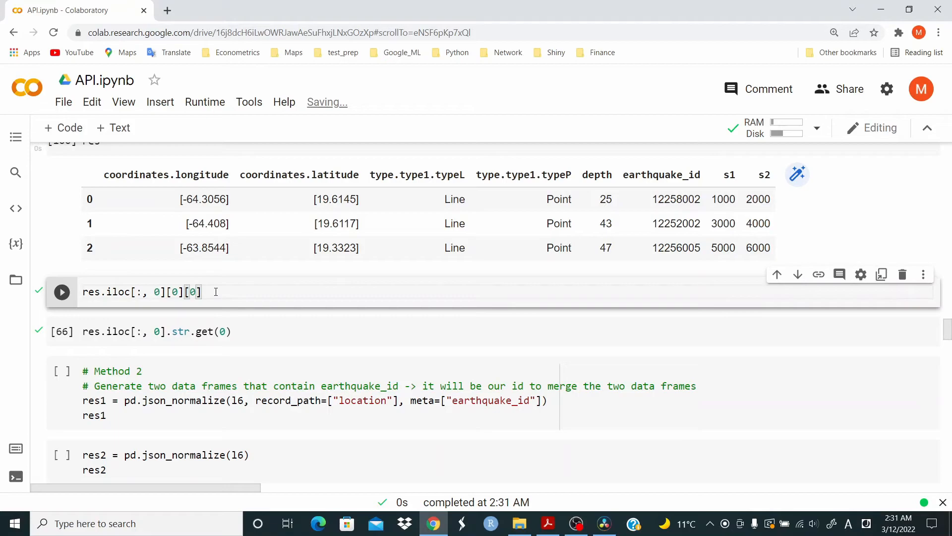
left_click(60, 291)
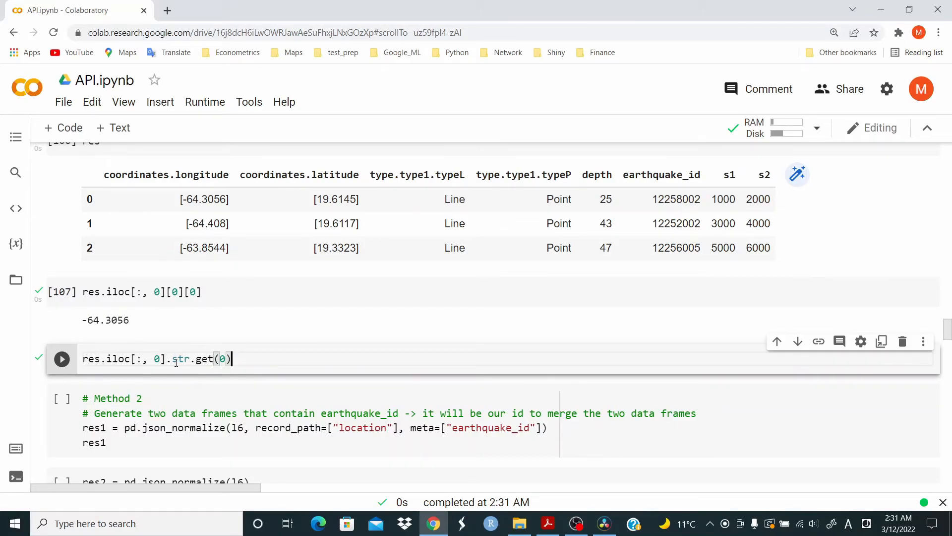
mouse_move(216, 359)
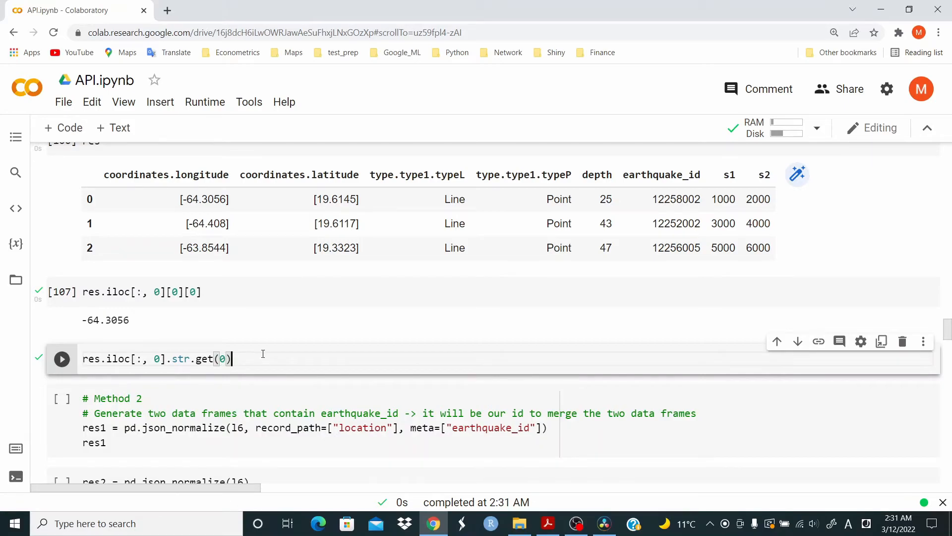
left_click(61, 358)
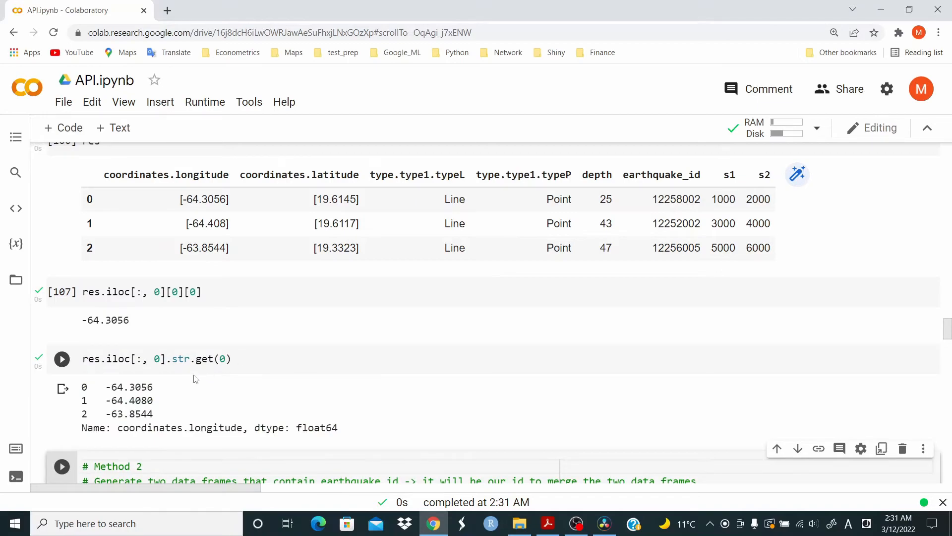
mouse_move(164, 451)
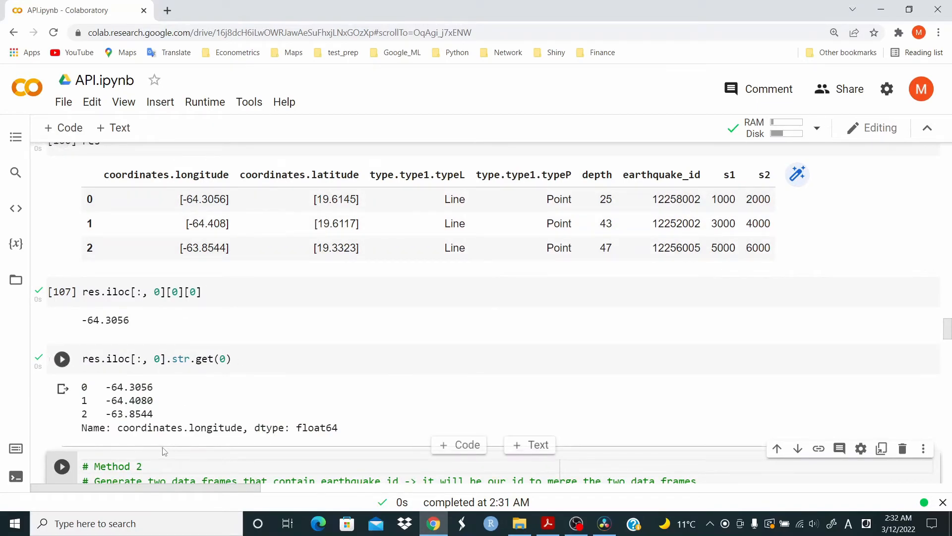
mouse_move(208, 400)
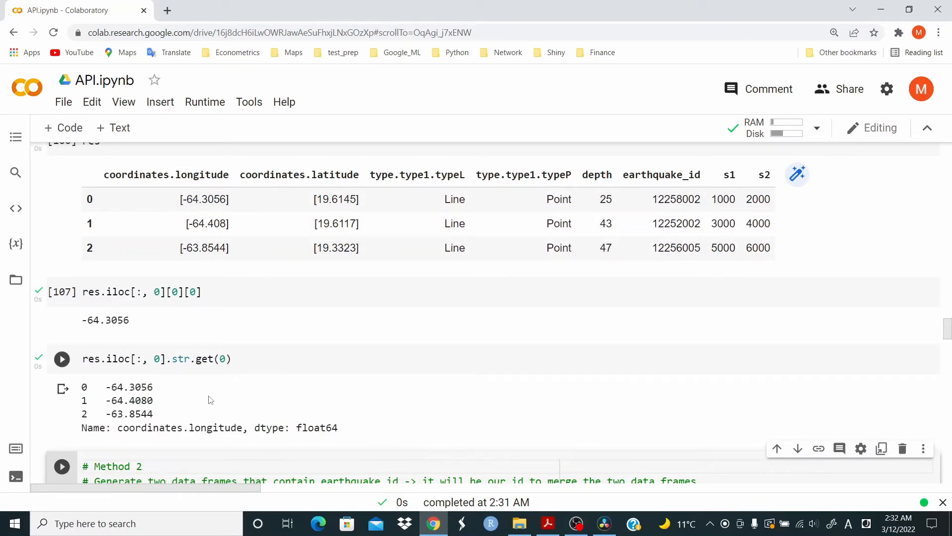
left_click(62, 358)
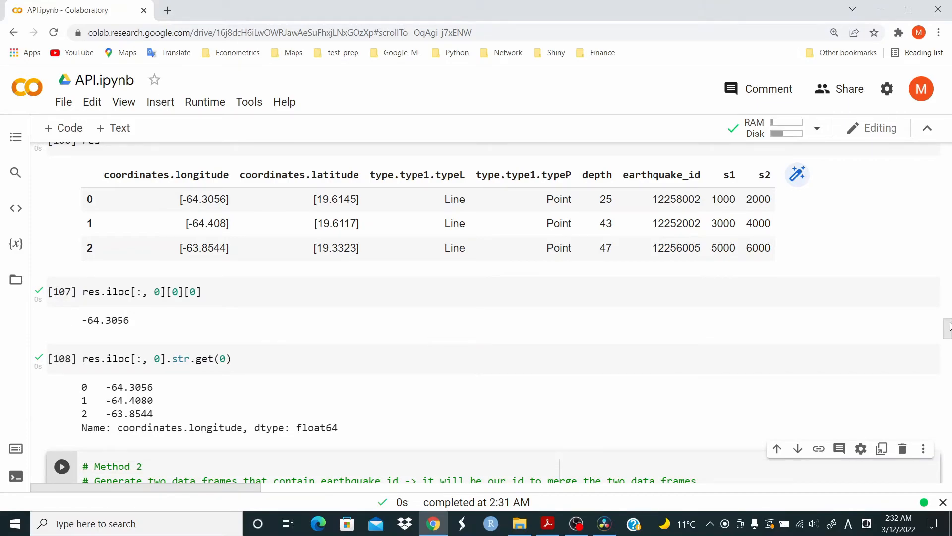
scroll("down", 3)
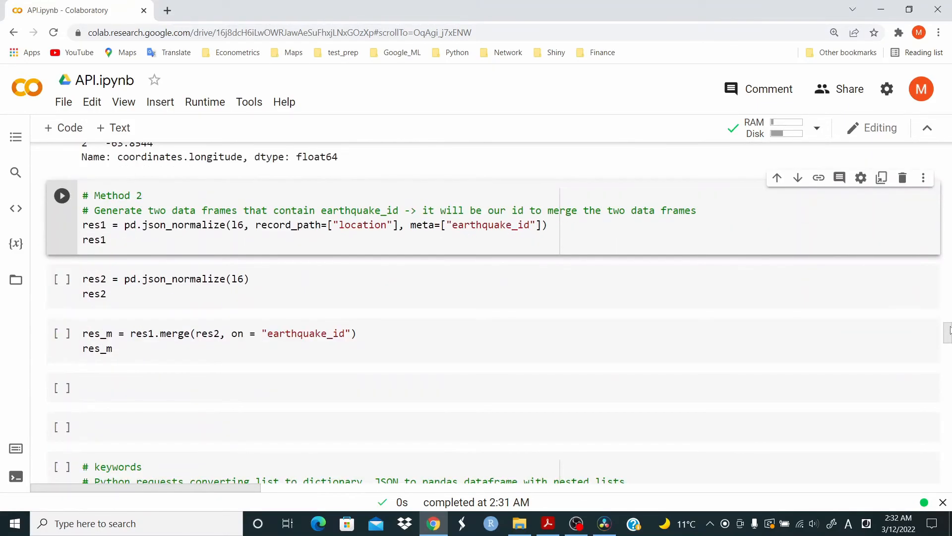
Run Method 2: res1 from location records with earthquake_id, res2 from json_normalize(l6).
scroll("up", 3)
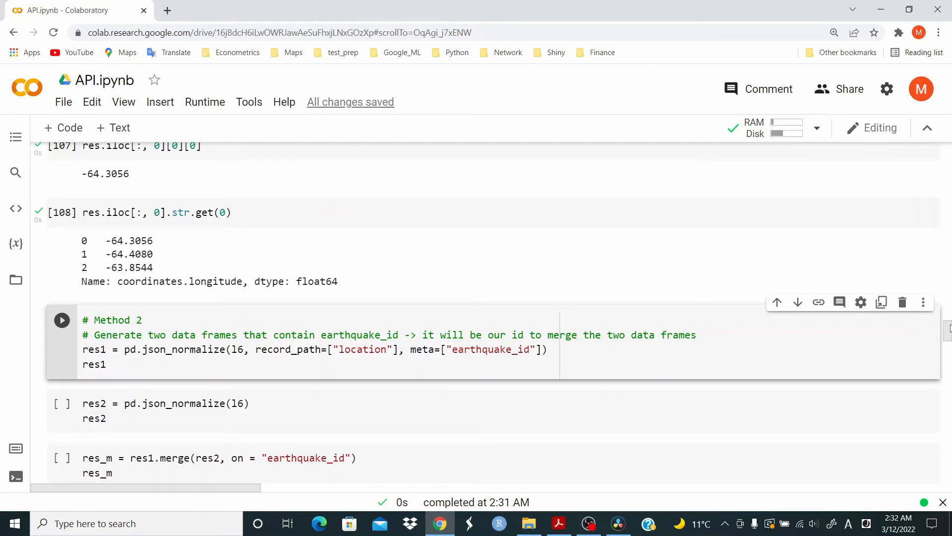
mouse_move(928, 295)
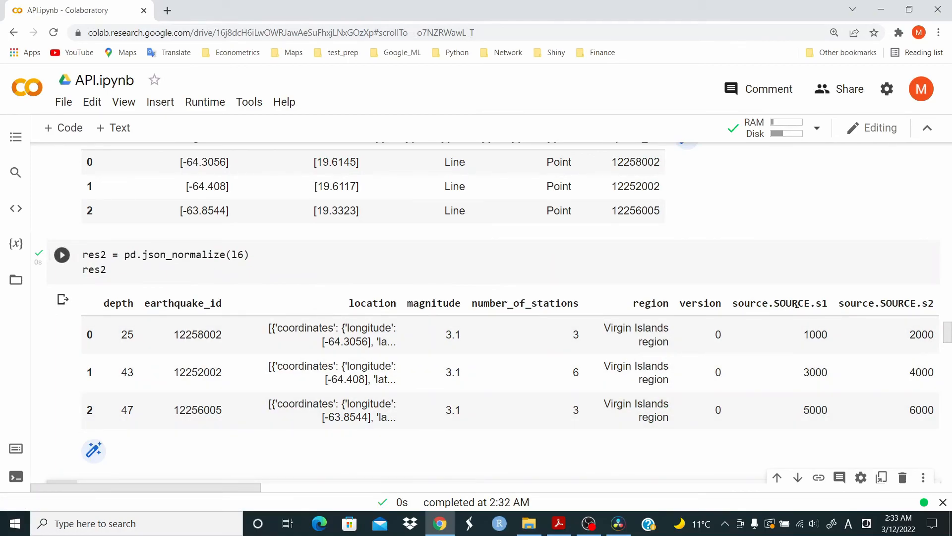
mouse_move(865, 297)
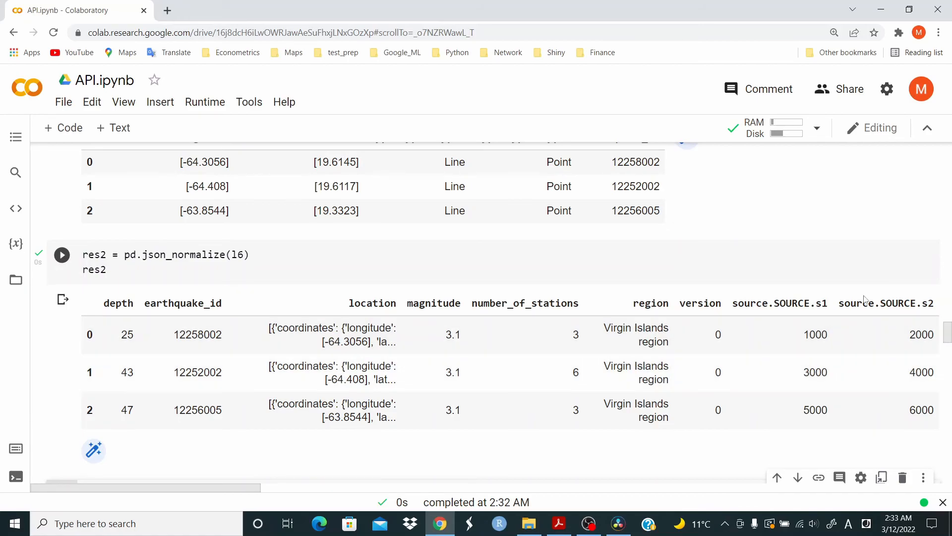
mouse_move(349, 318)
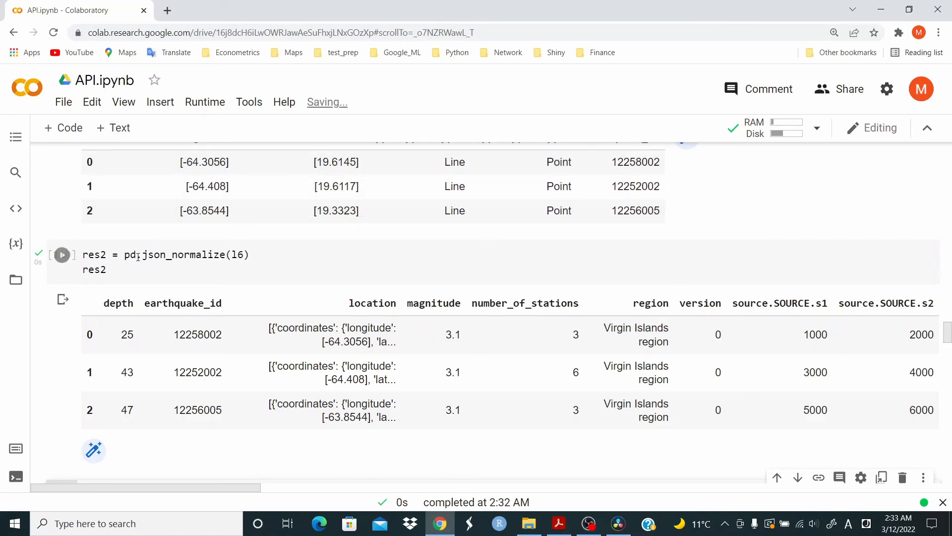
mouse_move(182, 314)
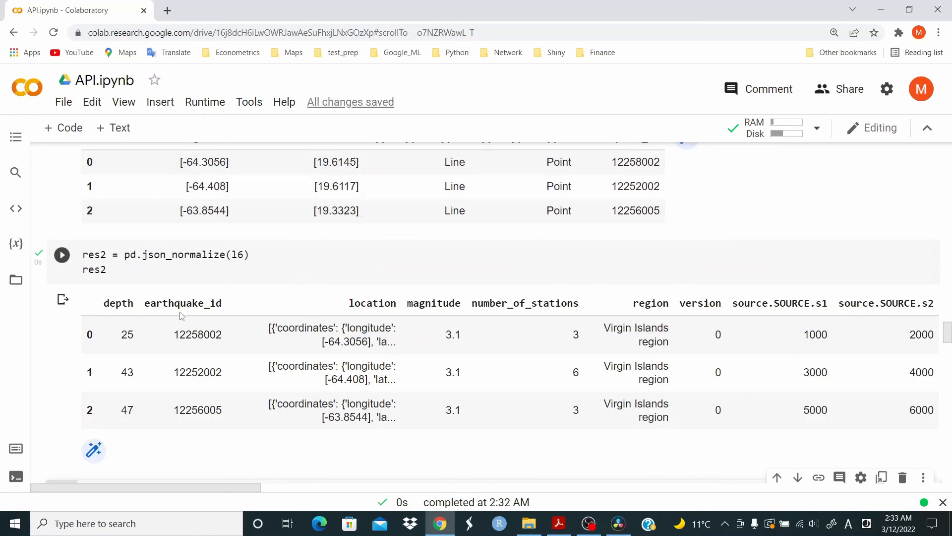
left_click(62, 255)
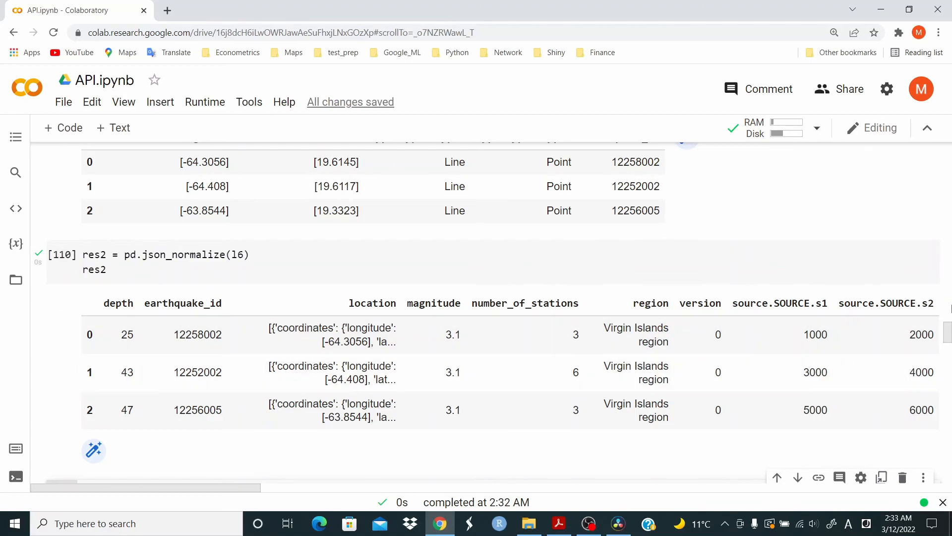
Scroll across the res_m table merged on earthquake_id to inspect all its columns.
scroll("down", 3)
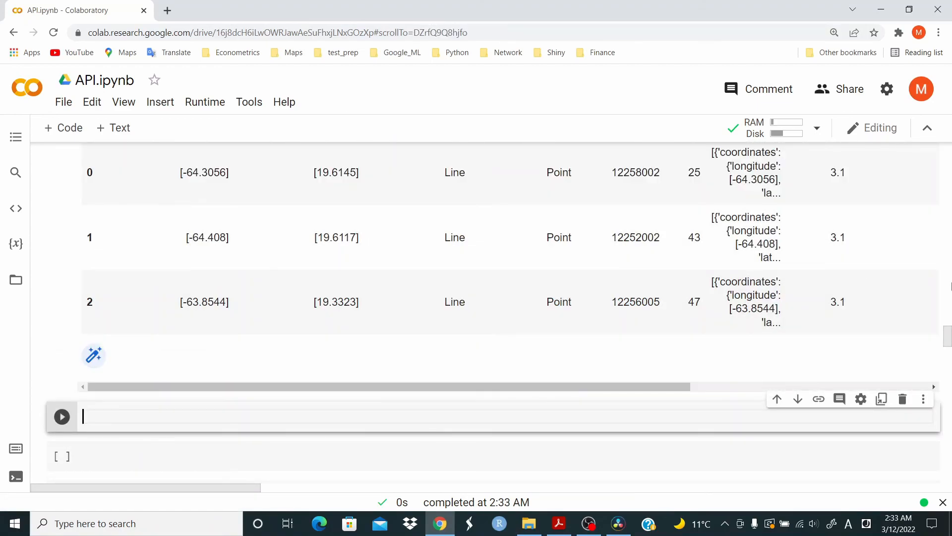
scroll("up", 3)
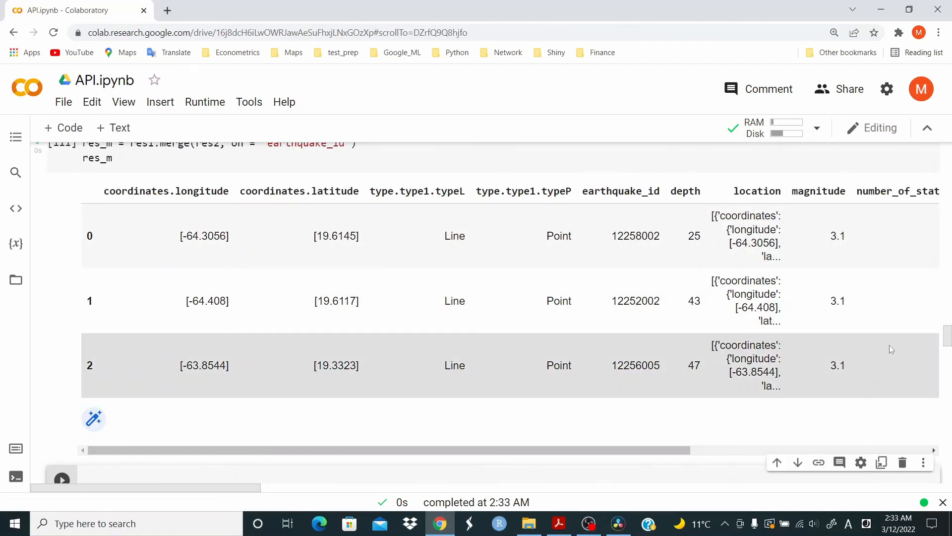
scroll("right", 3)
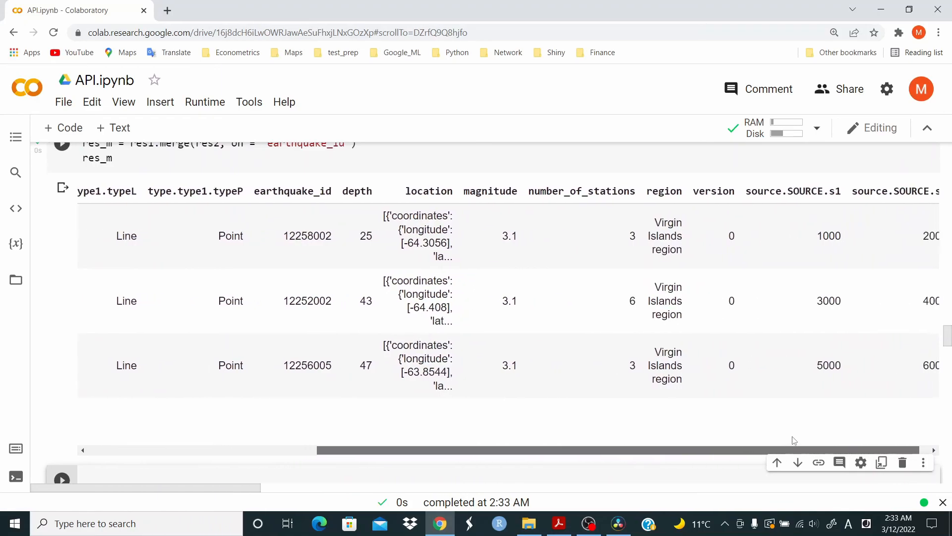
scroll("right", 3)
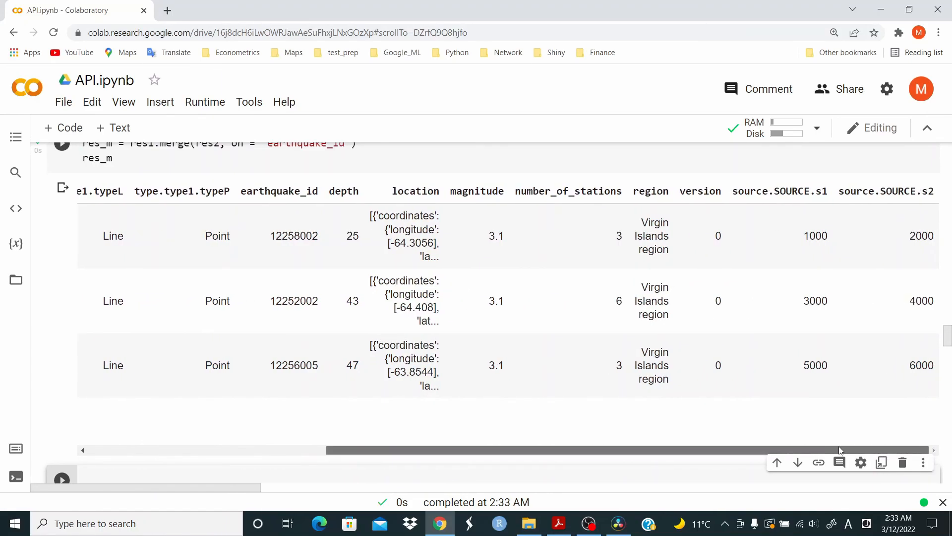
scroll("left", 3)
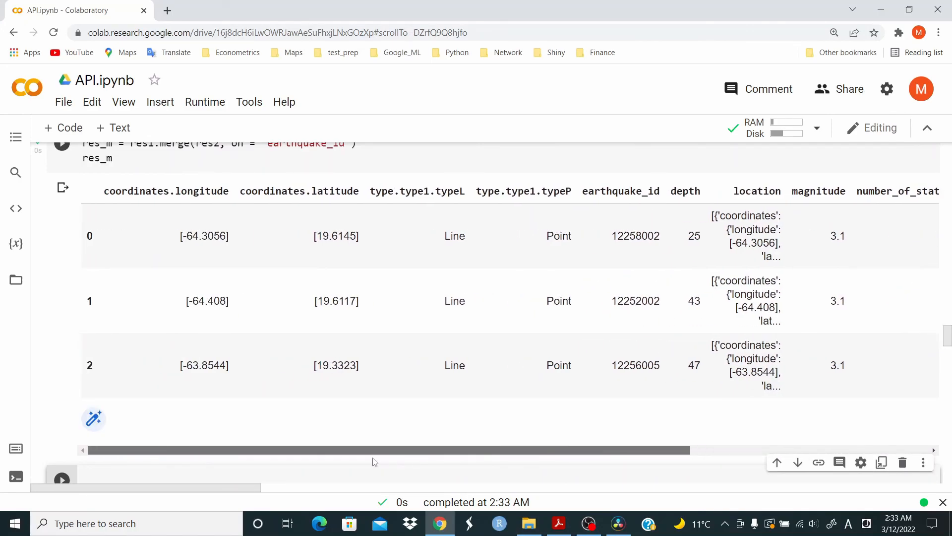
mouse_move(372, 451)
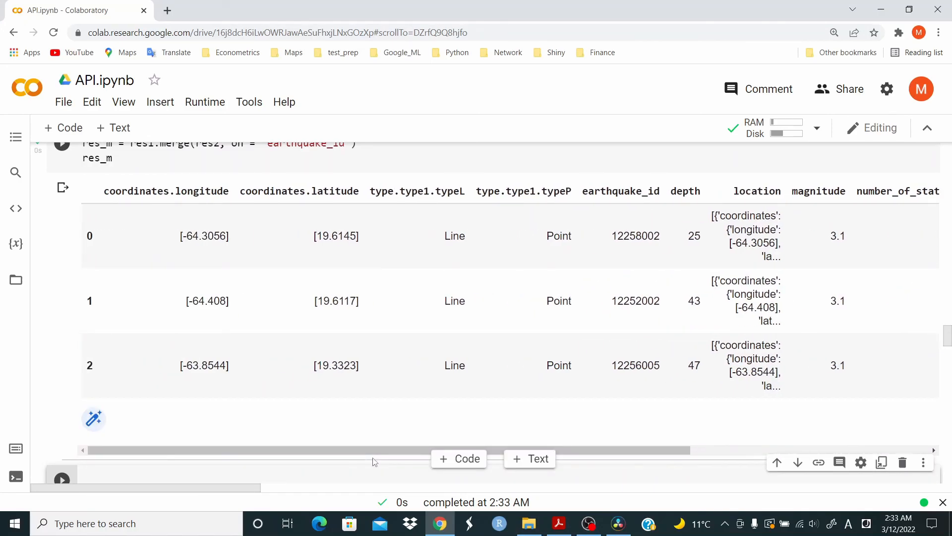